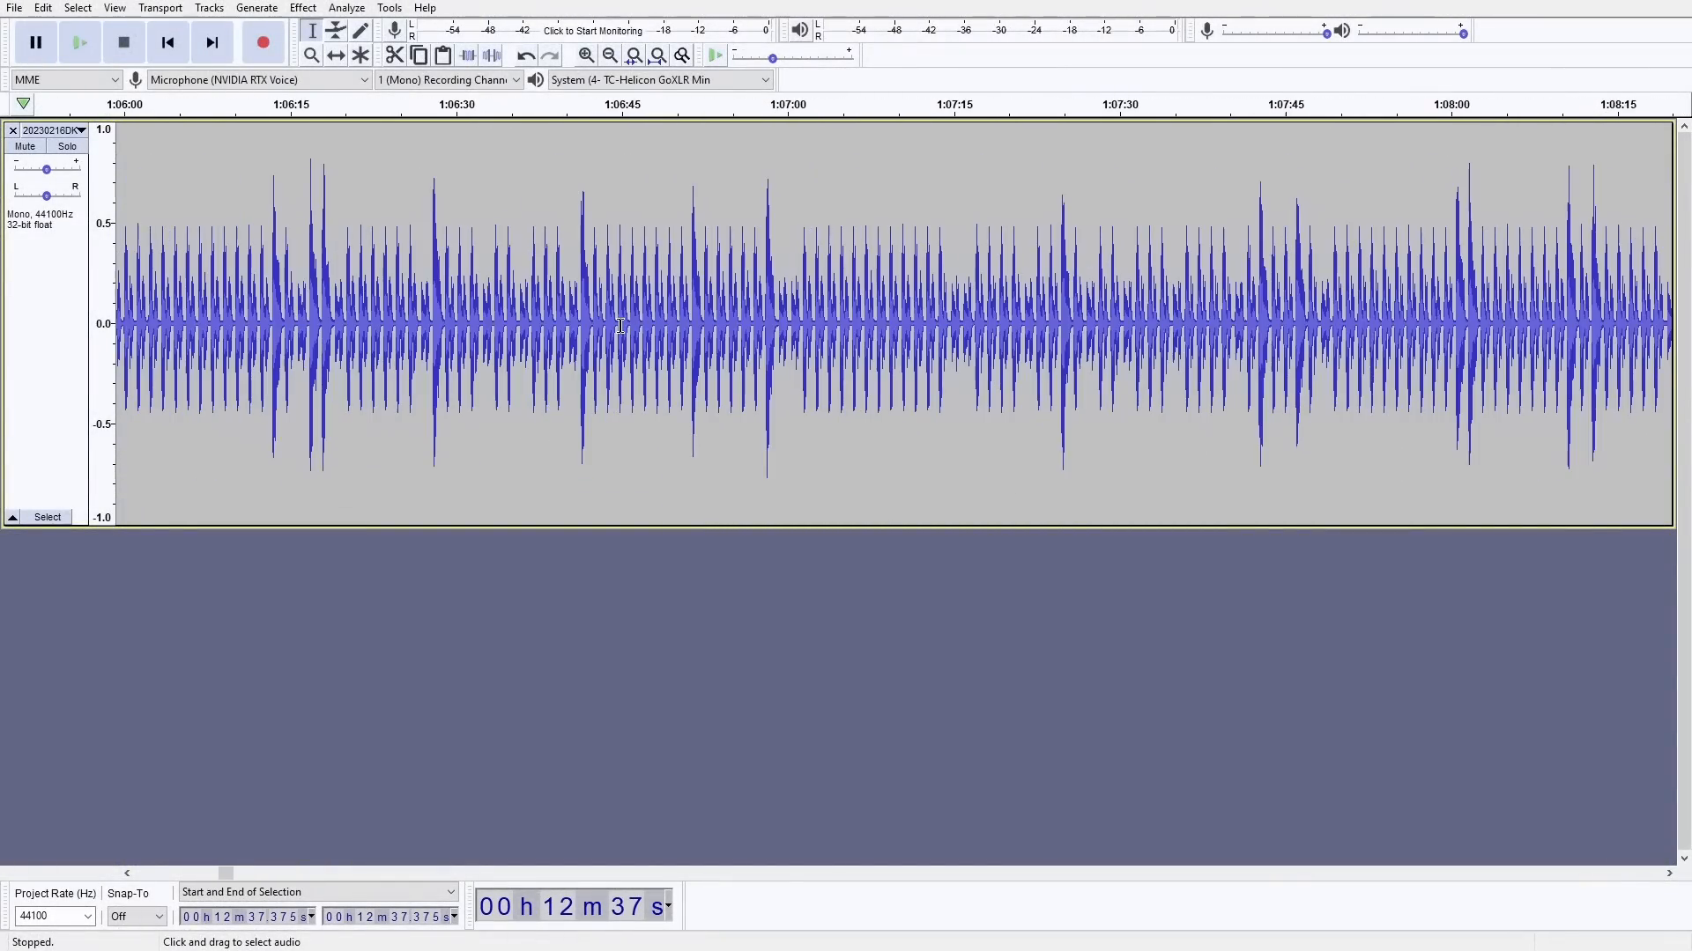
Zoom into a few seconds of the recording and select one short pulse in the waveform.
left_click(585, 55)
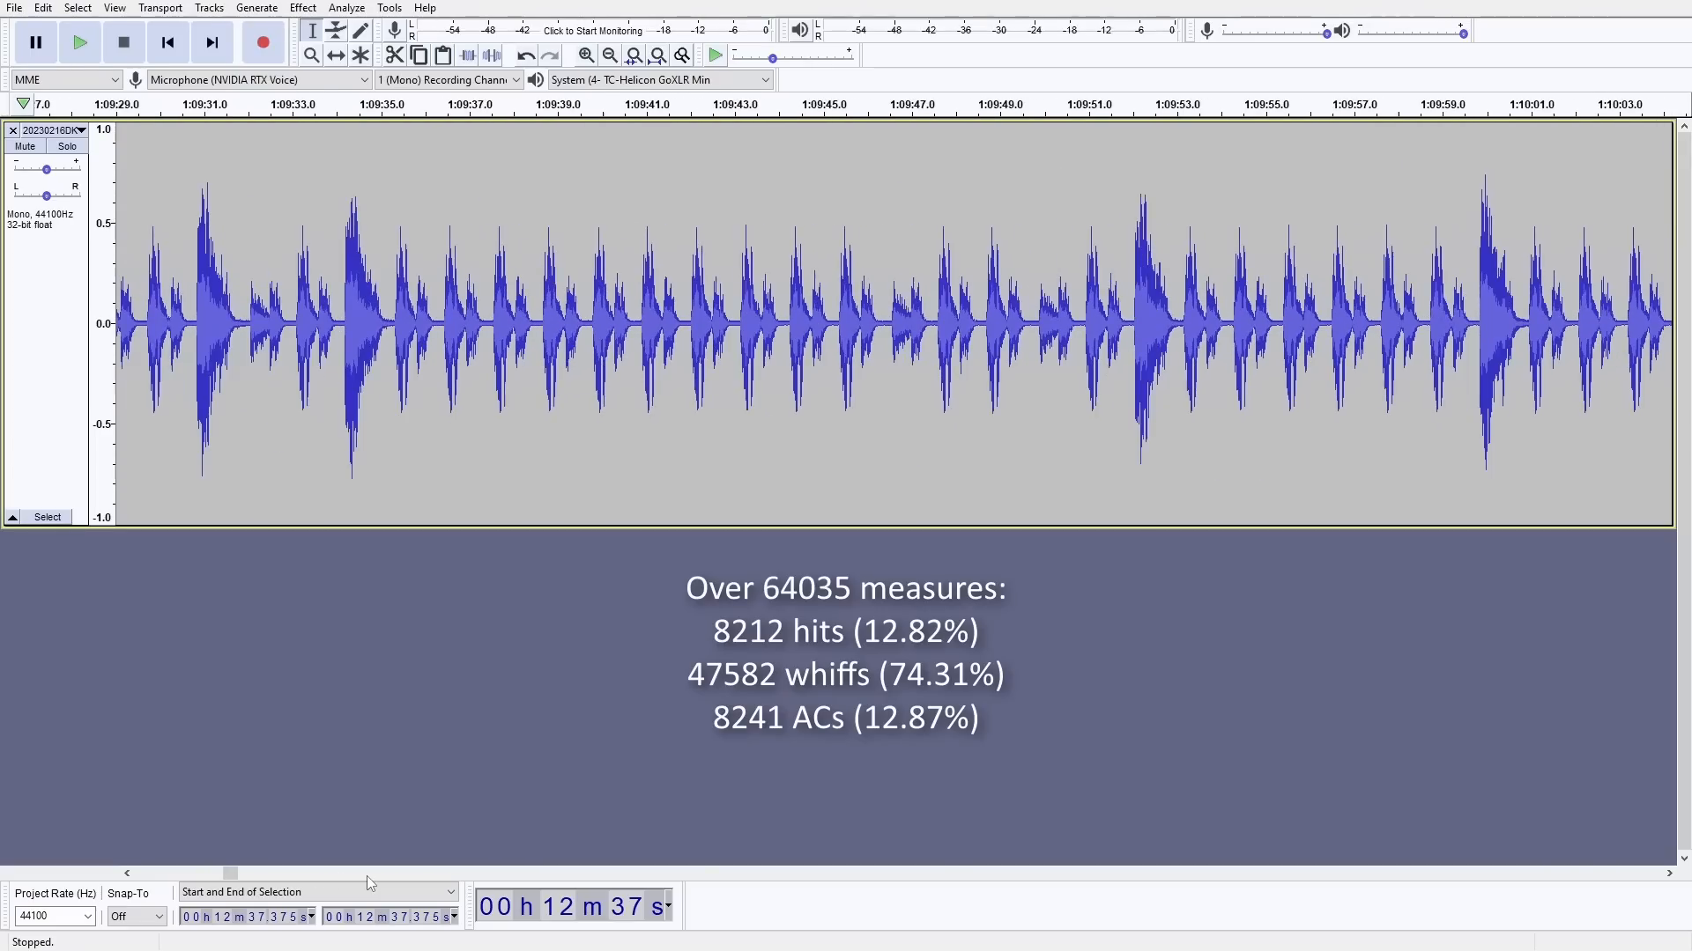
scroll("right", 3)
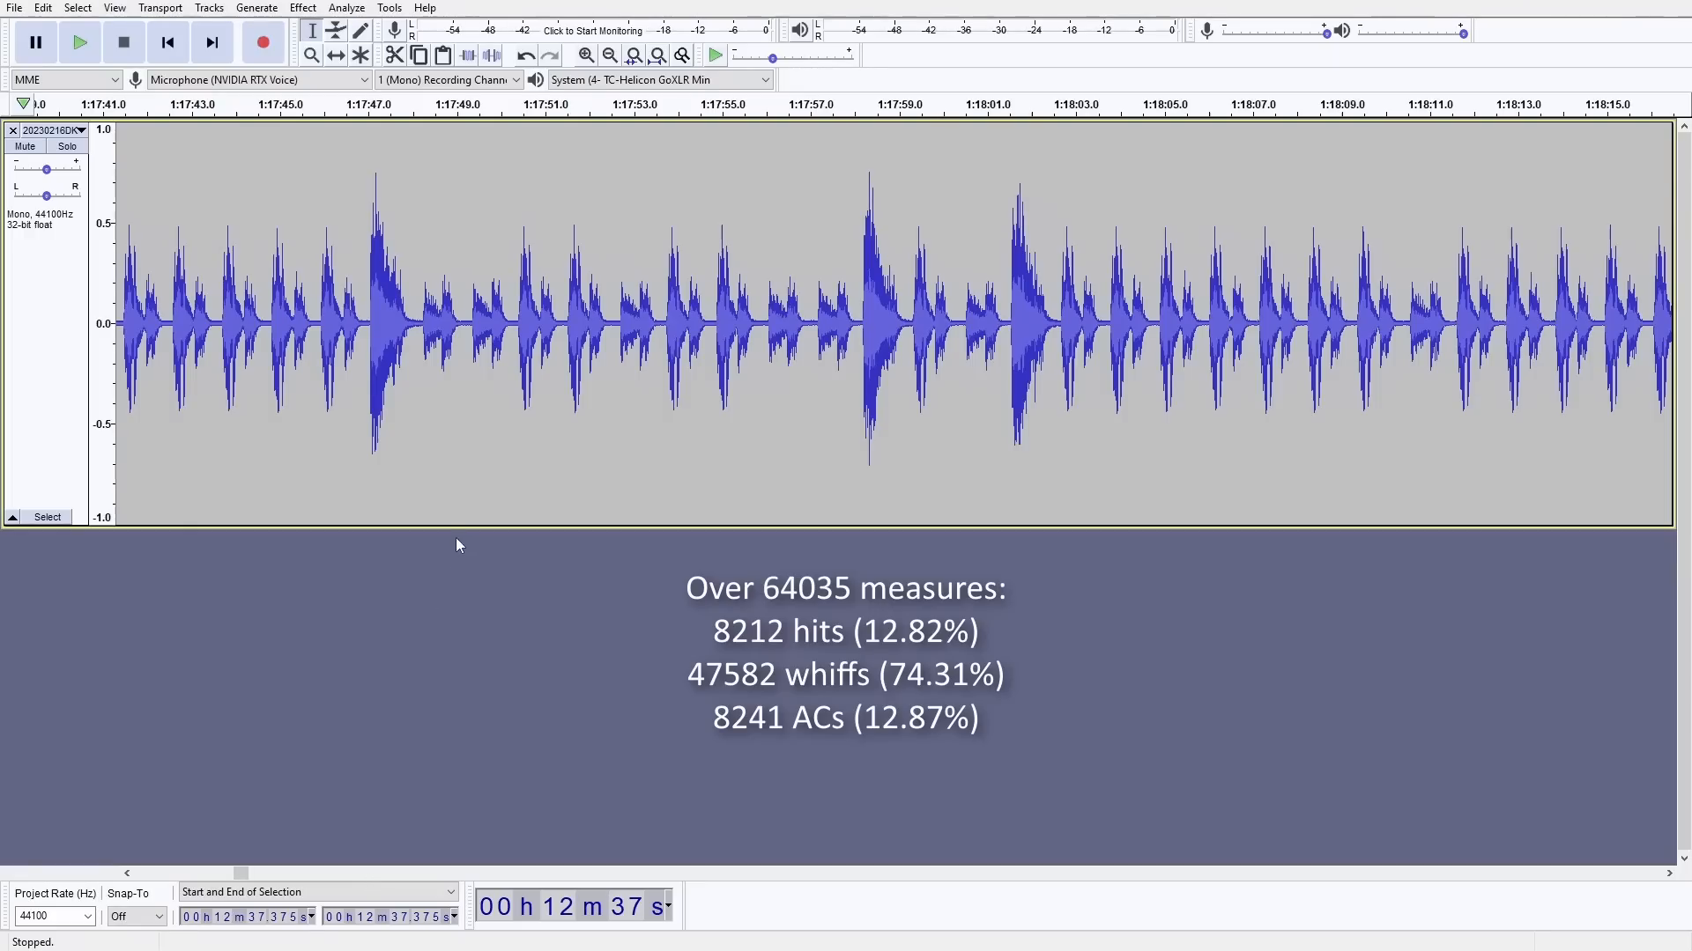
mouse_move(396, 405)
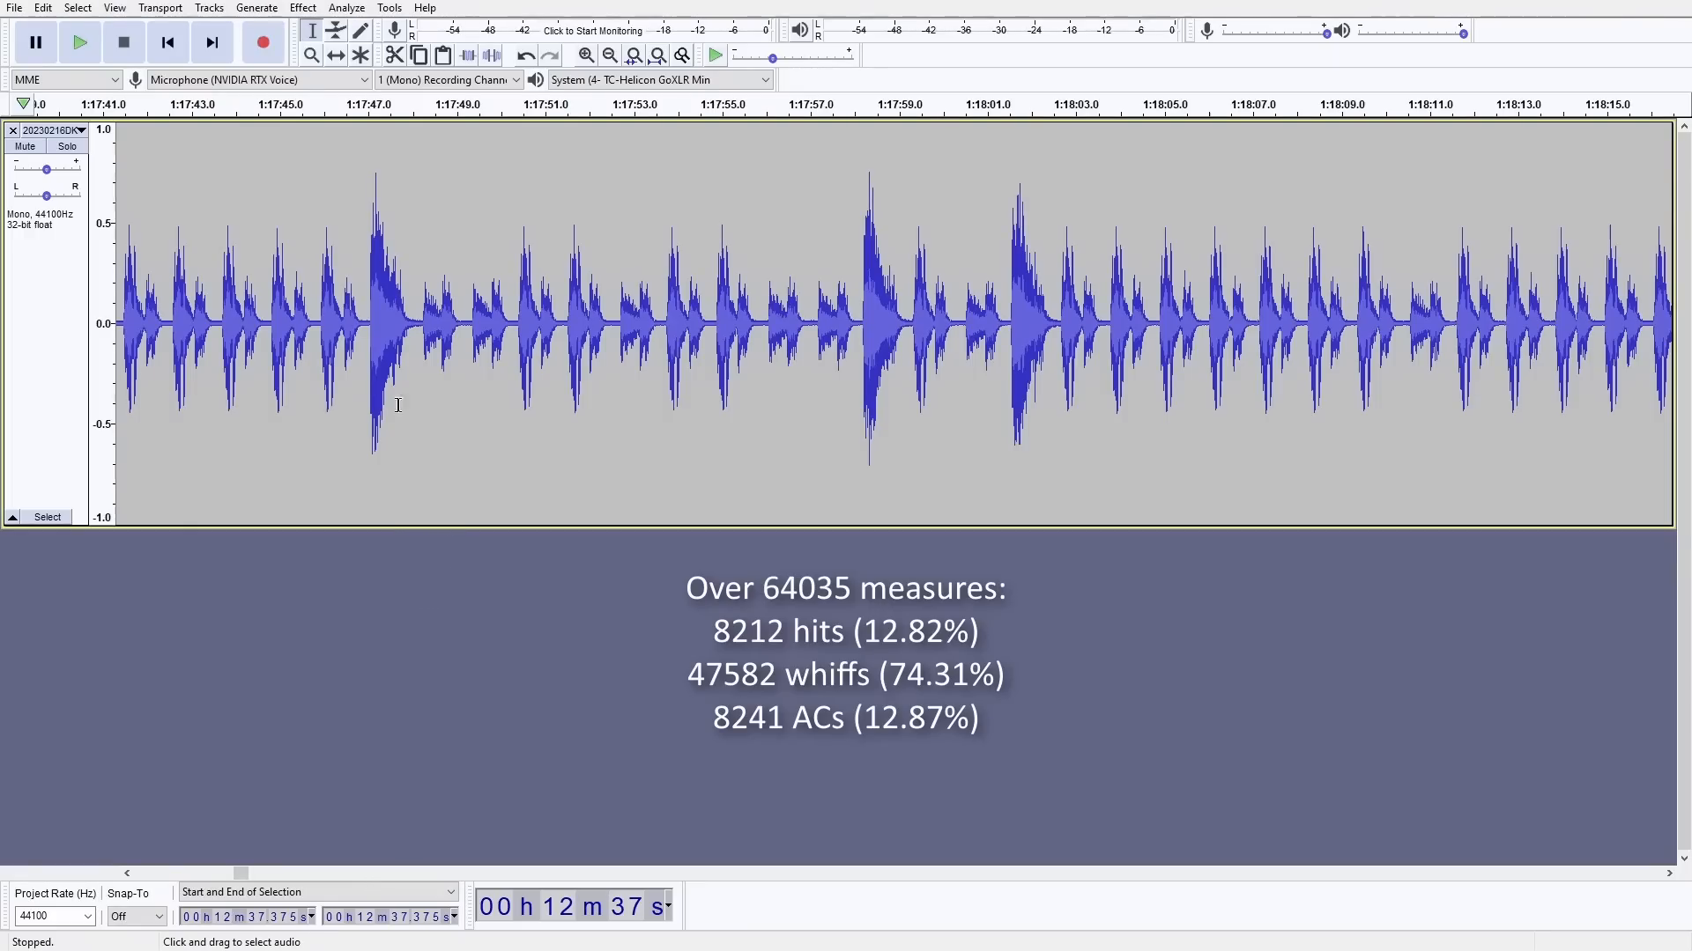
left_click(416, 324)
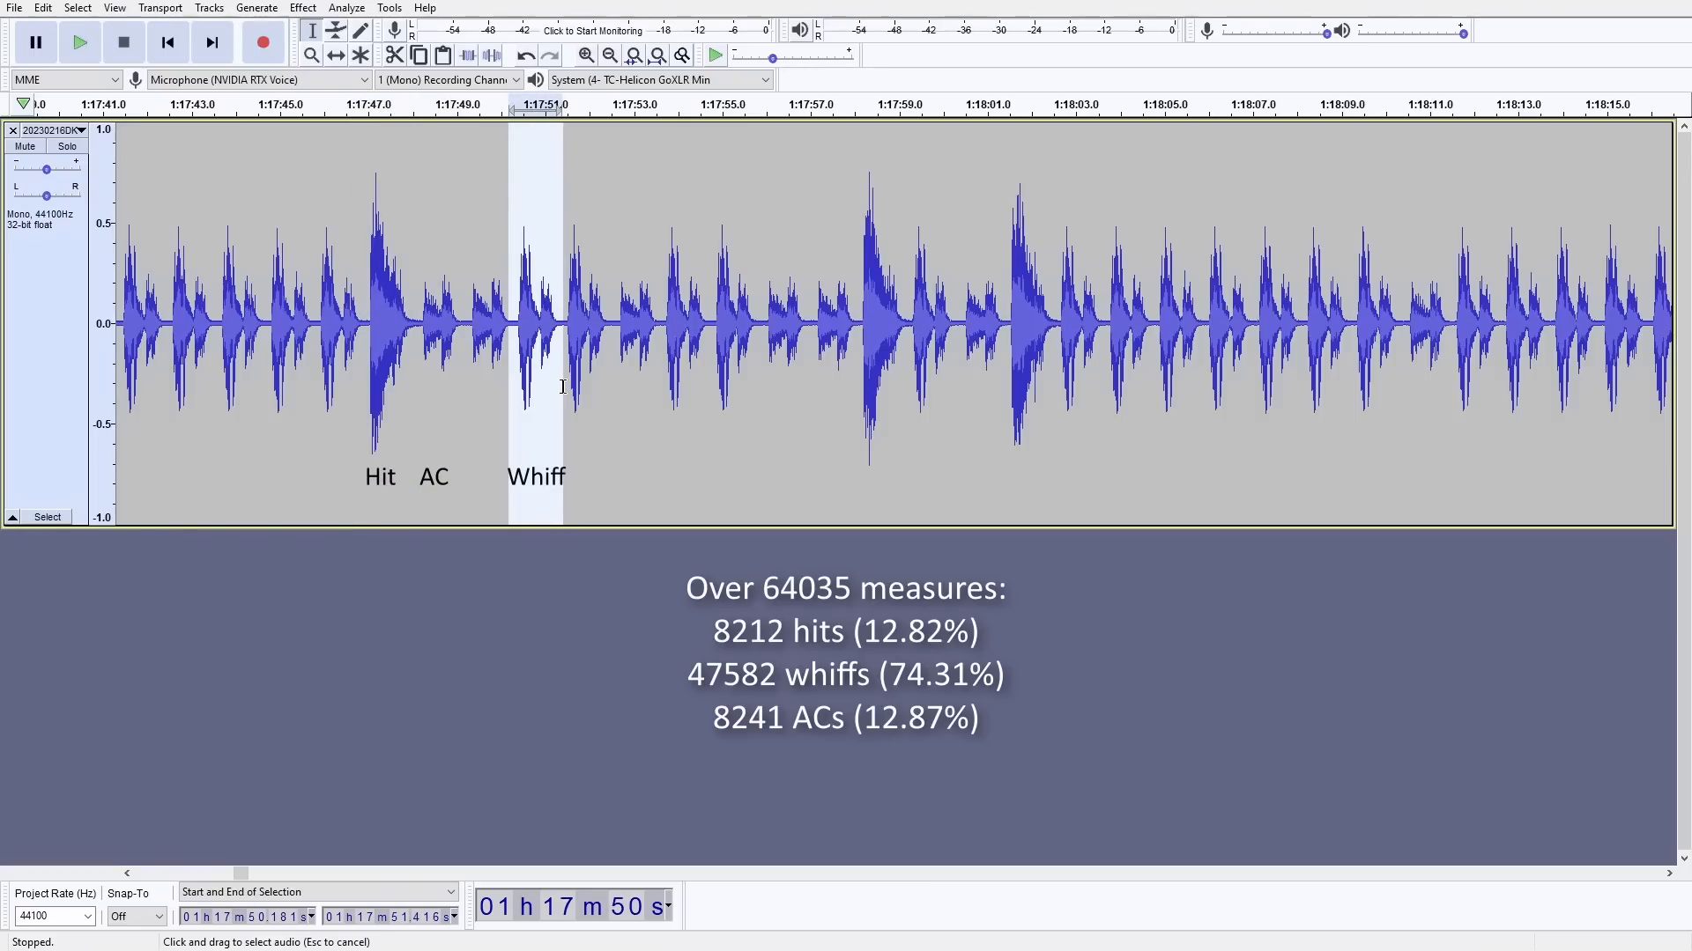
mouse_move(594, 407)
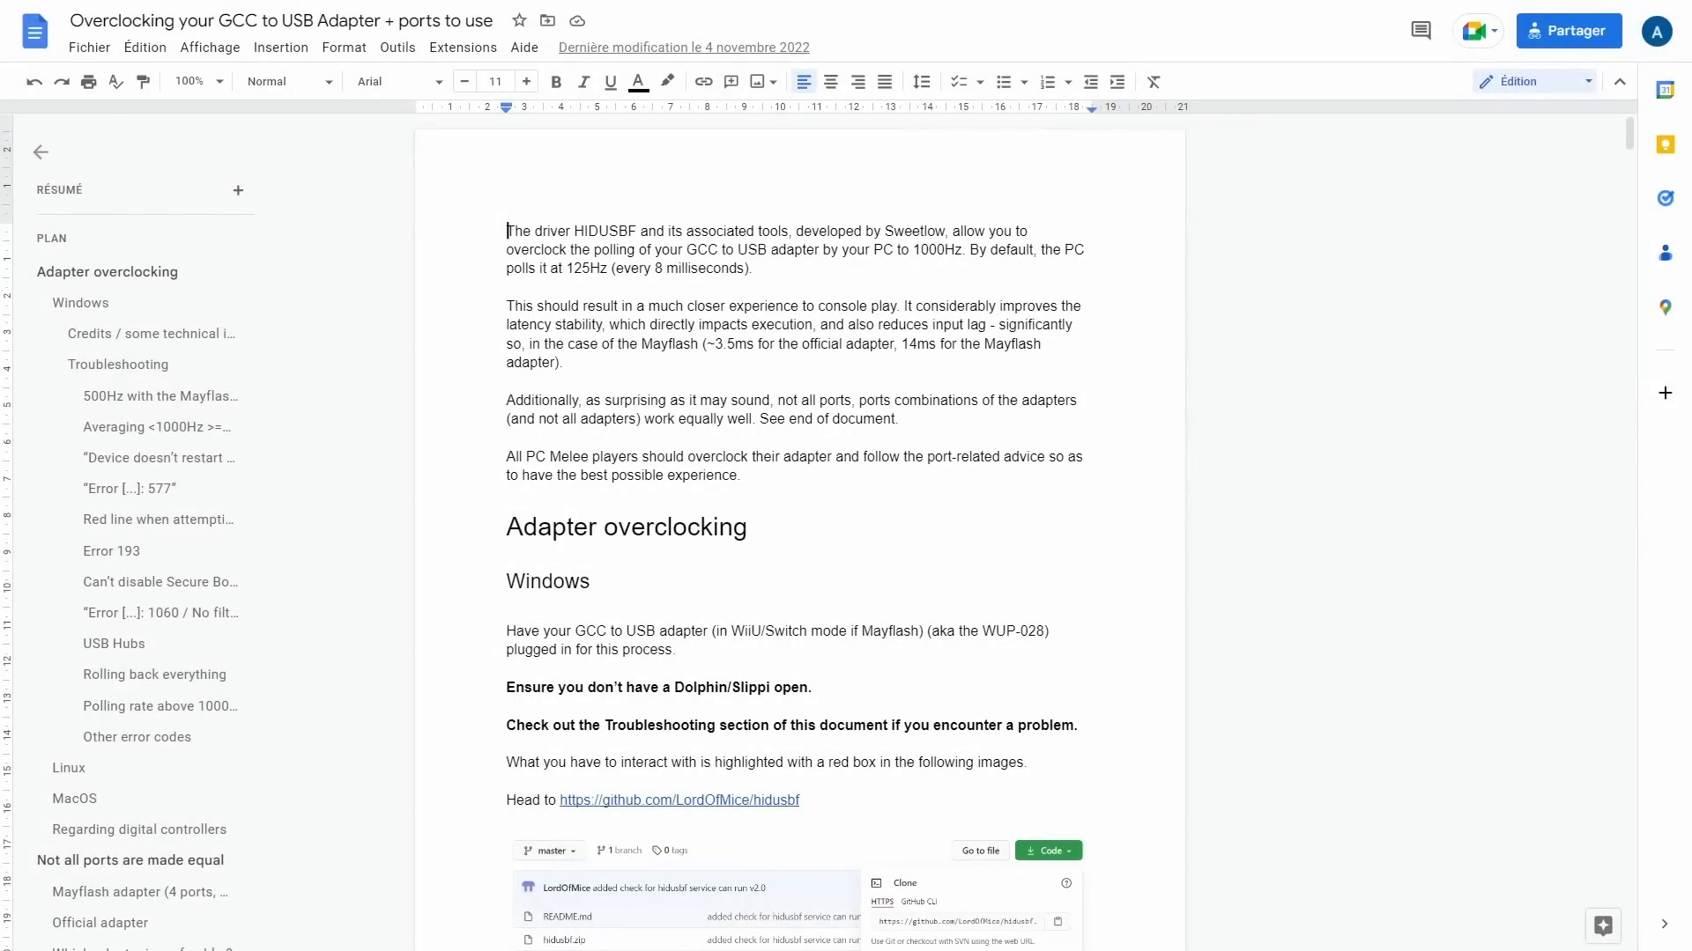
mouse_move(1632, 141)
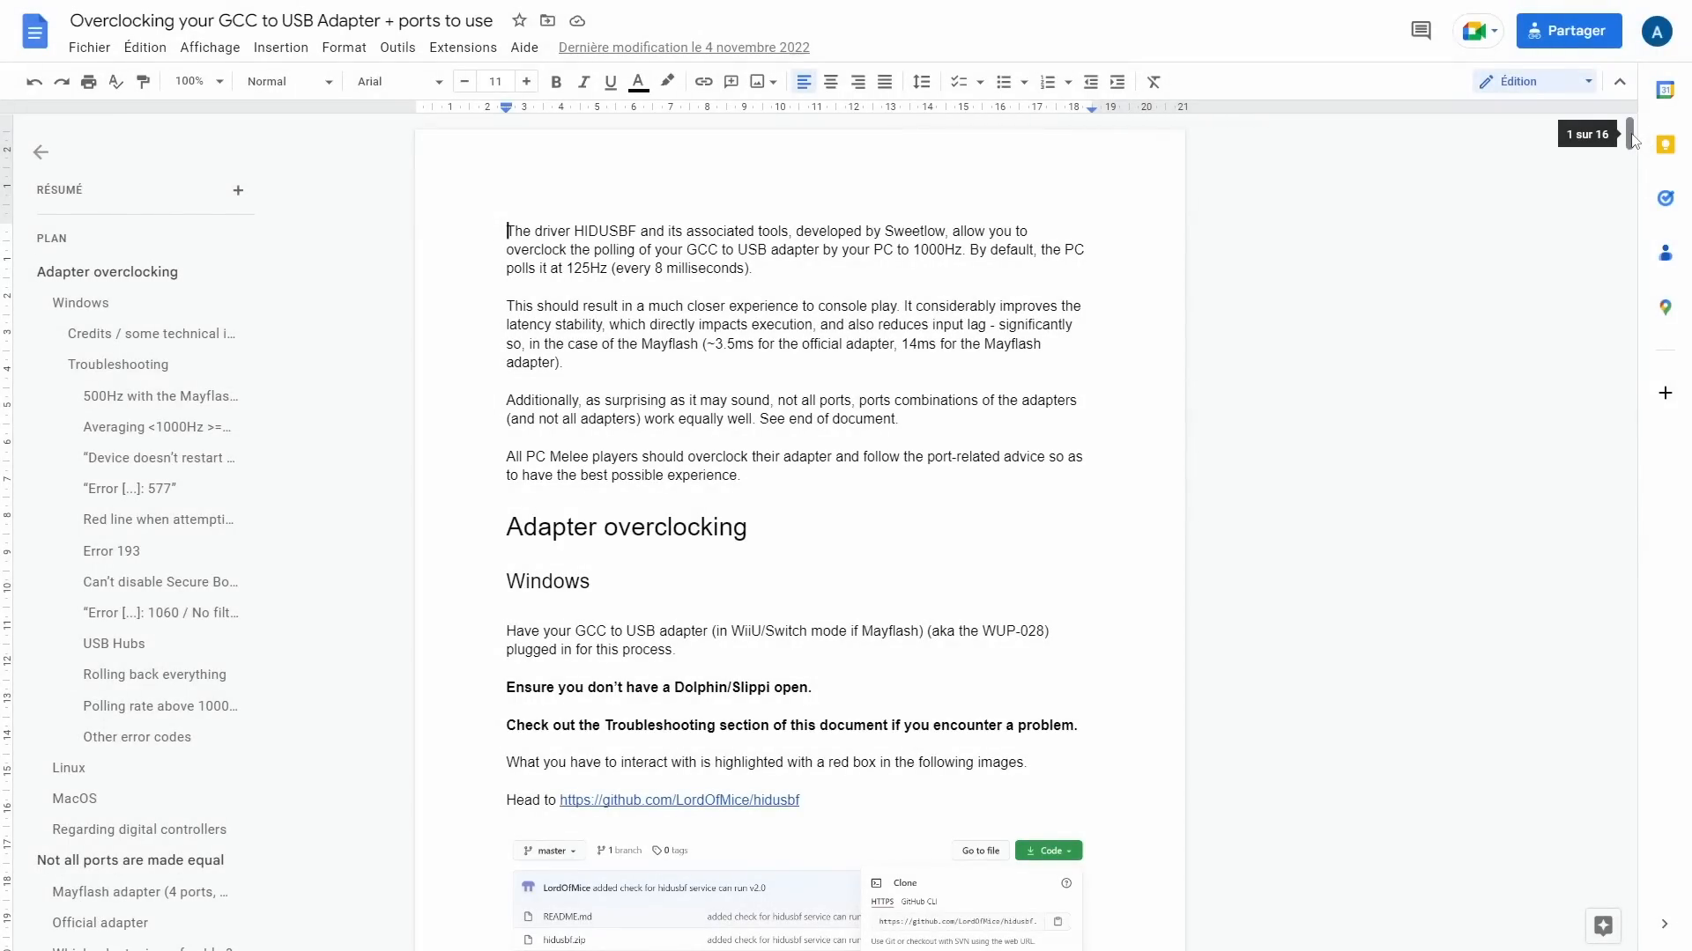
Launch the LosslessAdapter Manager application from its Explorer folder.
scroll("down", 3)
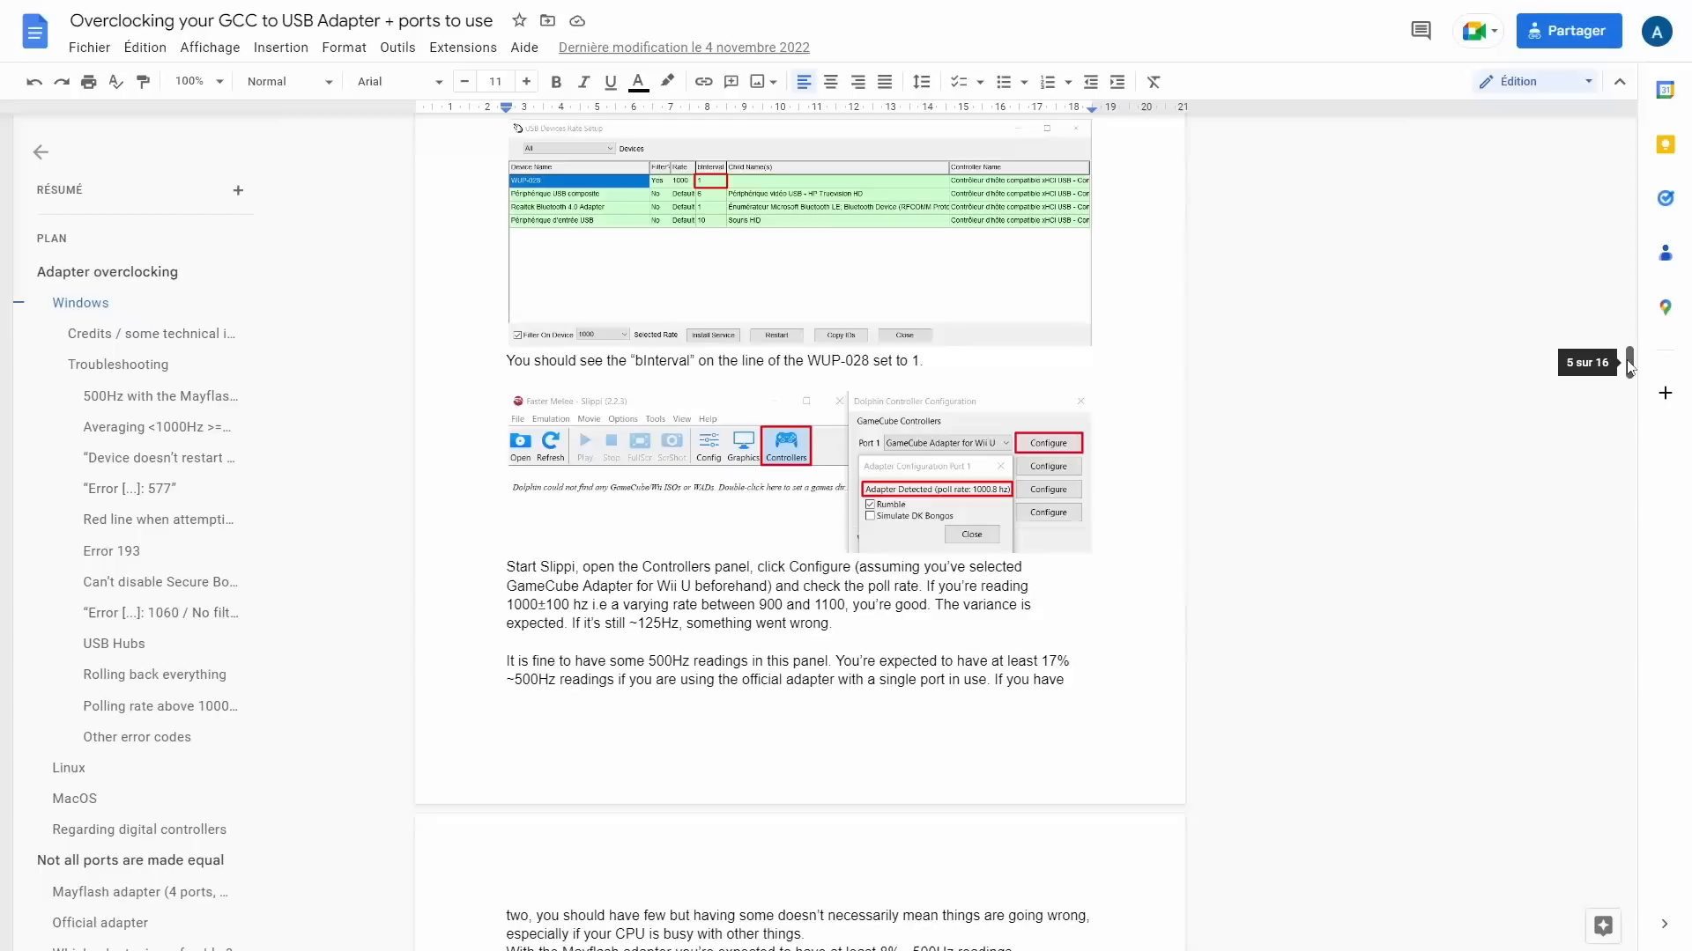
scroll("up", 3)
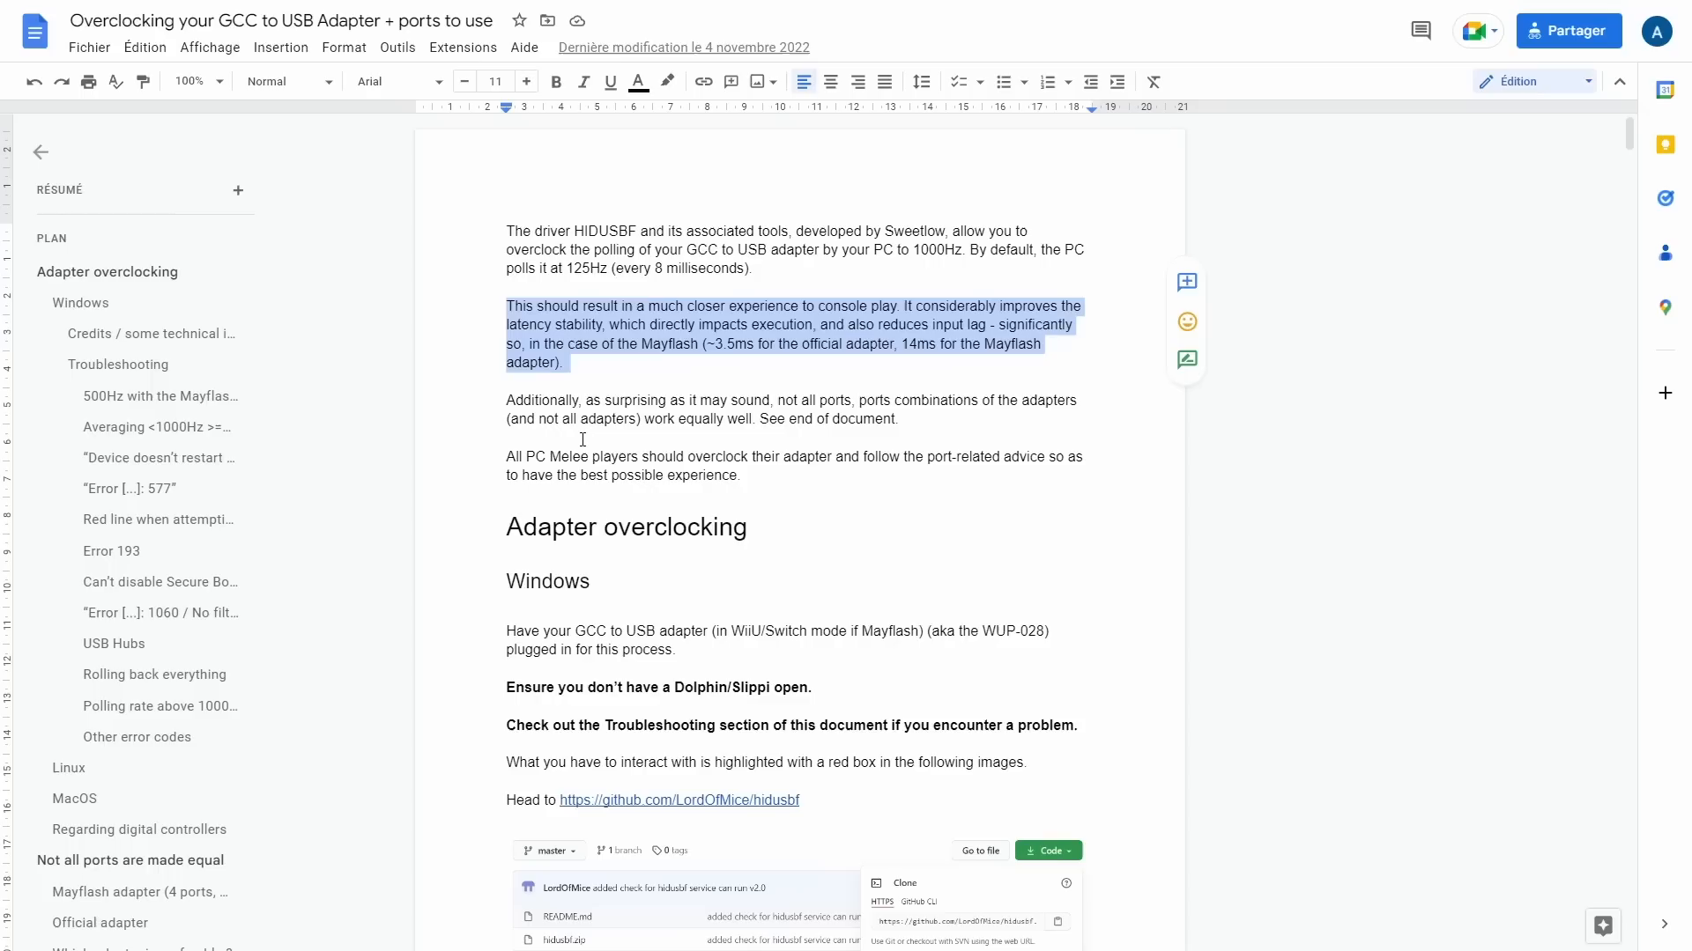
left_click(582, 441)
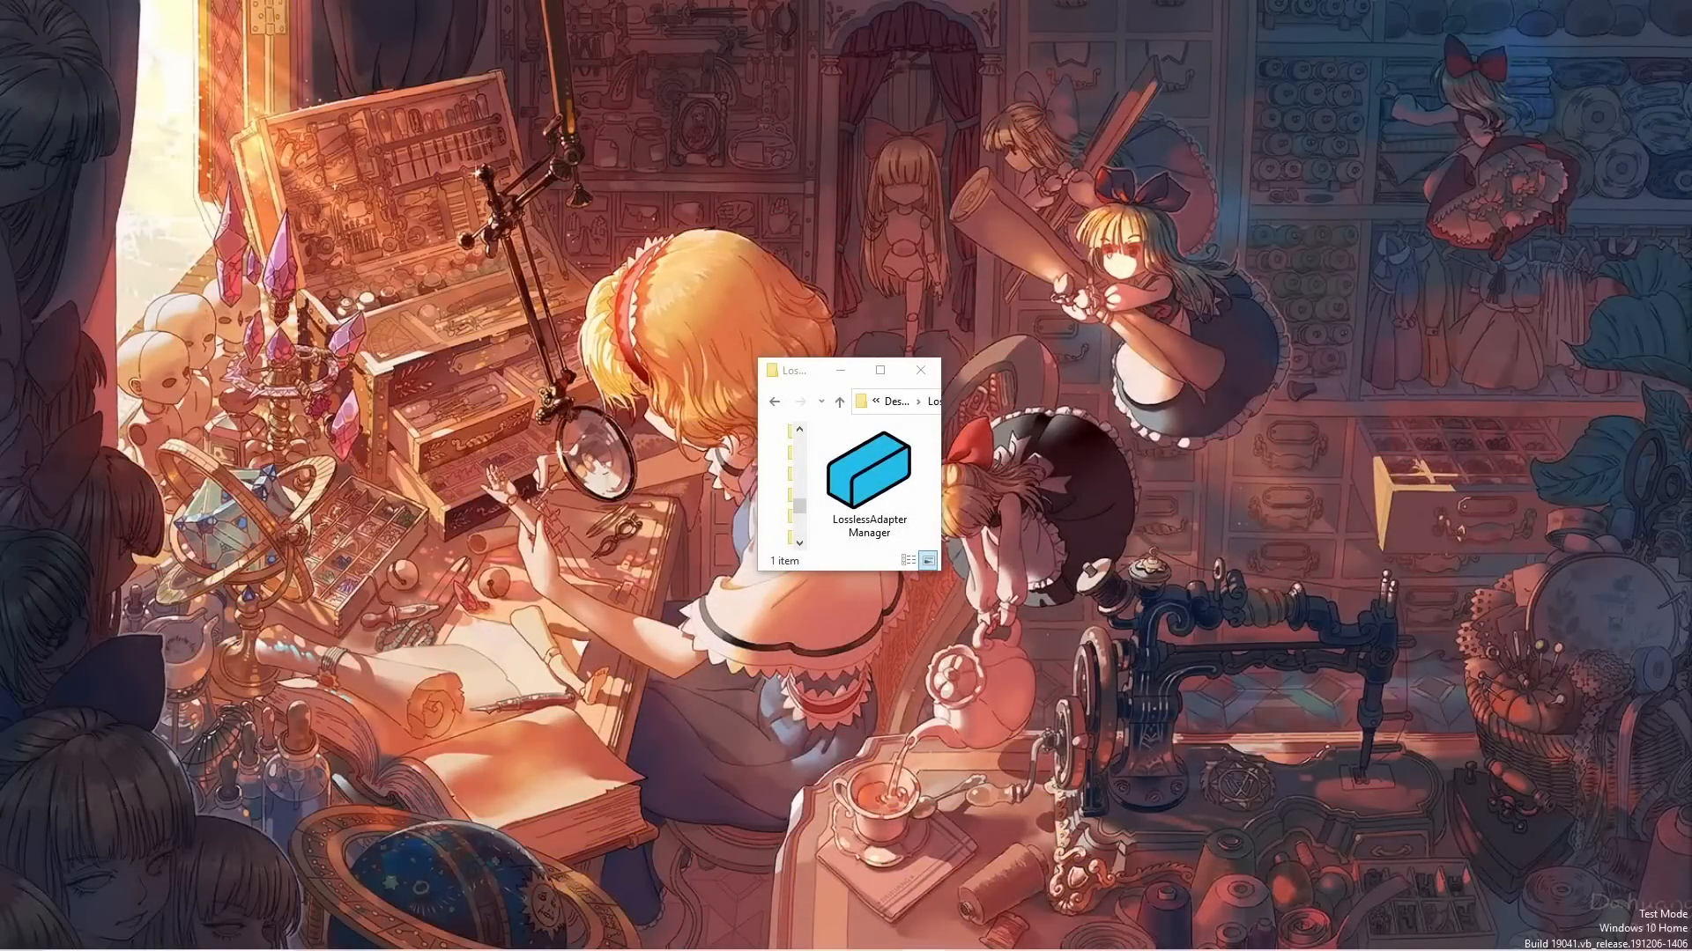
left_click(867, 479)
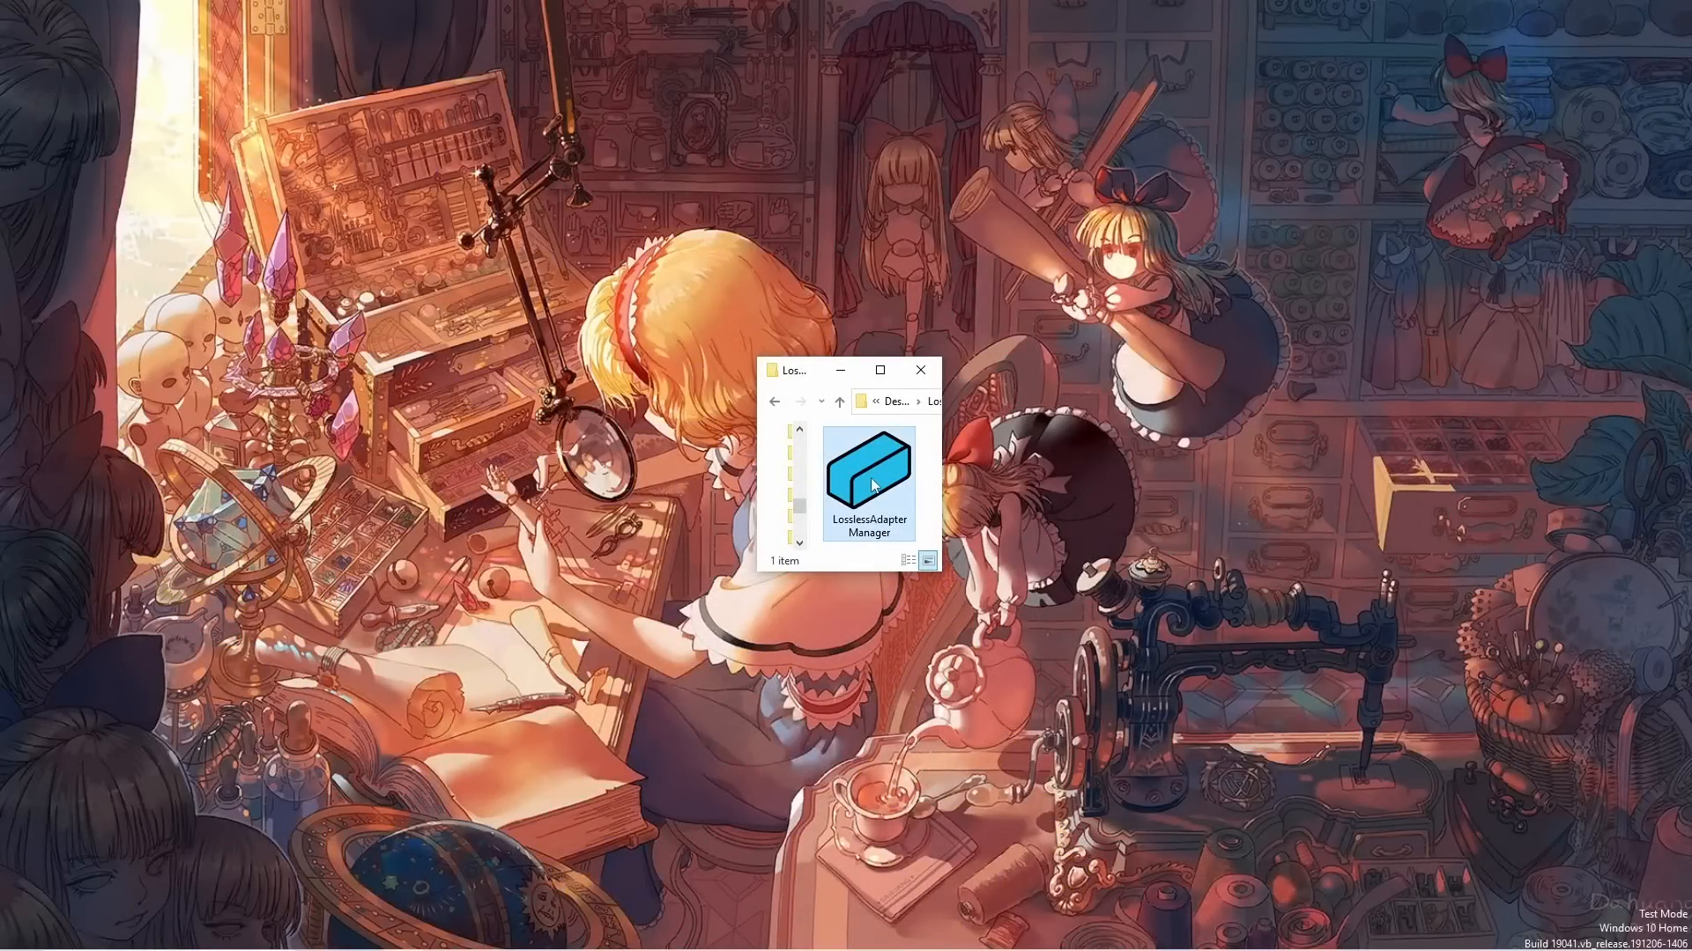
double_click(867, 474)
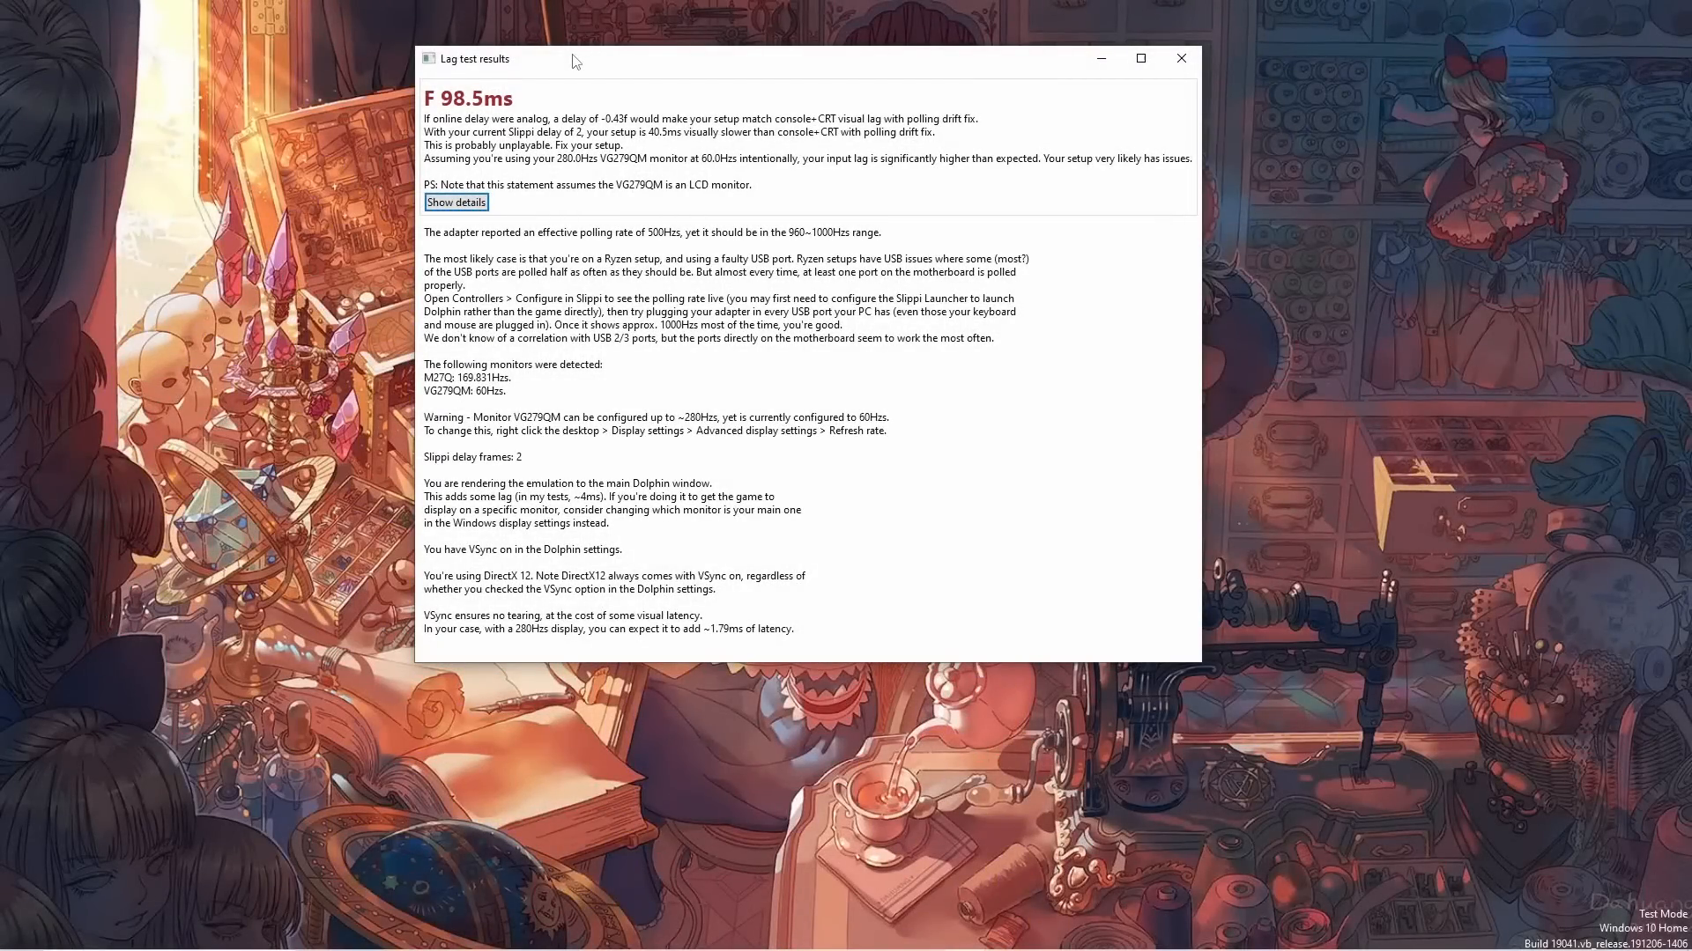
mouse_move(463, 118)
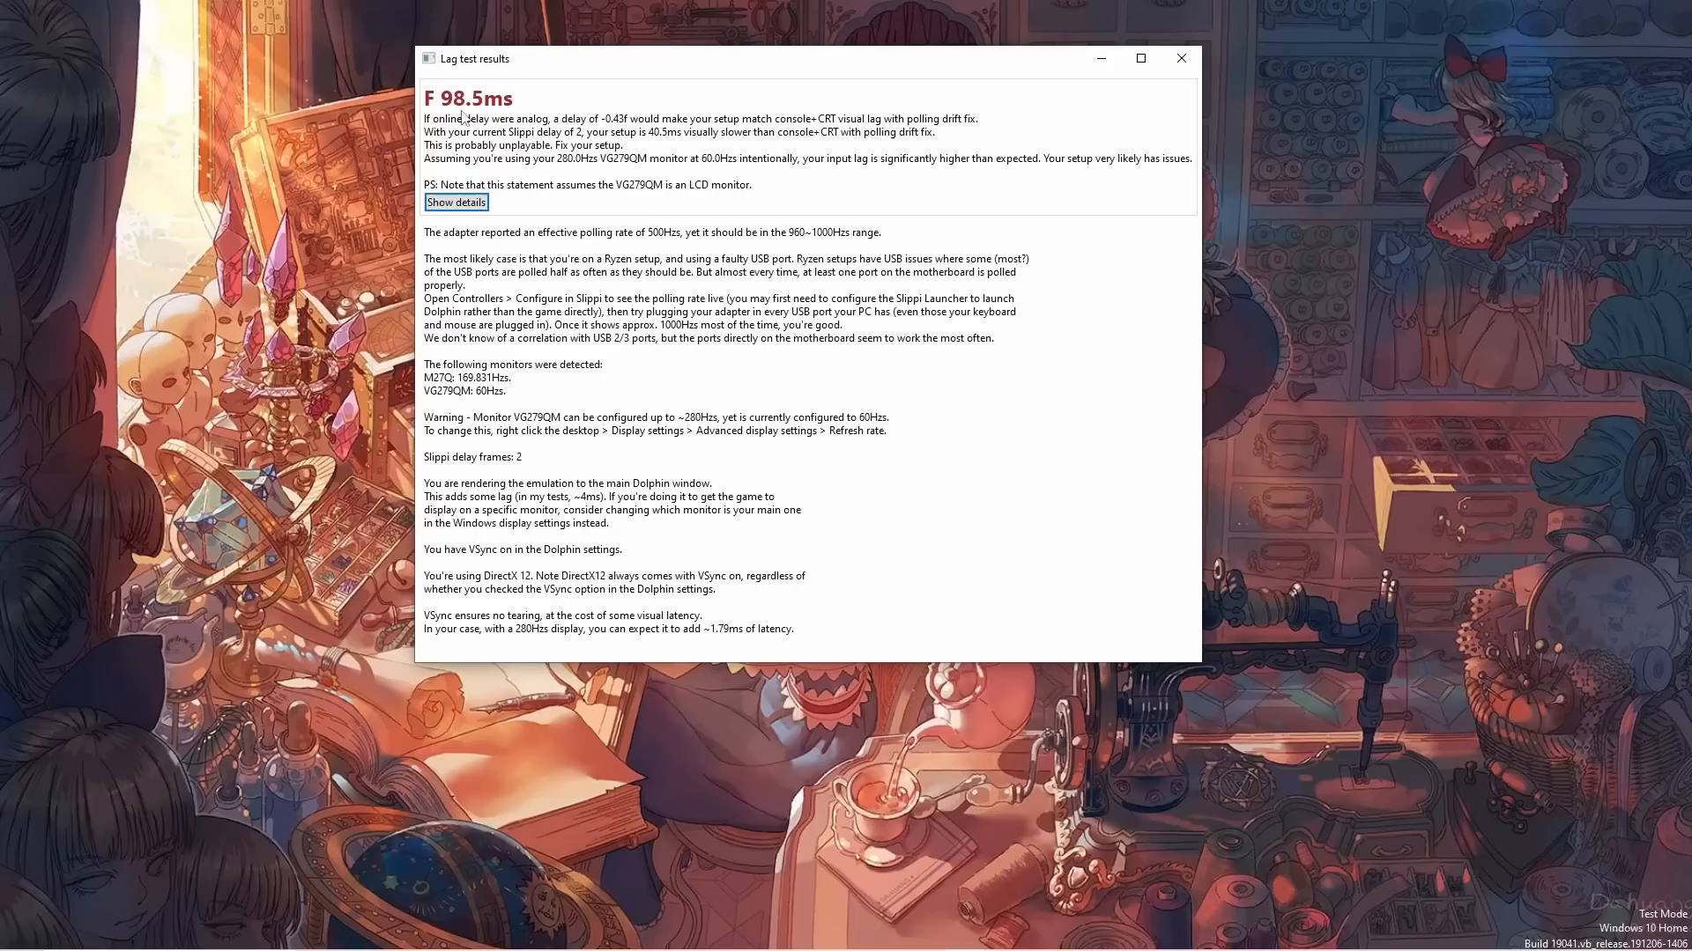
mouse_move(578, 101)
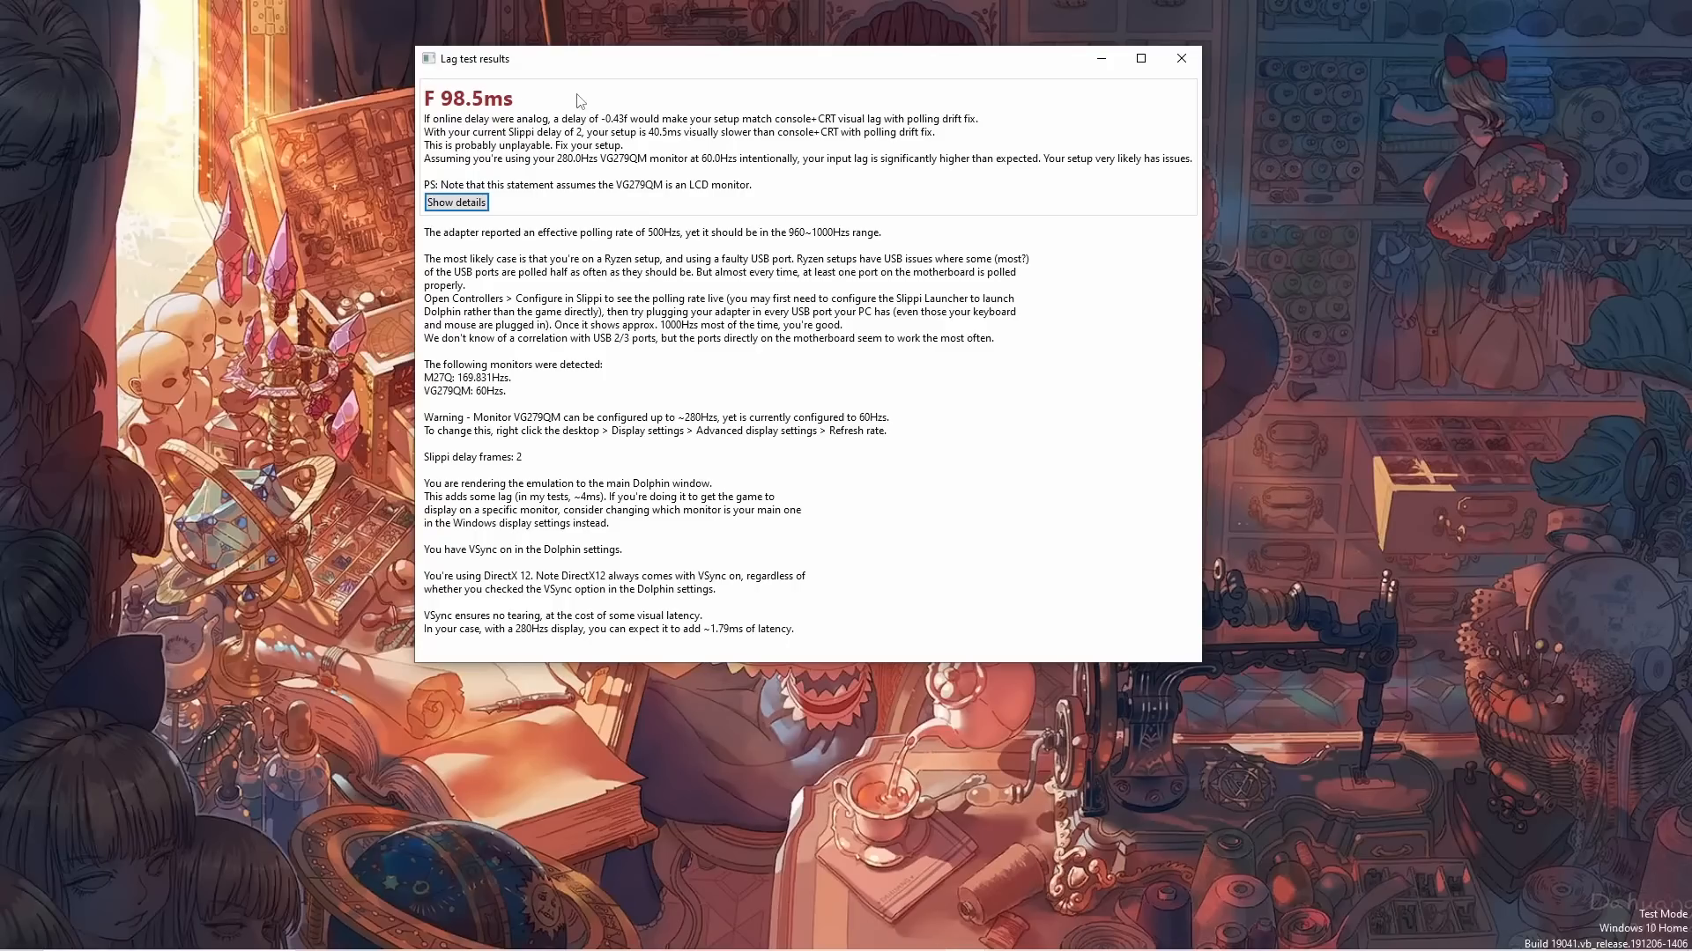
mouse_move(662, 149)
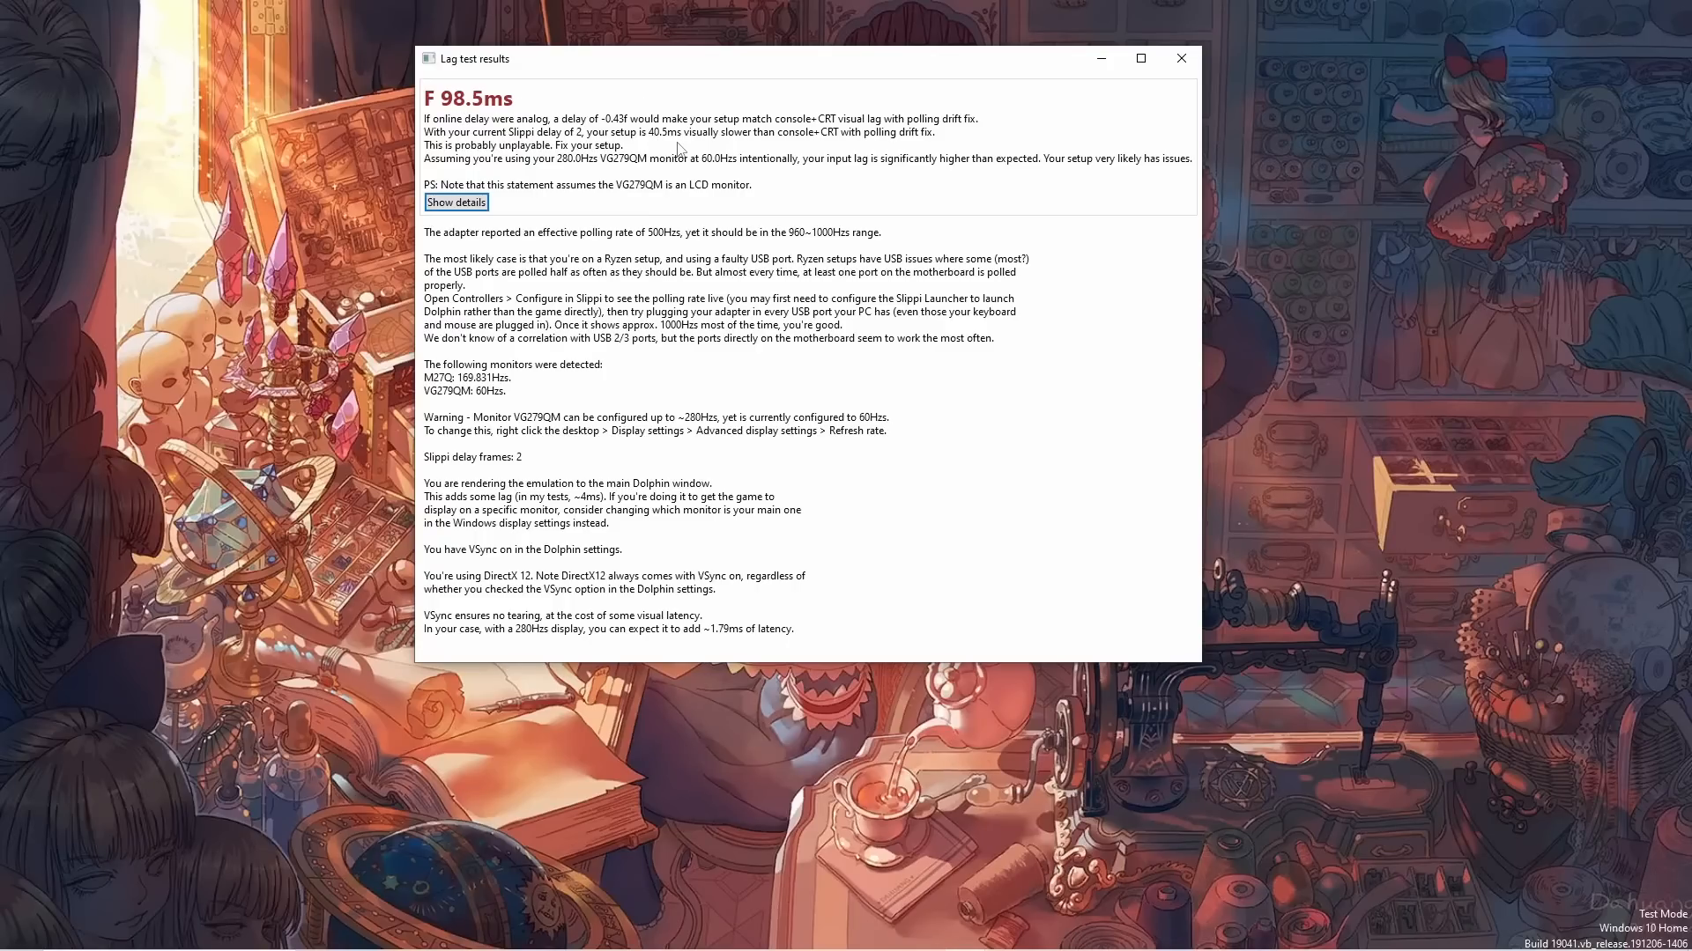
mouse_move(460, 159)
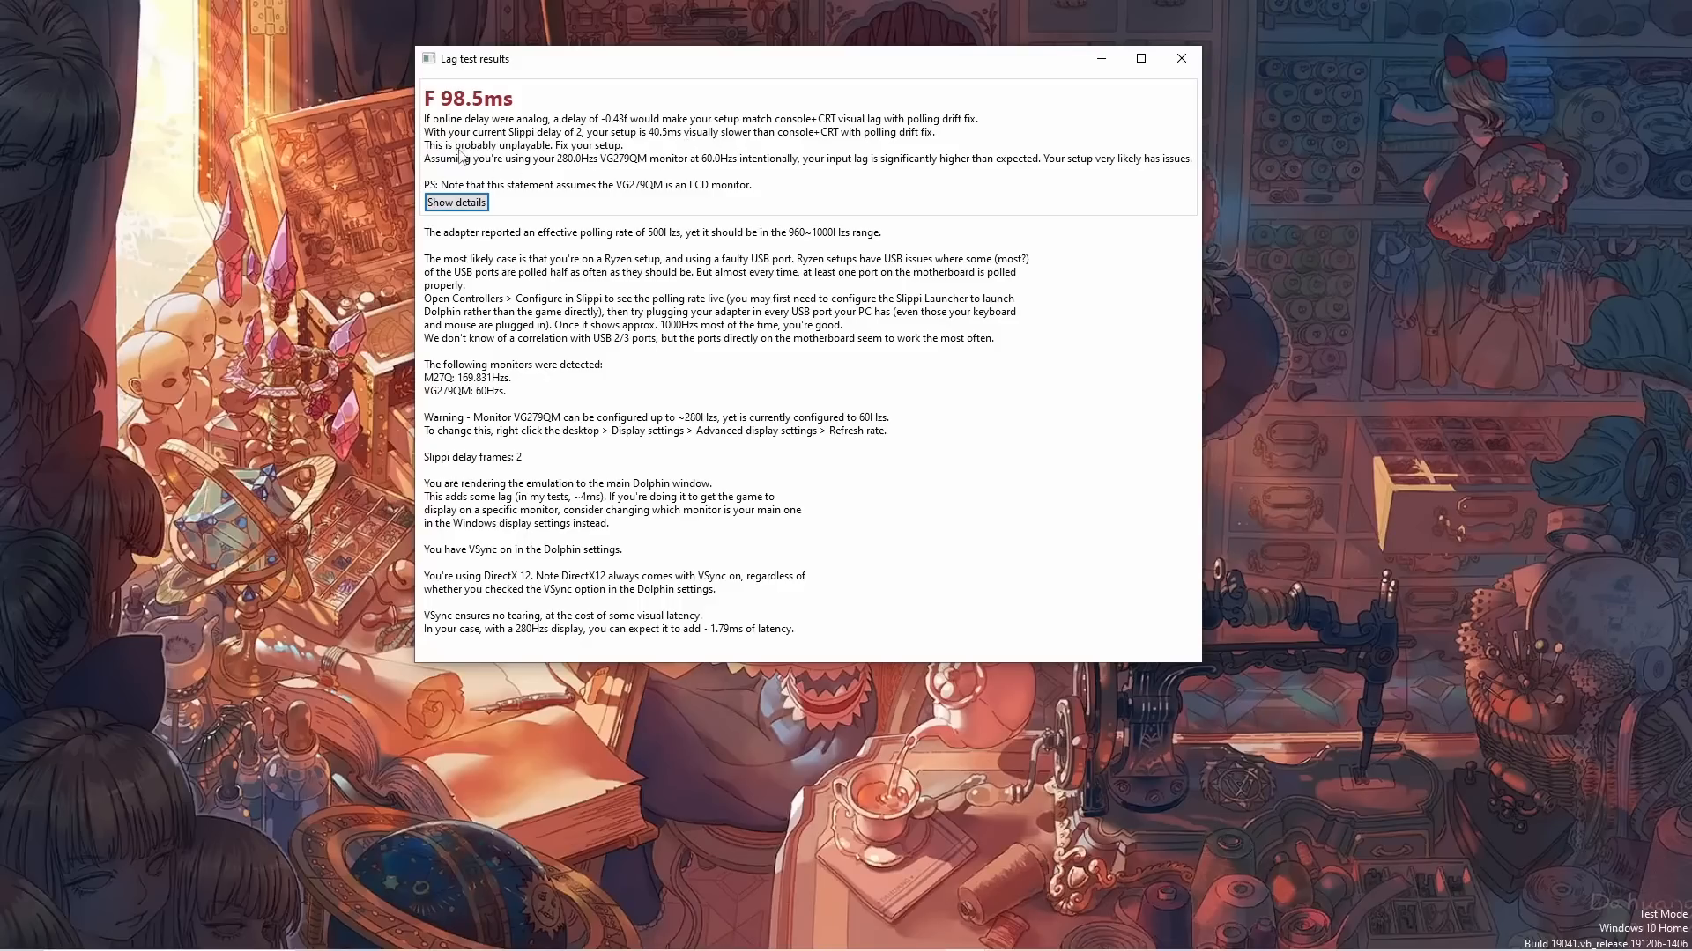
Reveal the detailed lag statistics: 98.5 ms average, 155 measures, 500 Hz polling.
left_click(454, 201)
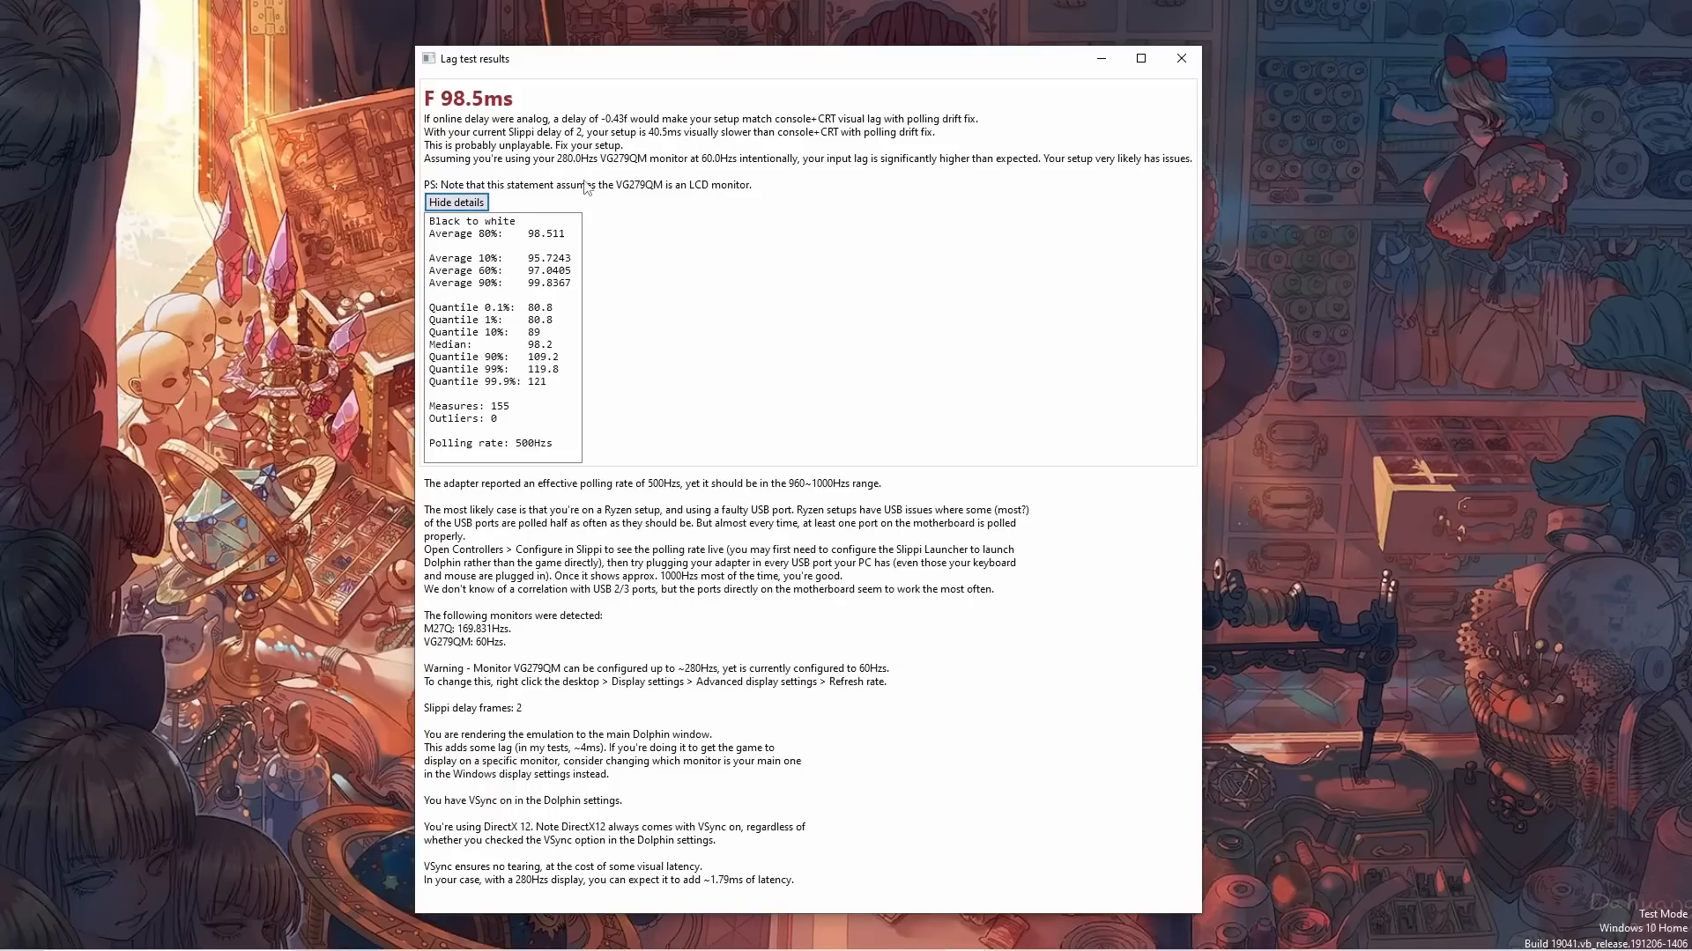
mouse_move(636, 453)
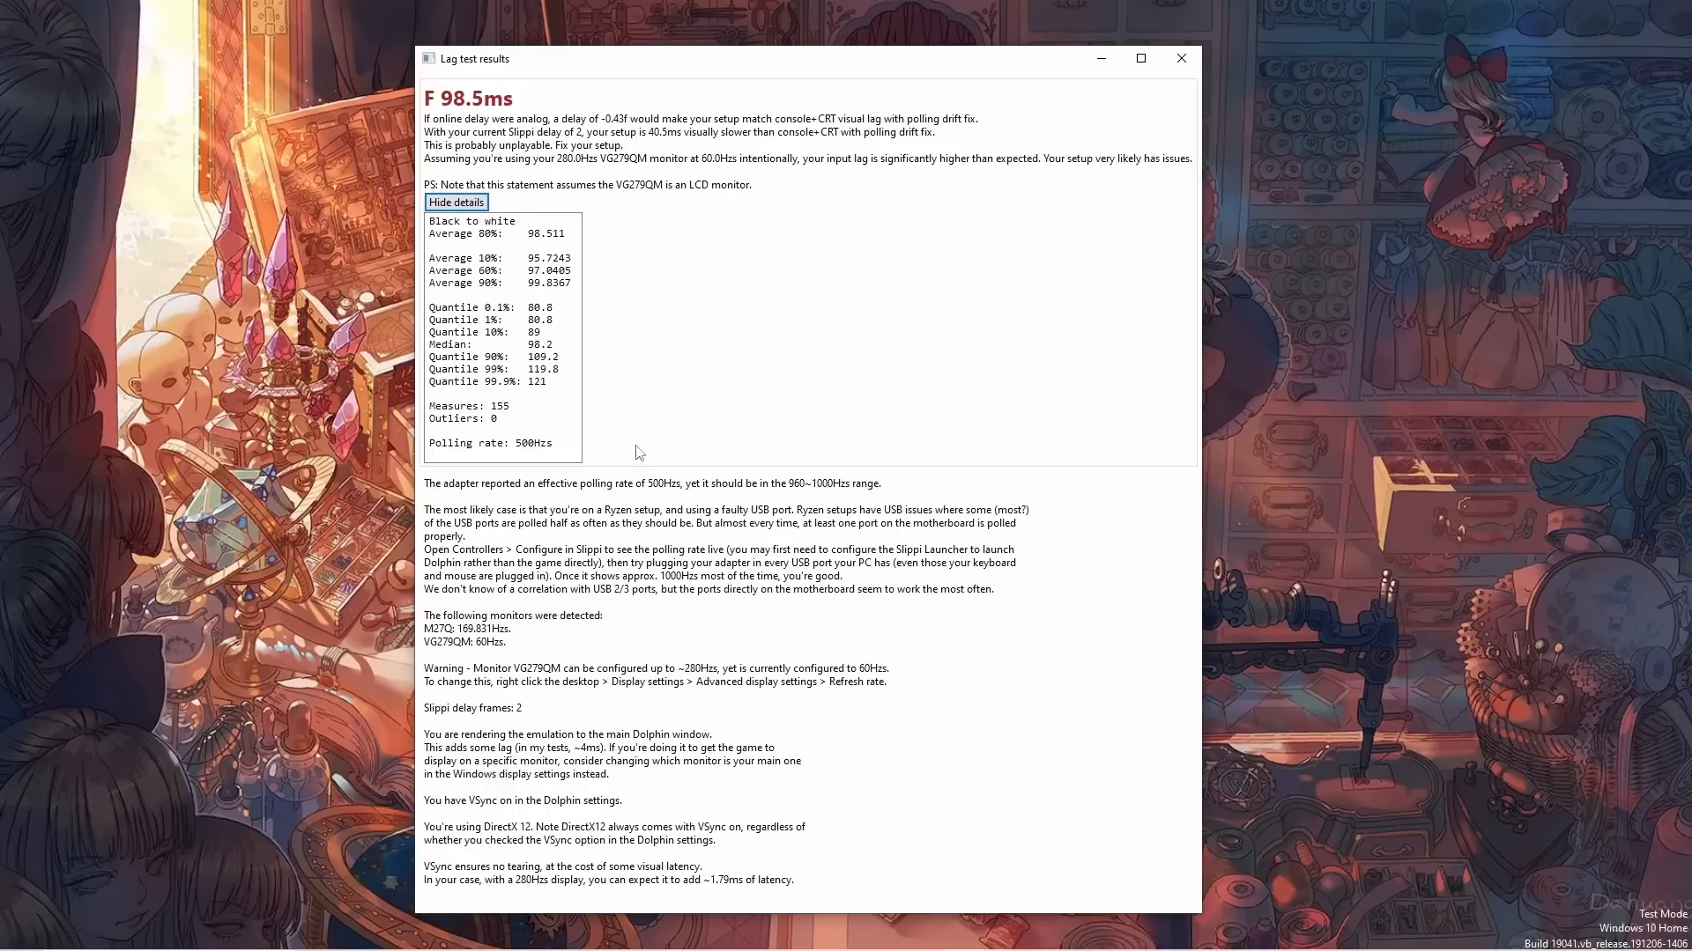
mouse_move(1031, 459)
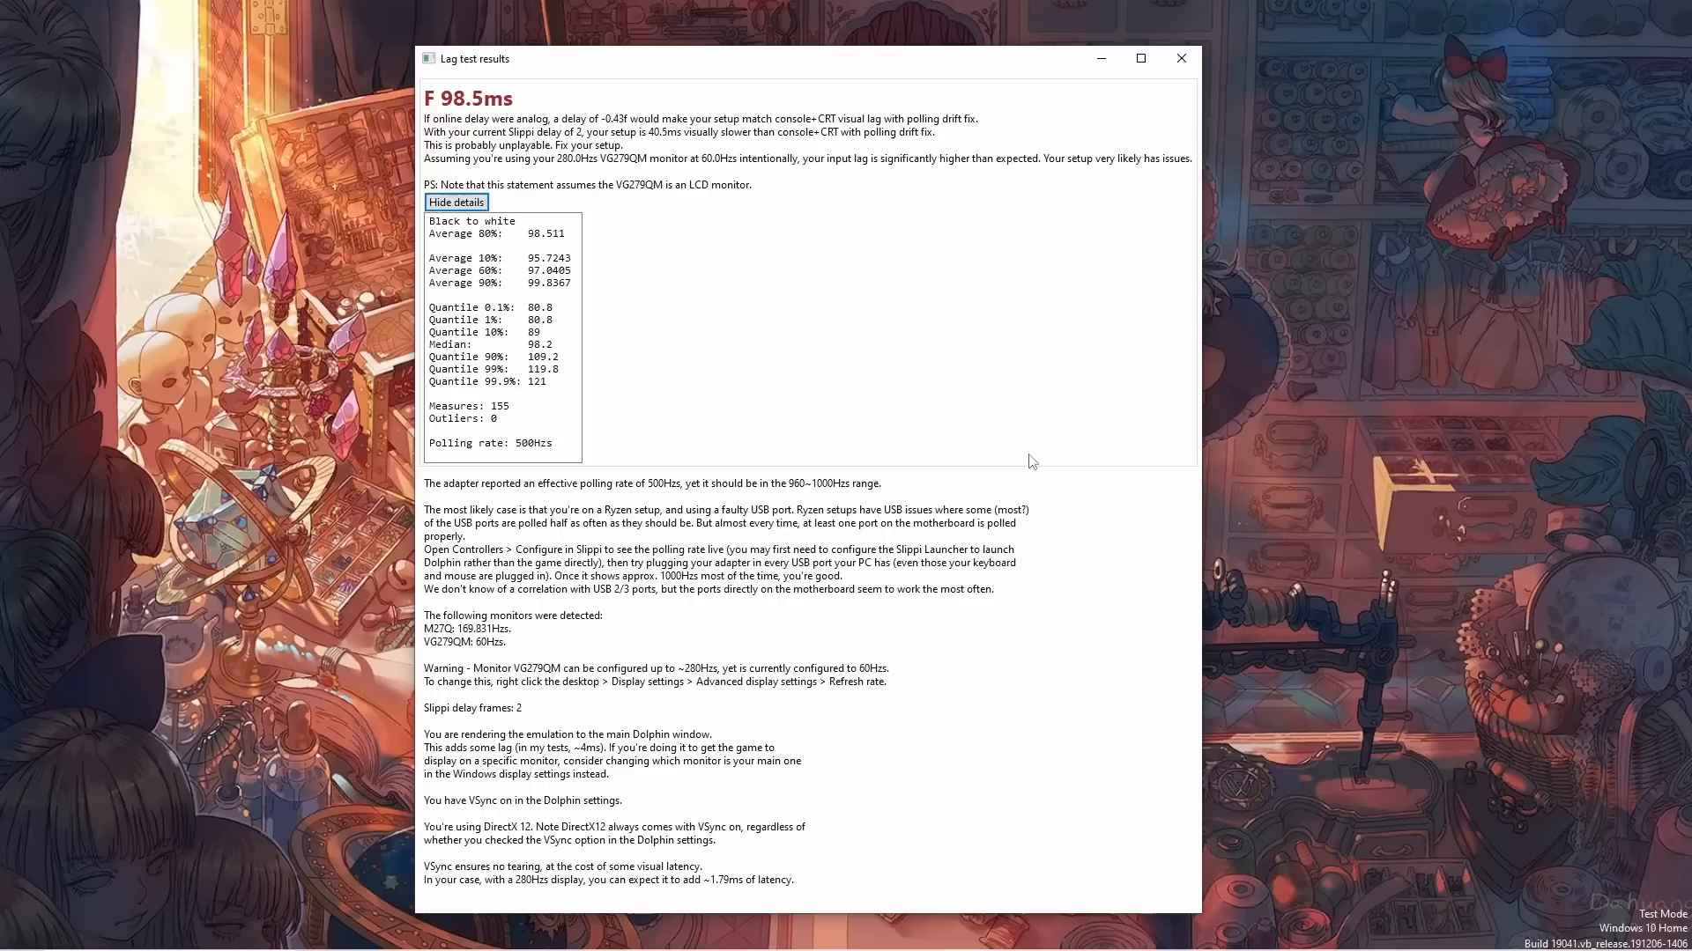
mouse_move(1005, 416)
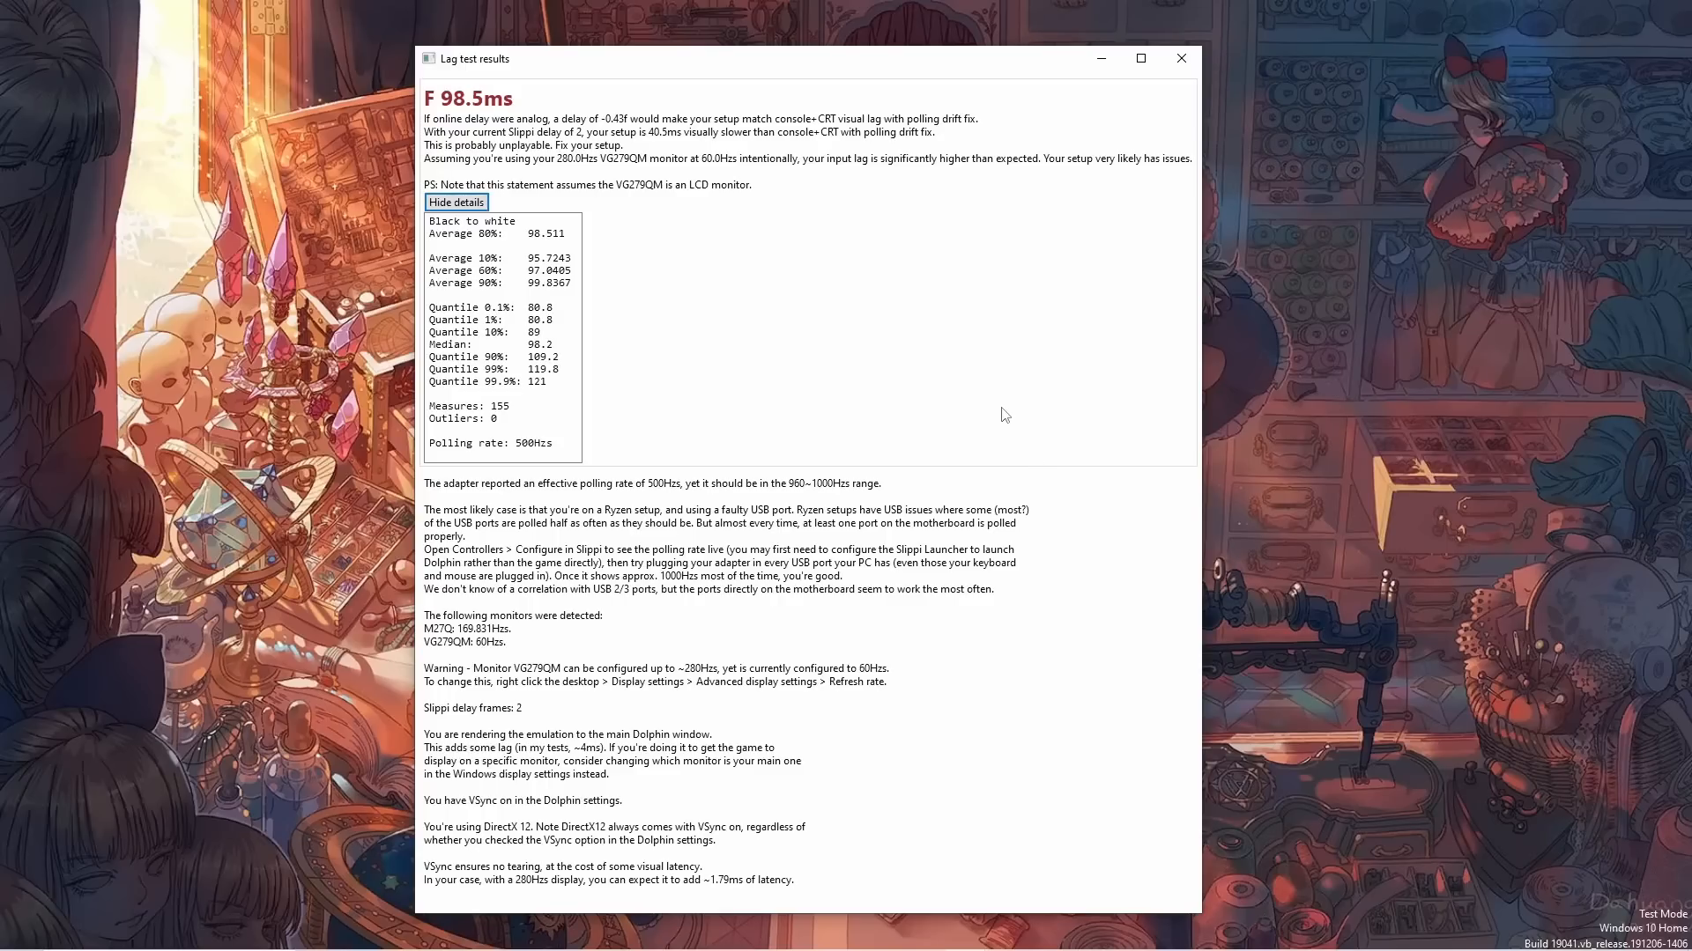
mouse_move(594, 504)
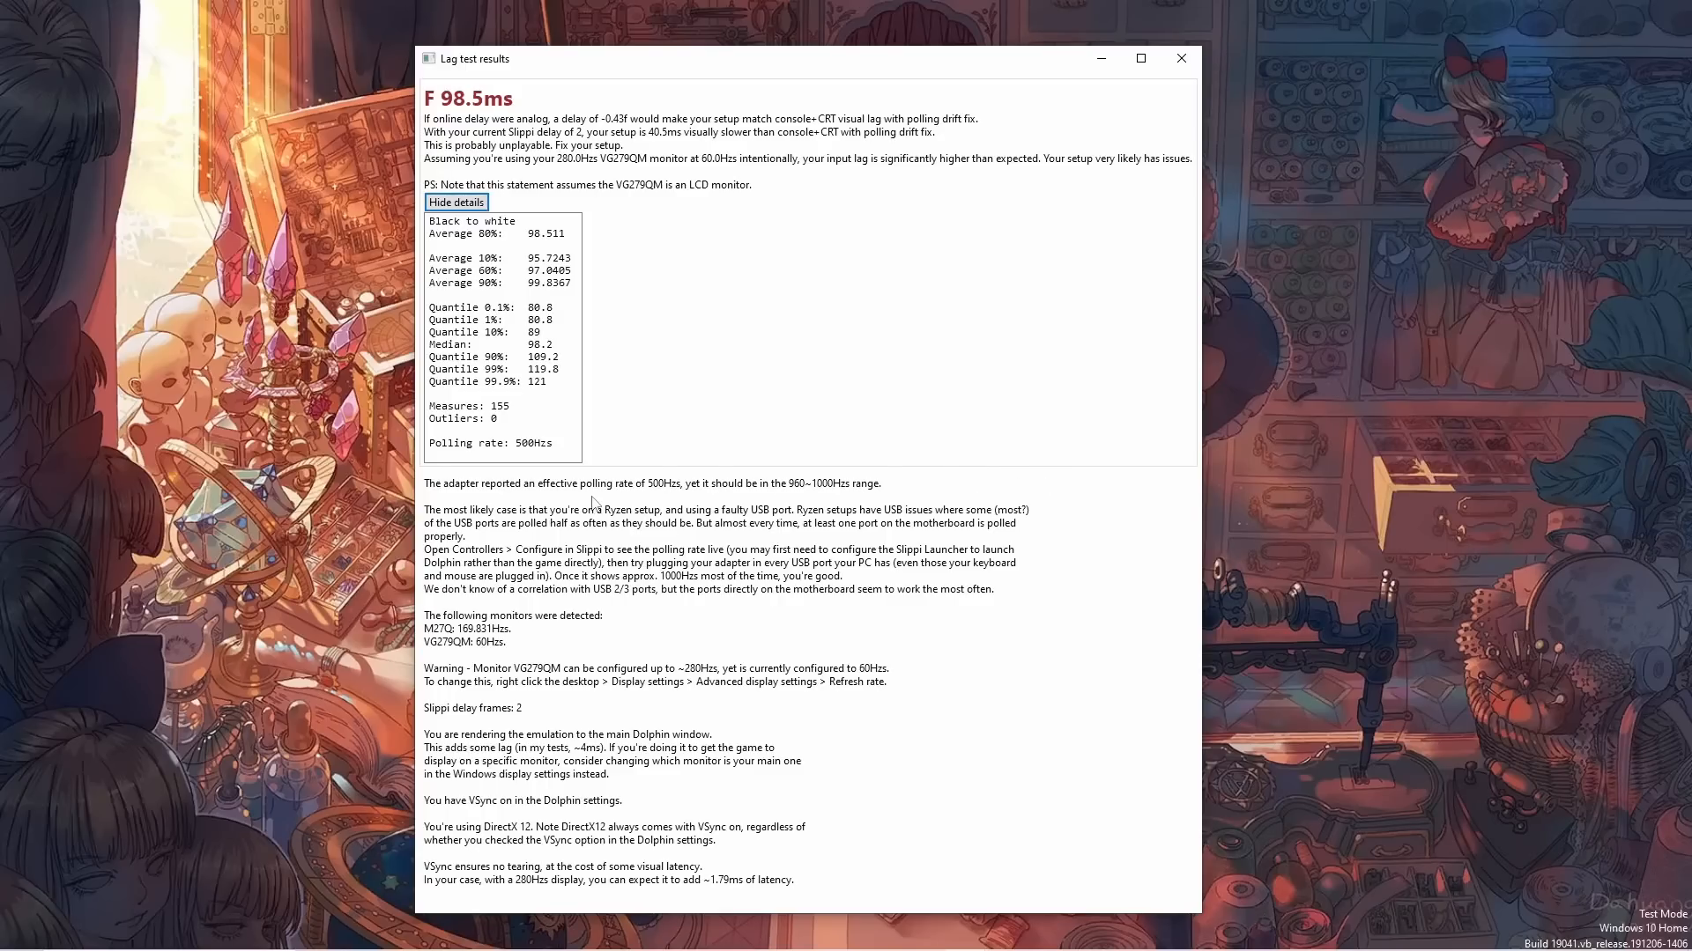
mouse_move(658, 497)
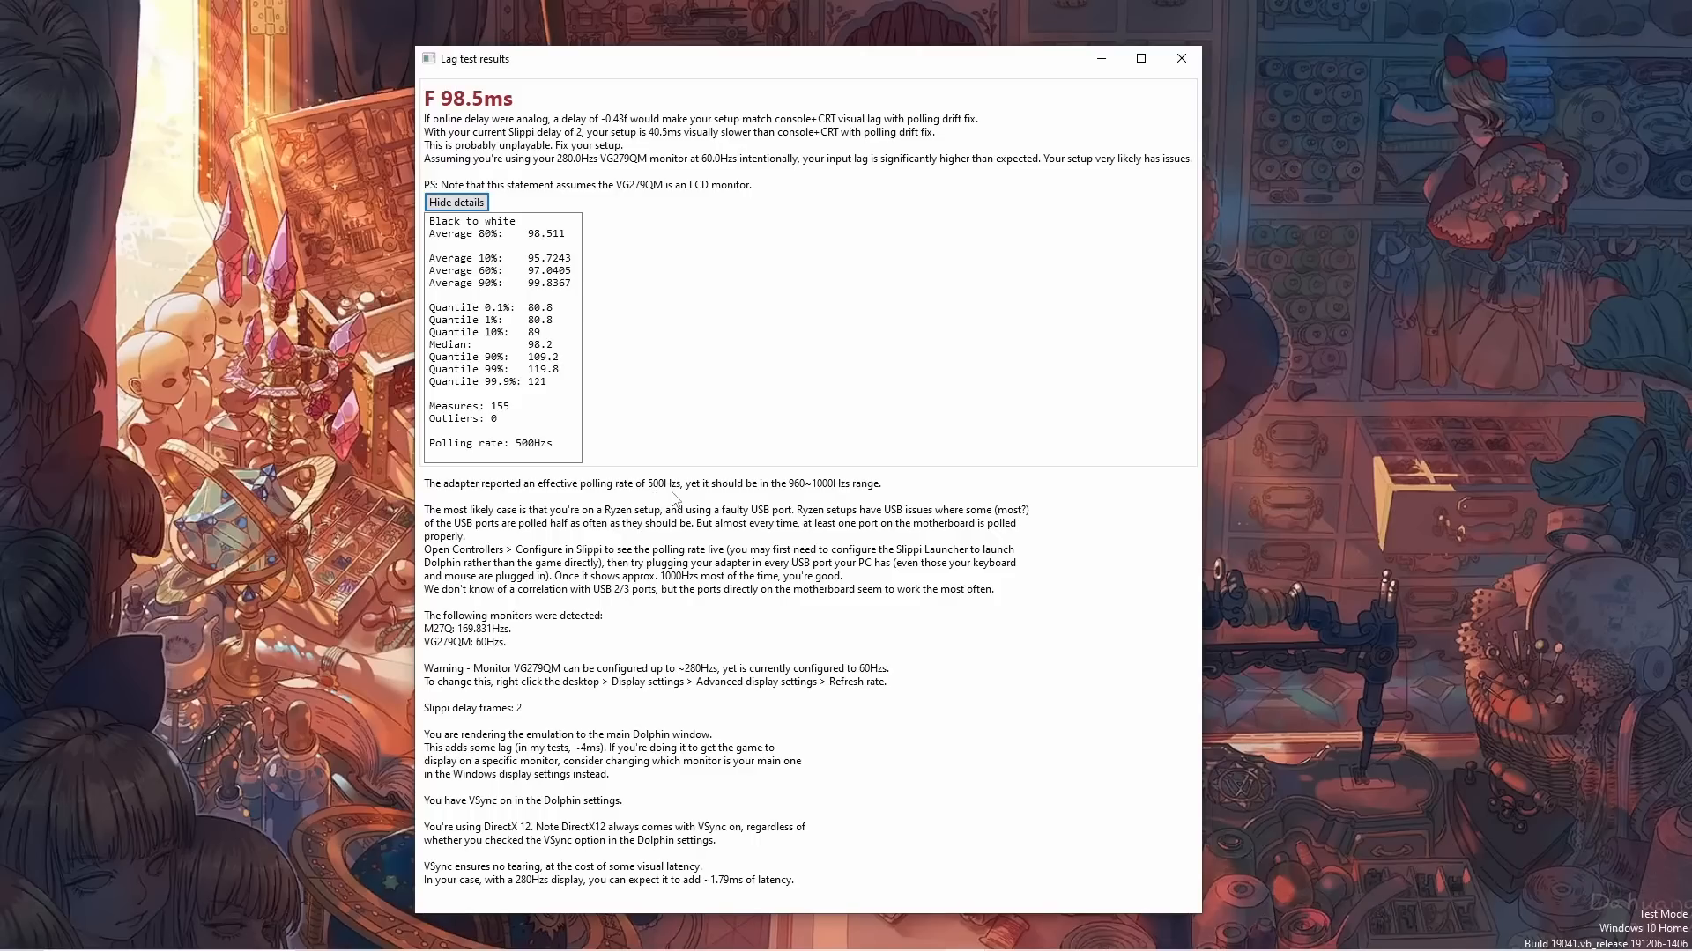
mouse_move(874, 501)
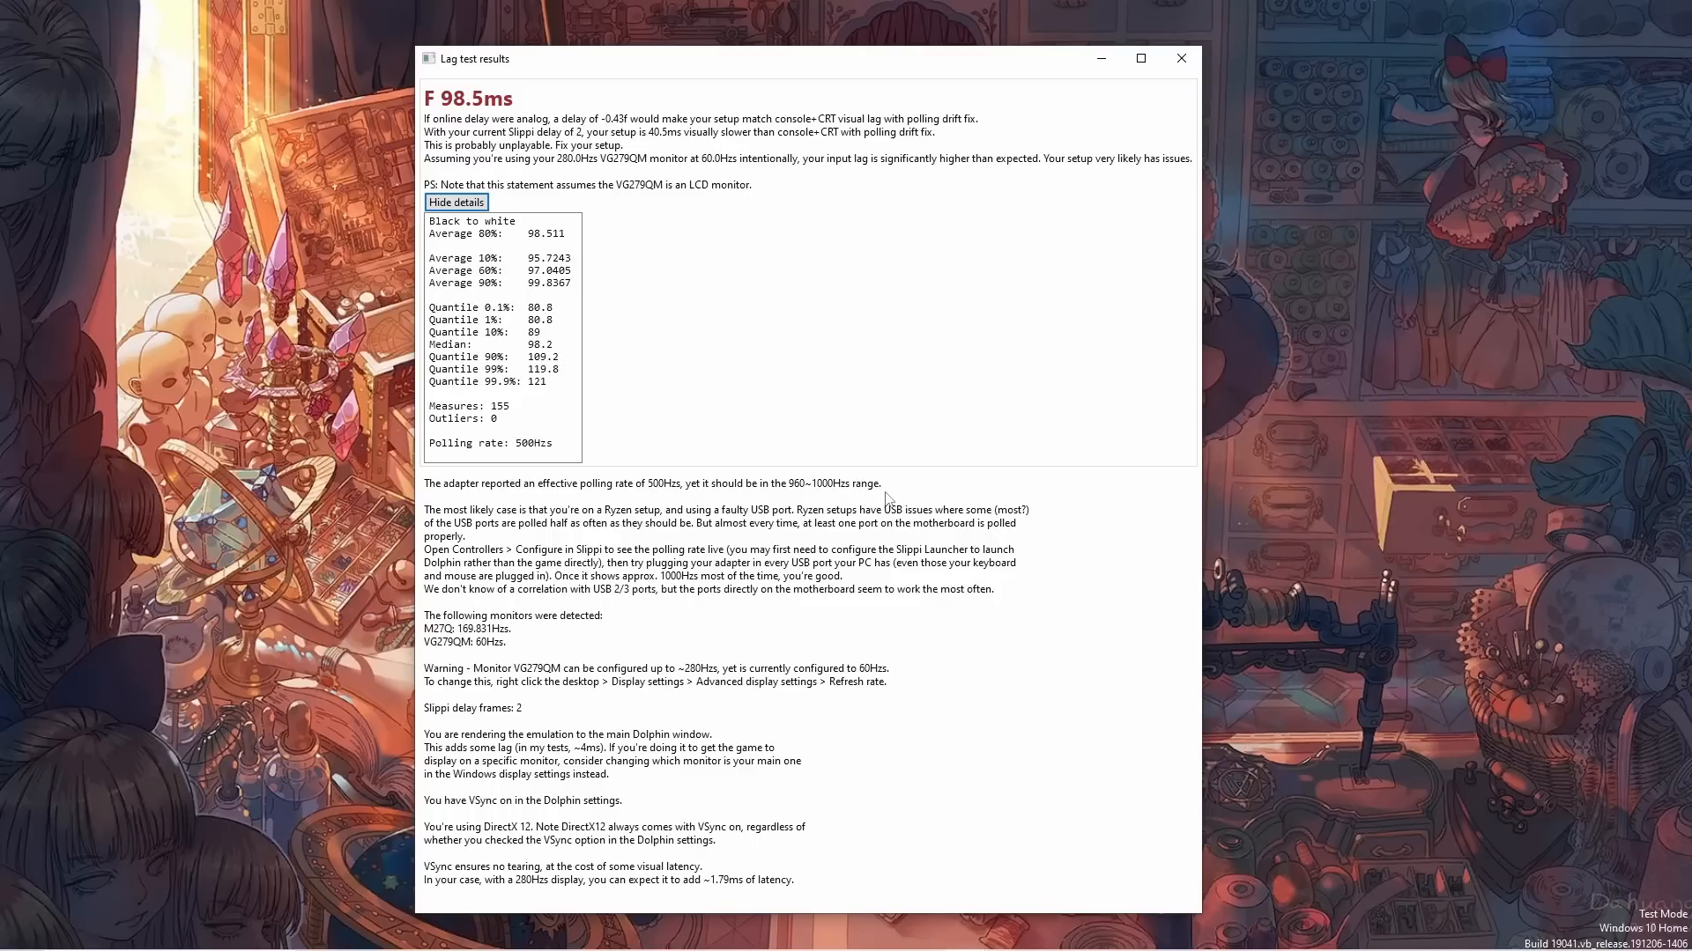
mouse_move(1043, 514)
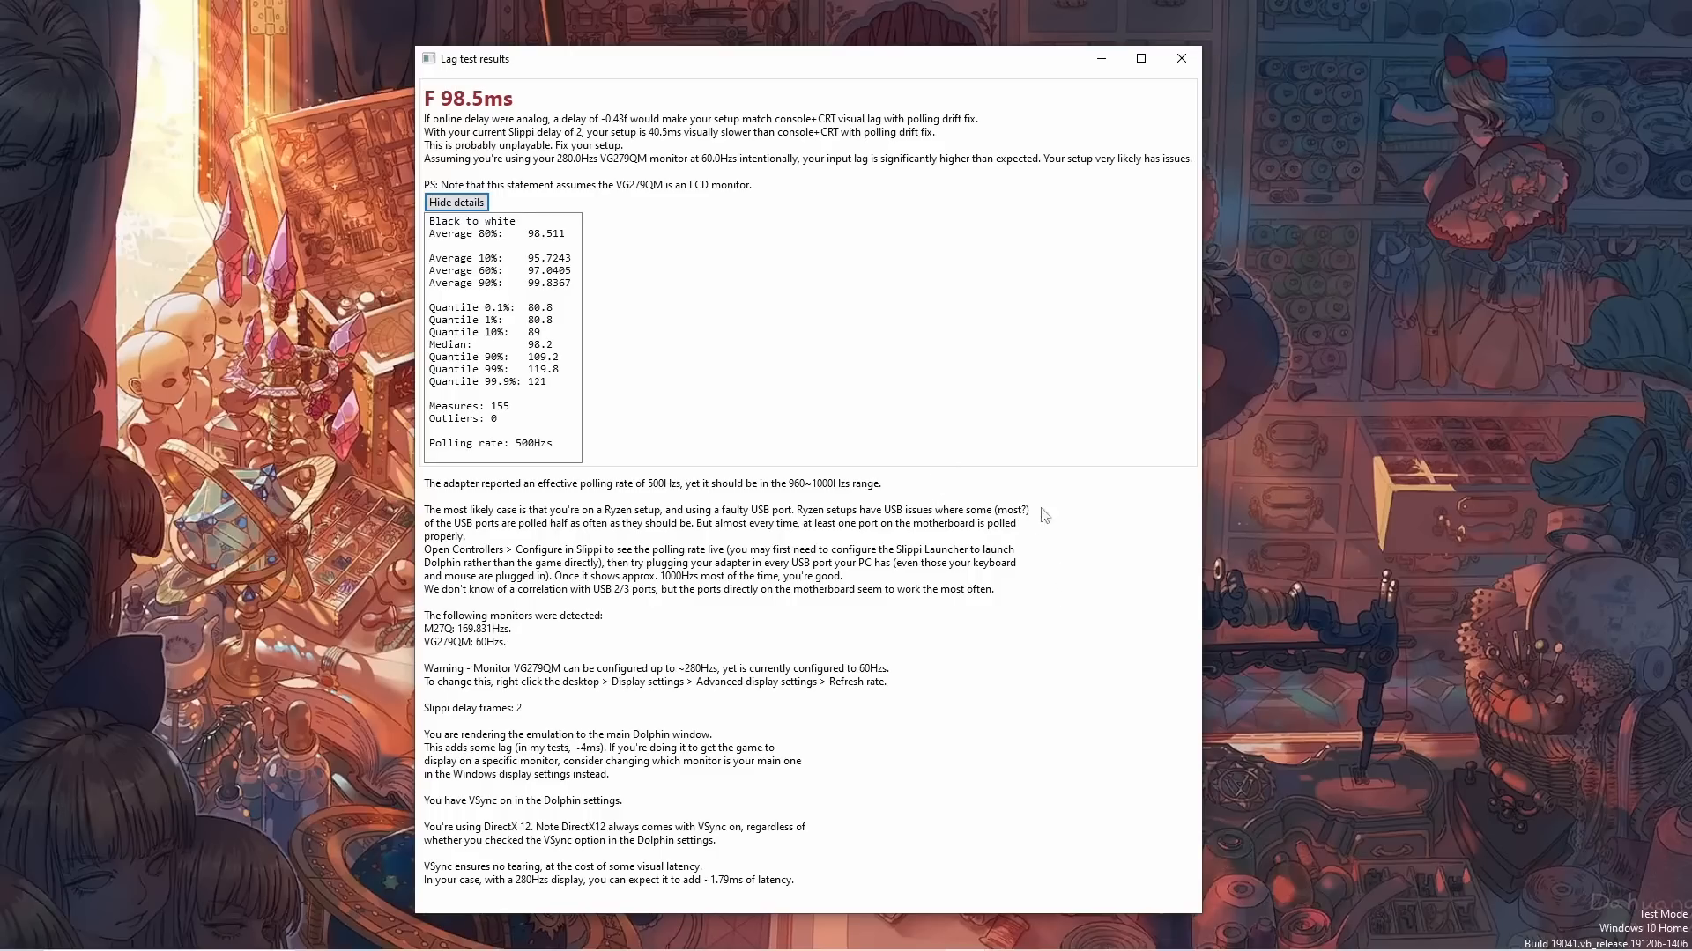
mouse_move(642, 605)
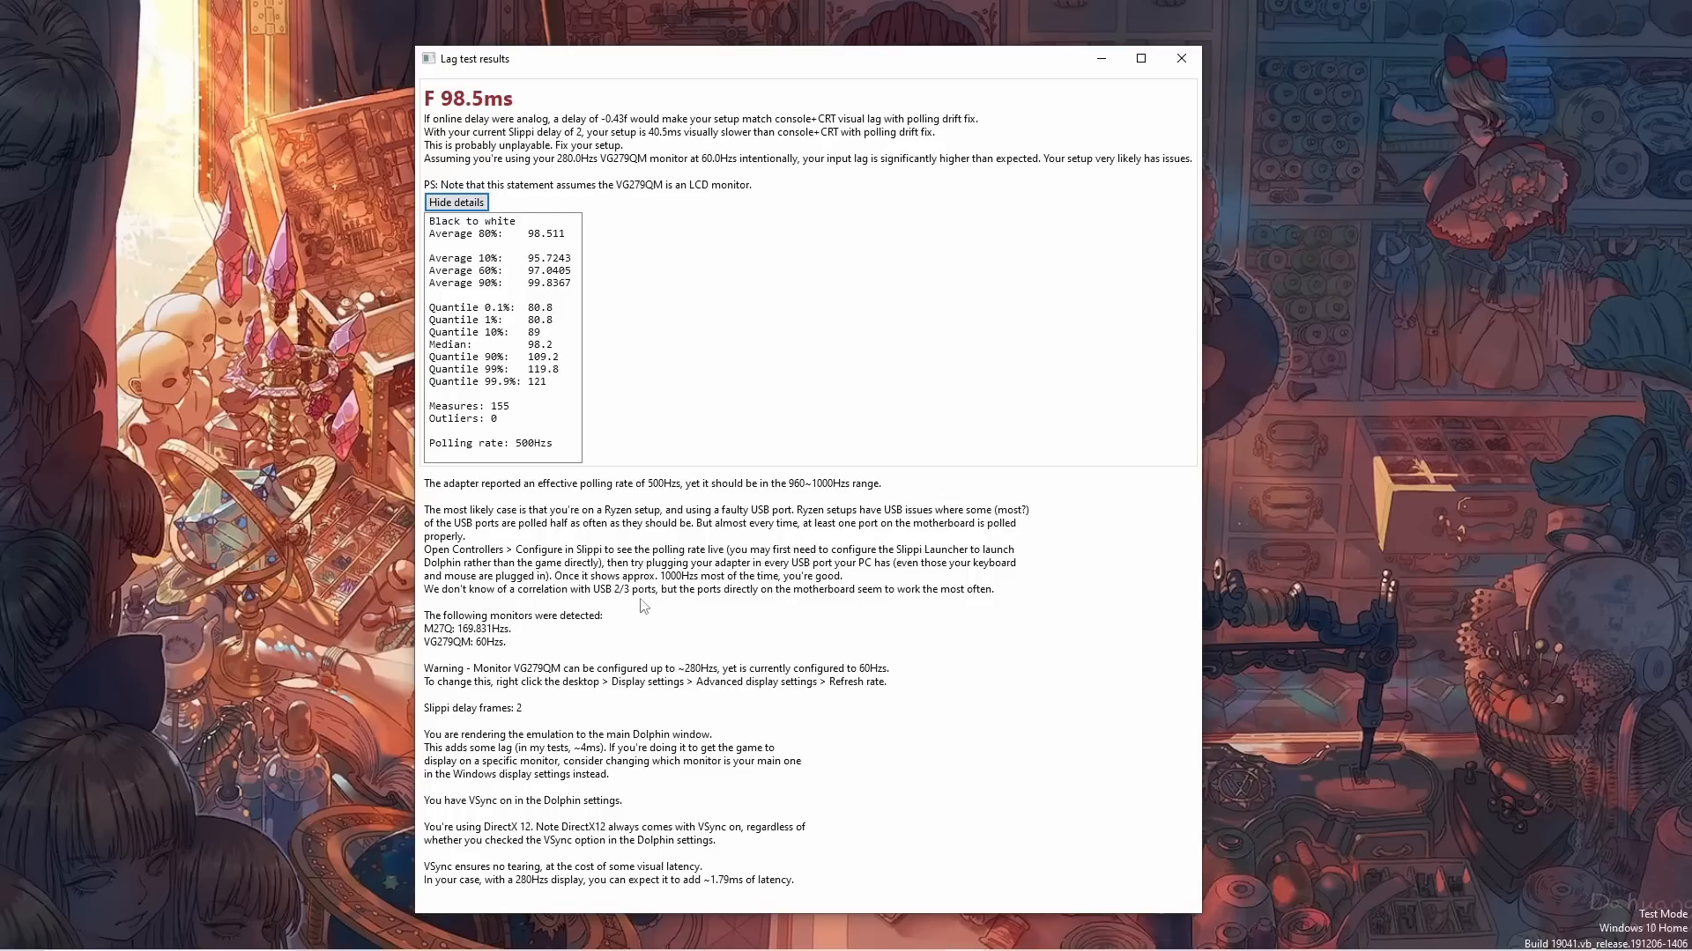
mouse_move(562, 661)
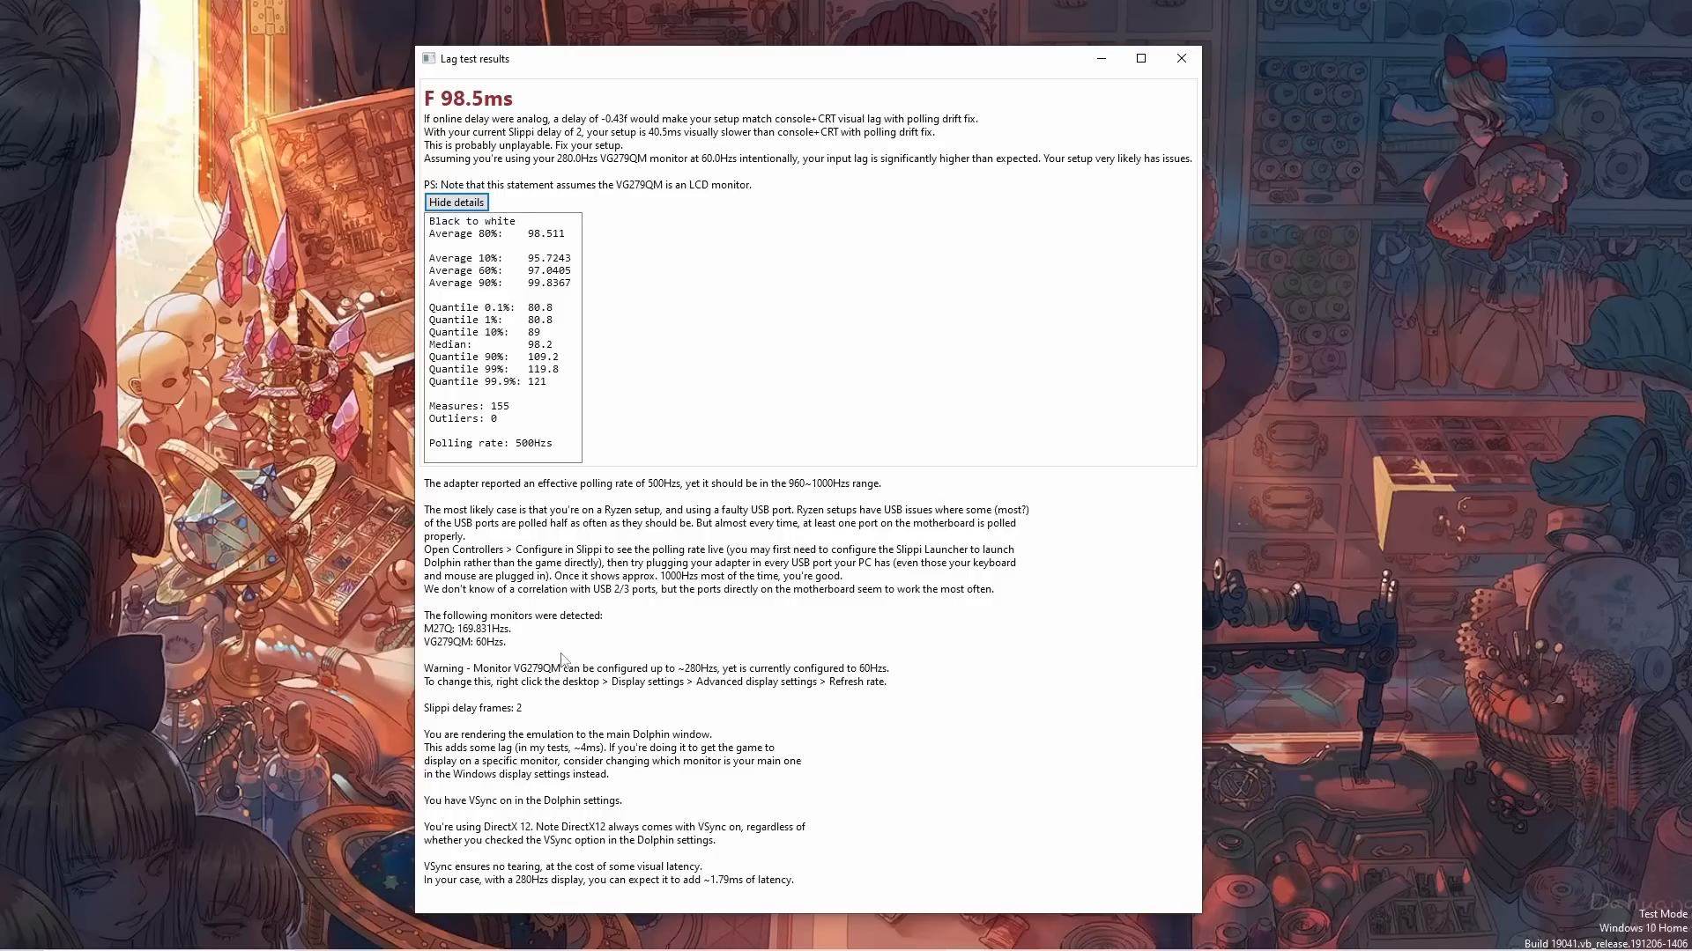
mouse_move(669, 645)
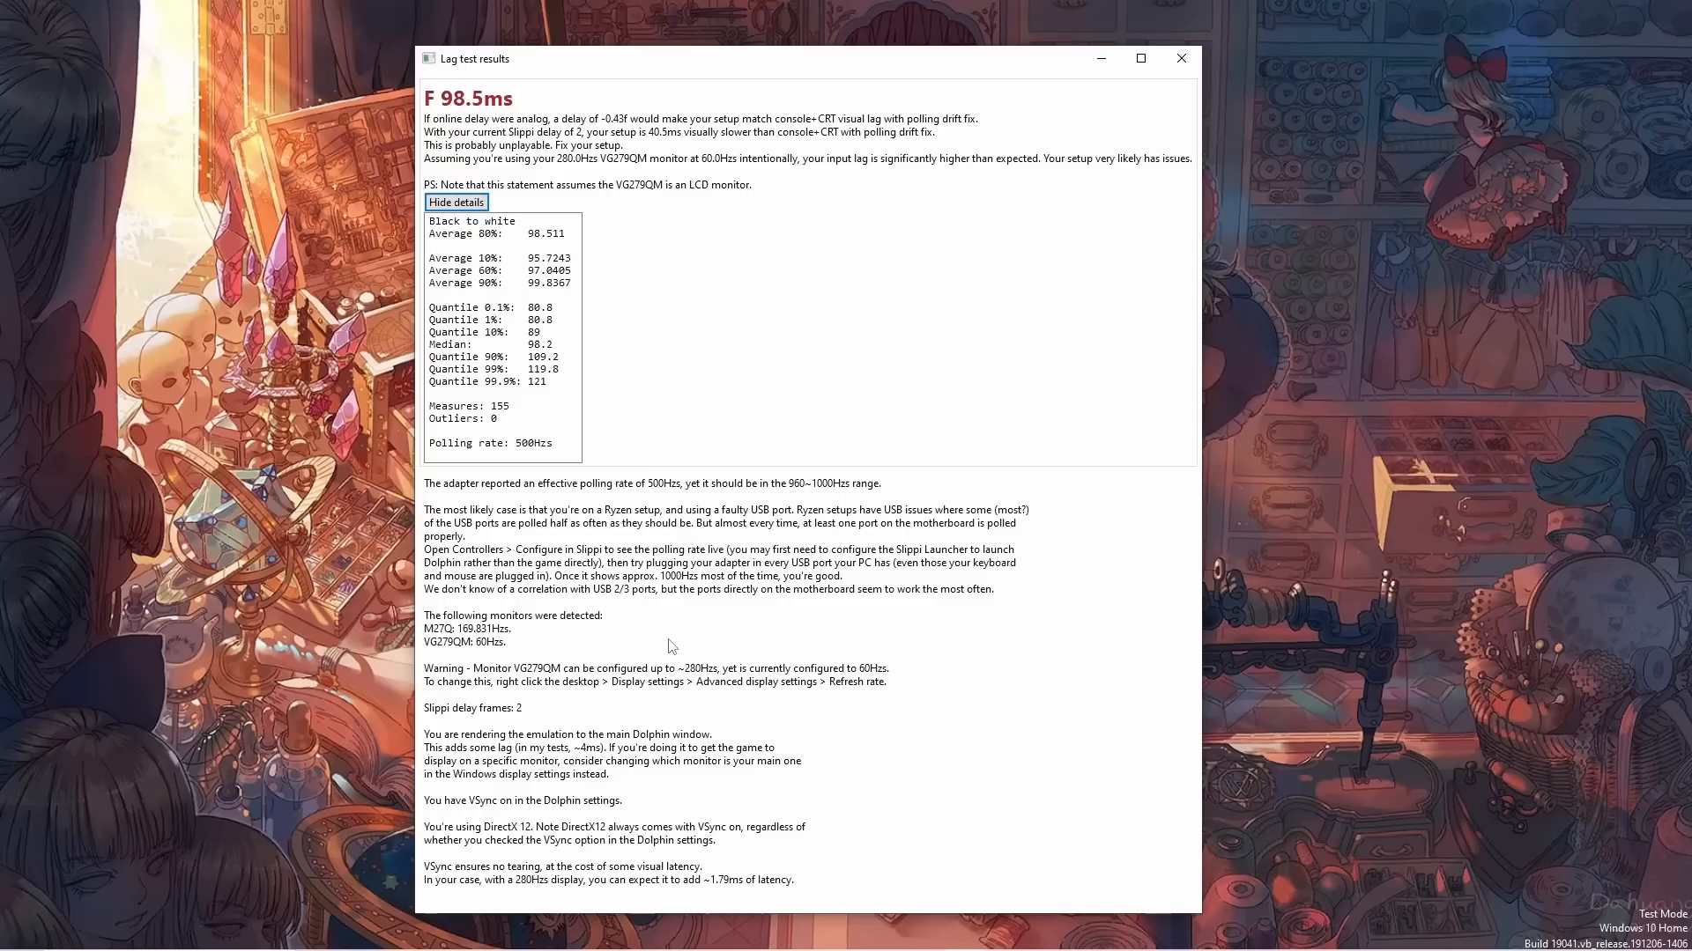
mouse_move(834, 650)
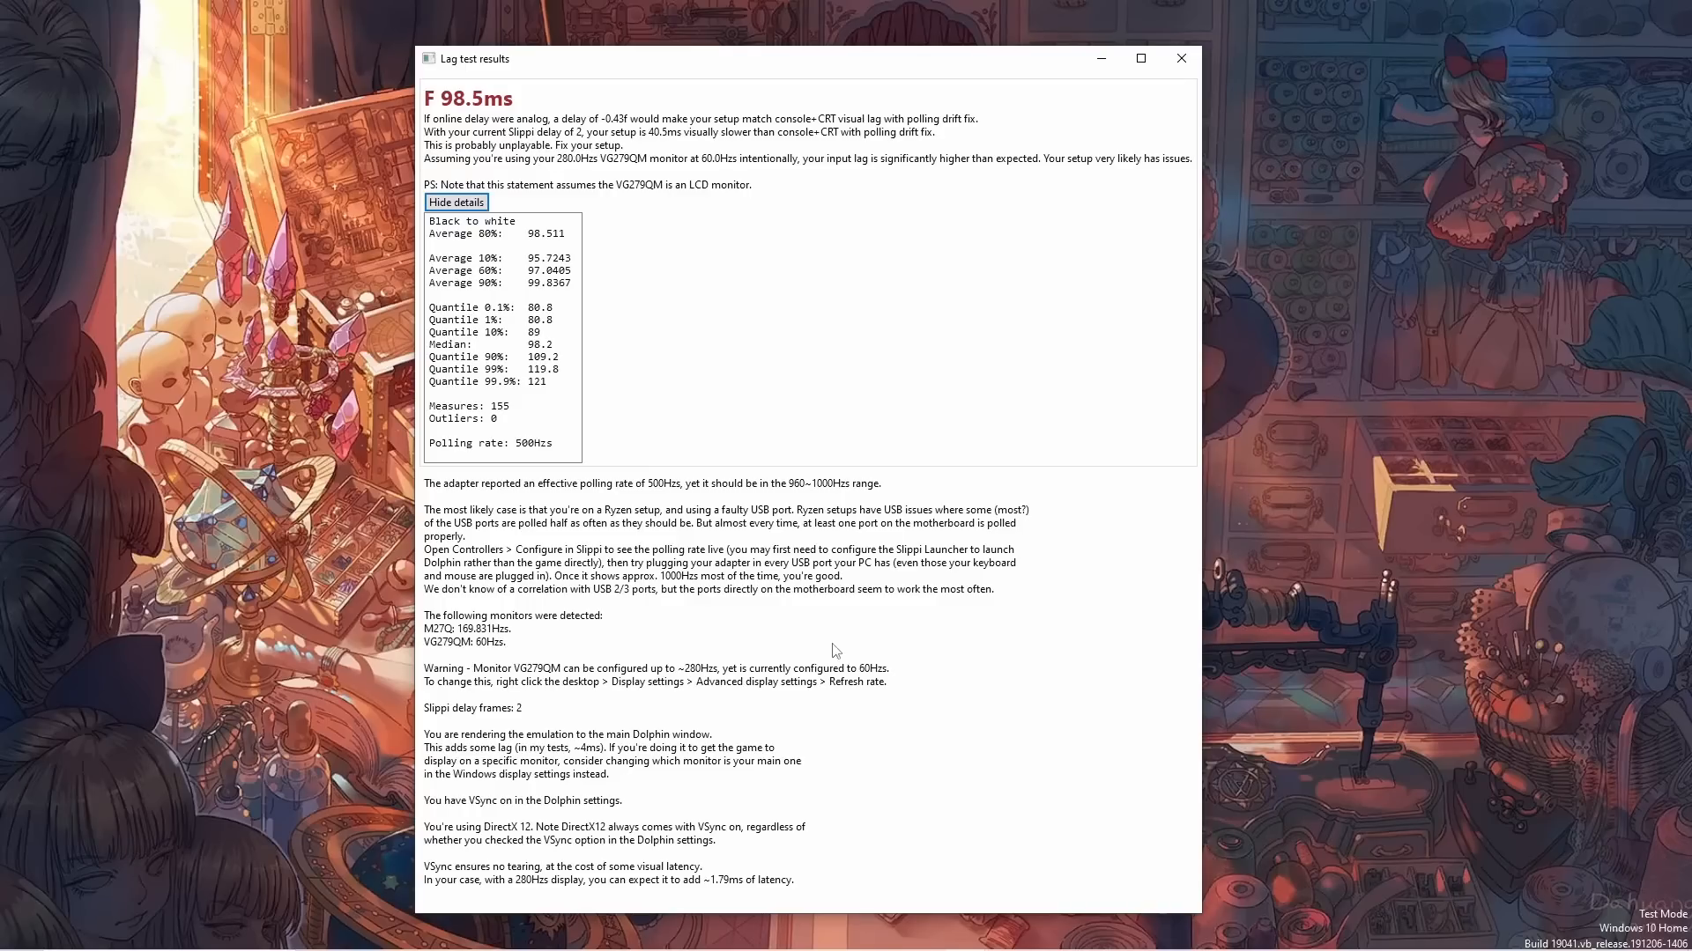
mouse_move(795, 707)
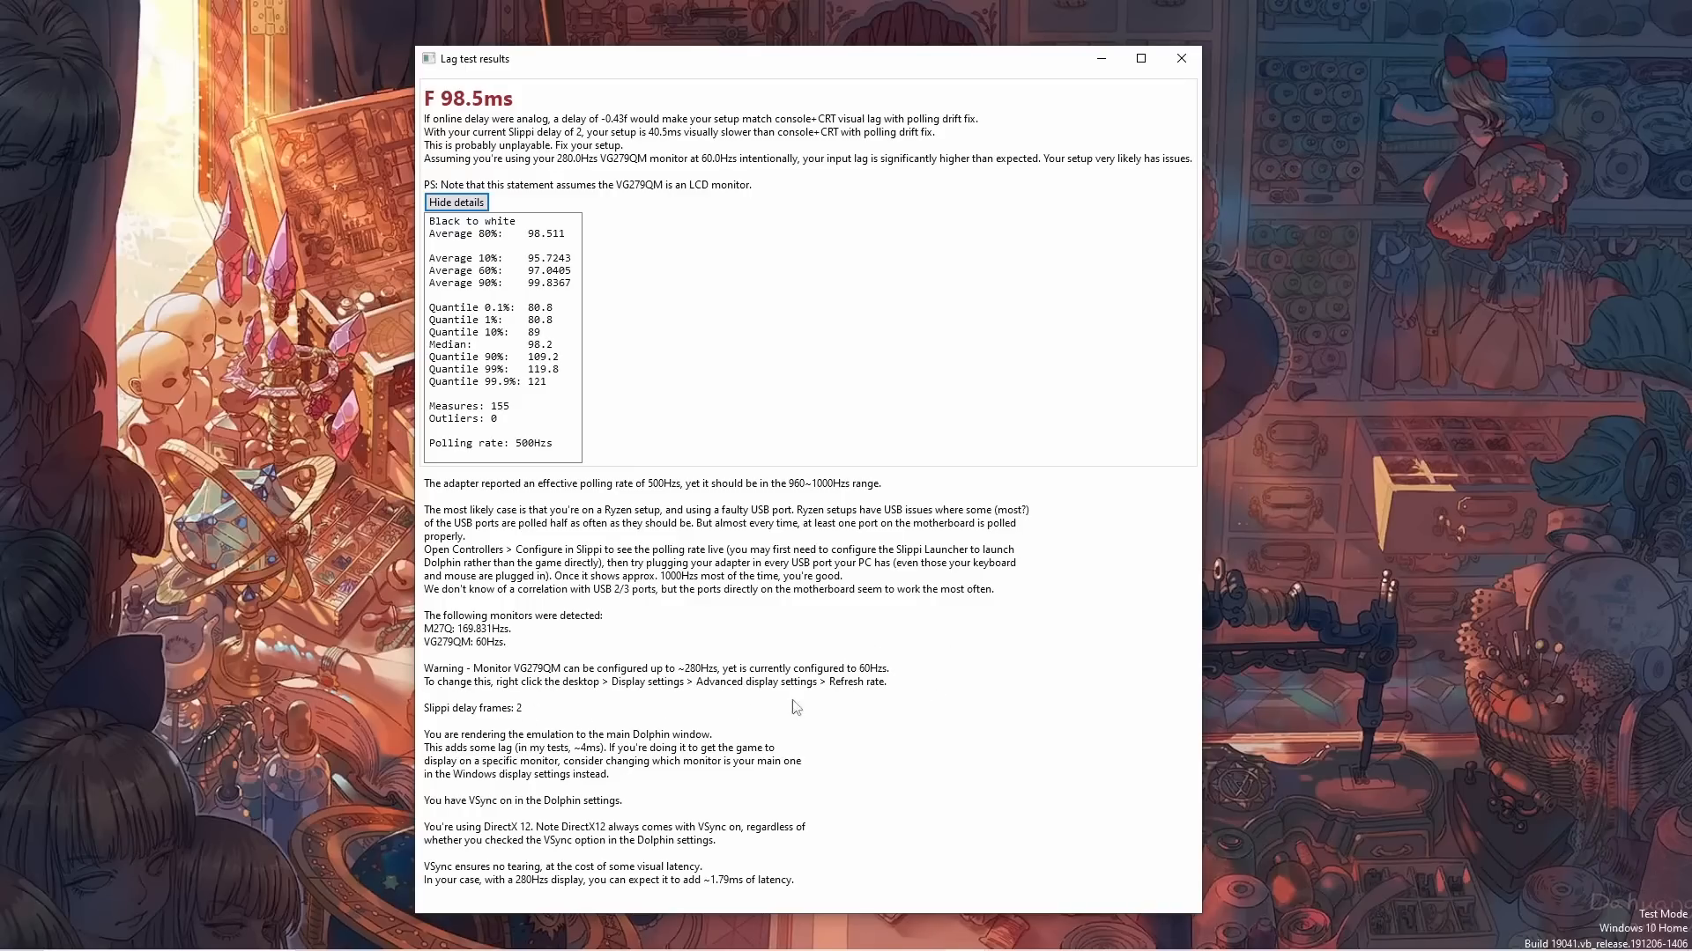
mouse_move(885, 699)
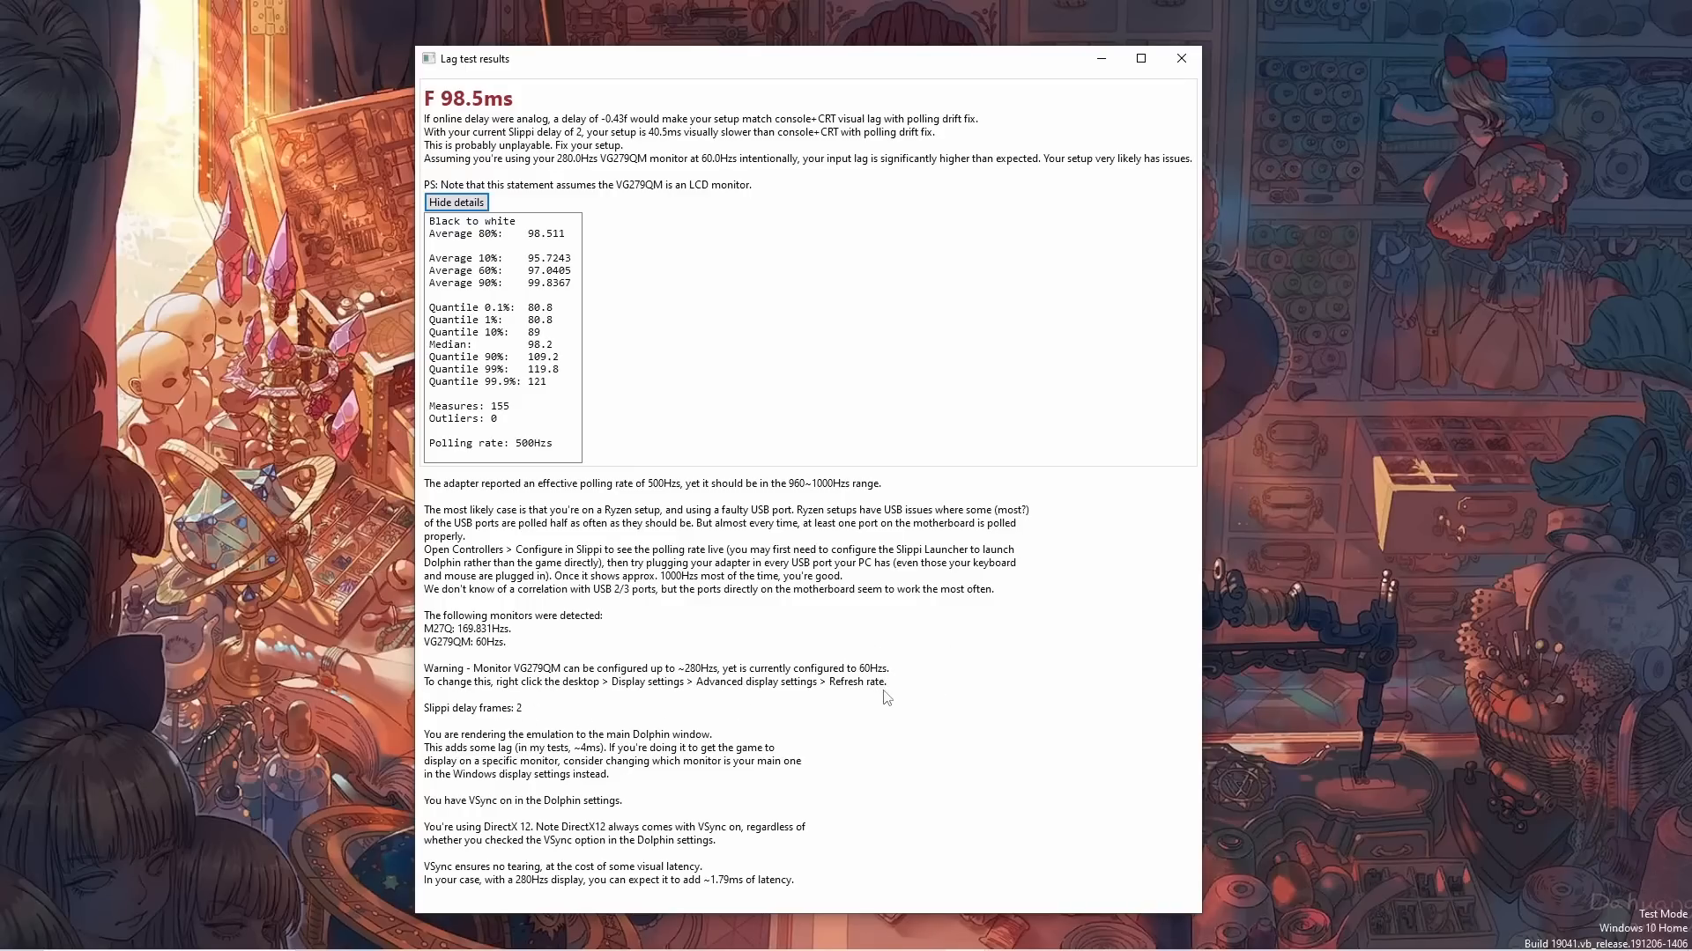
mouse_move(861, 763)
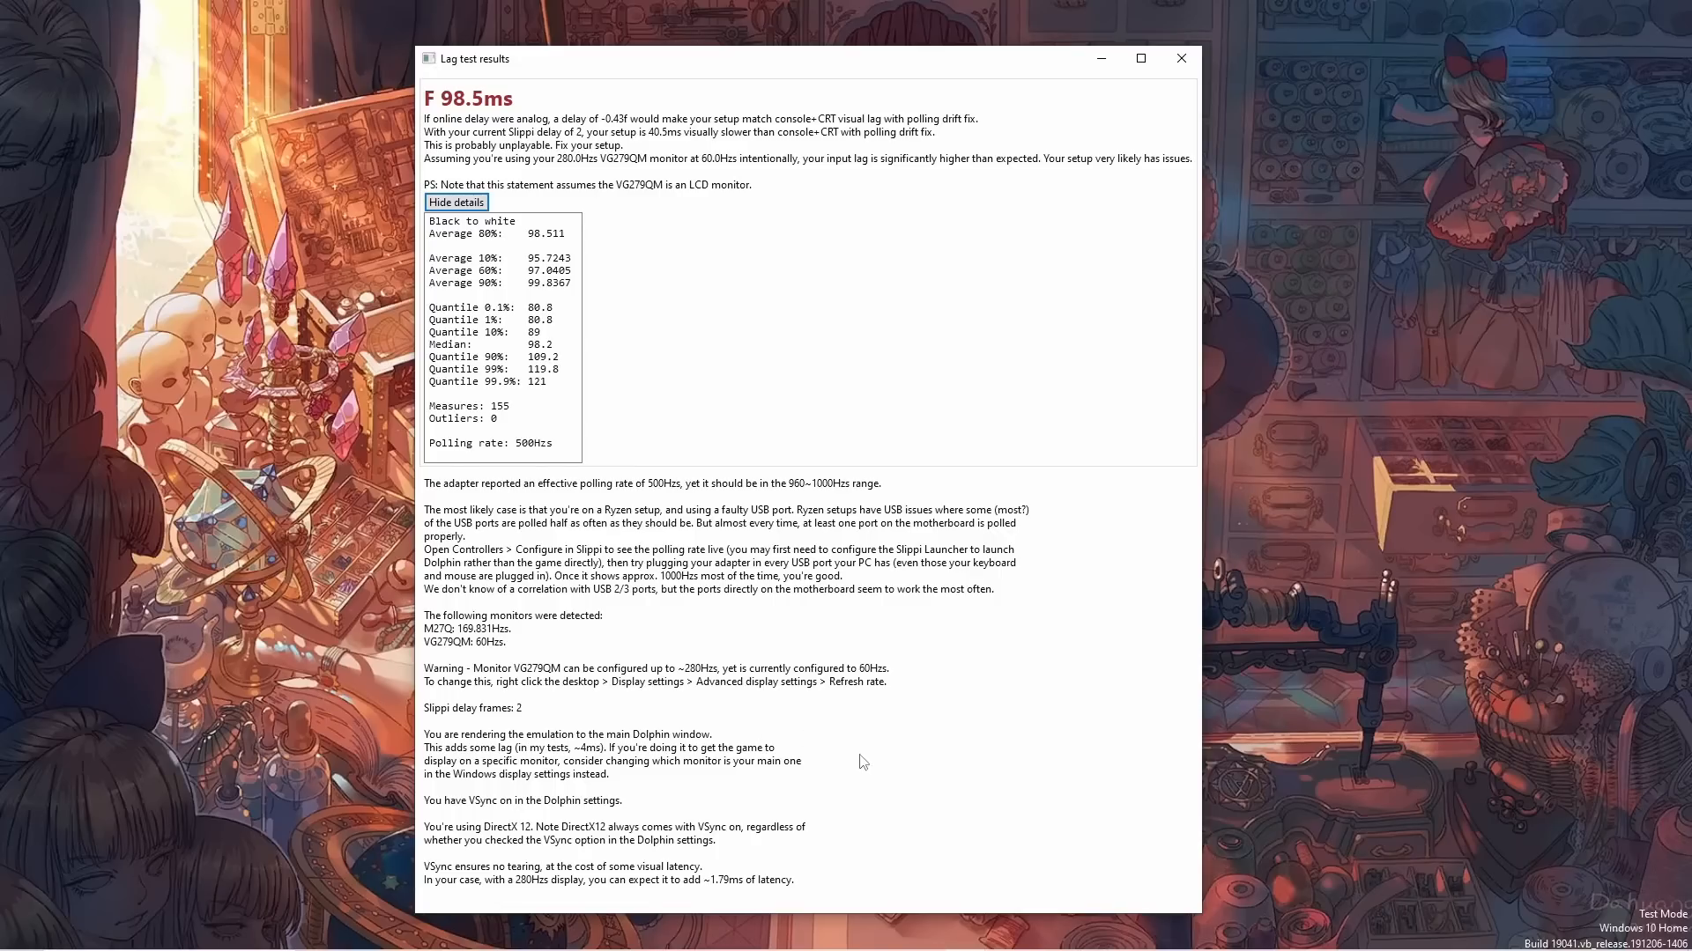
mouse_move(592, 724)
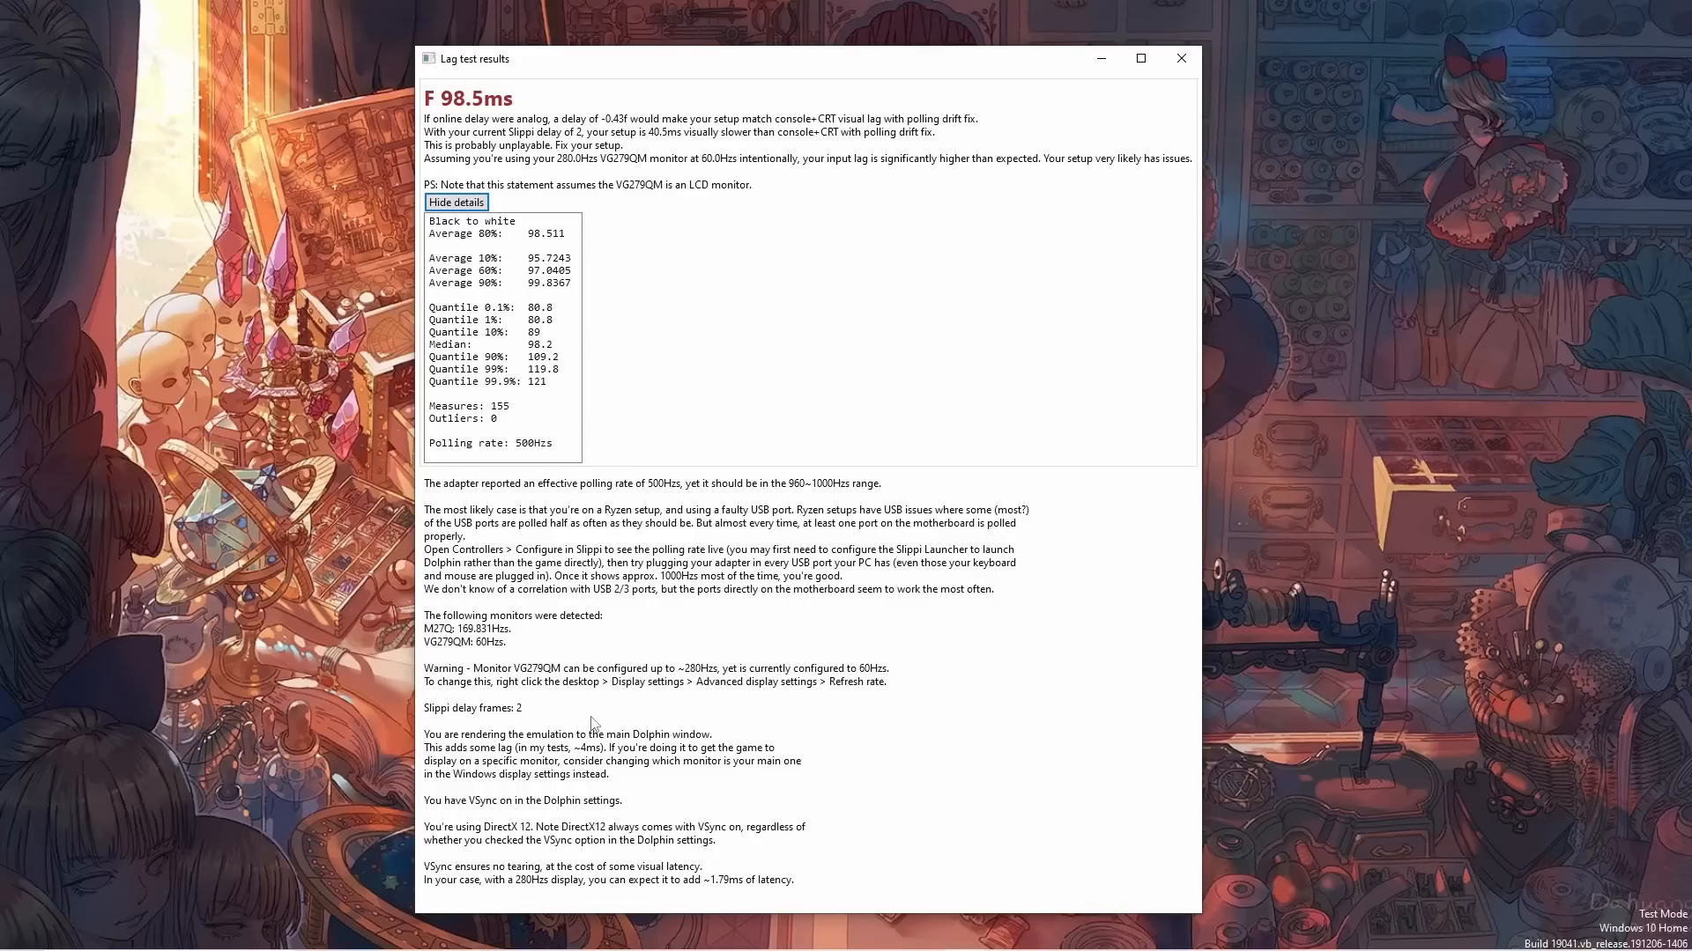
mouse_move(733, 725)
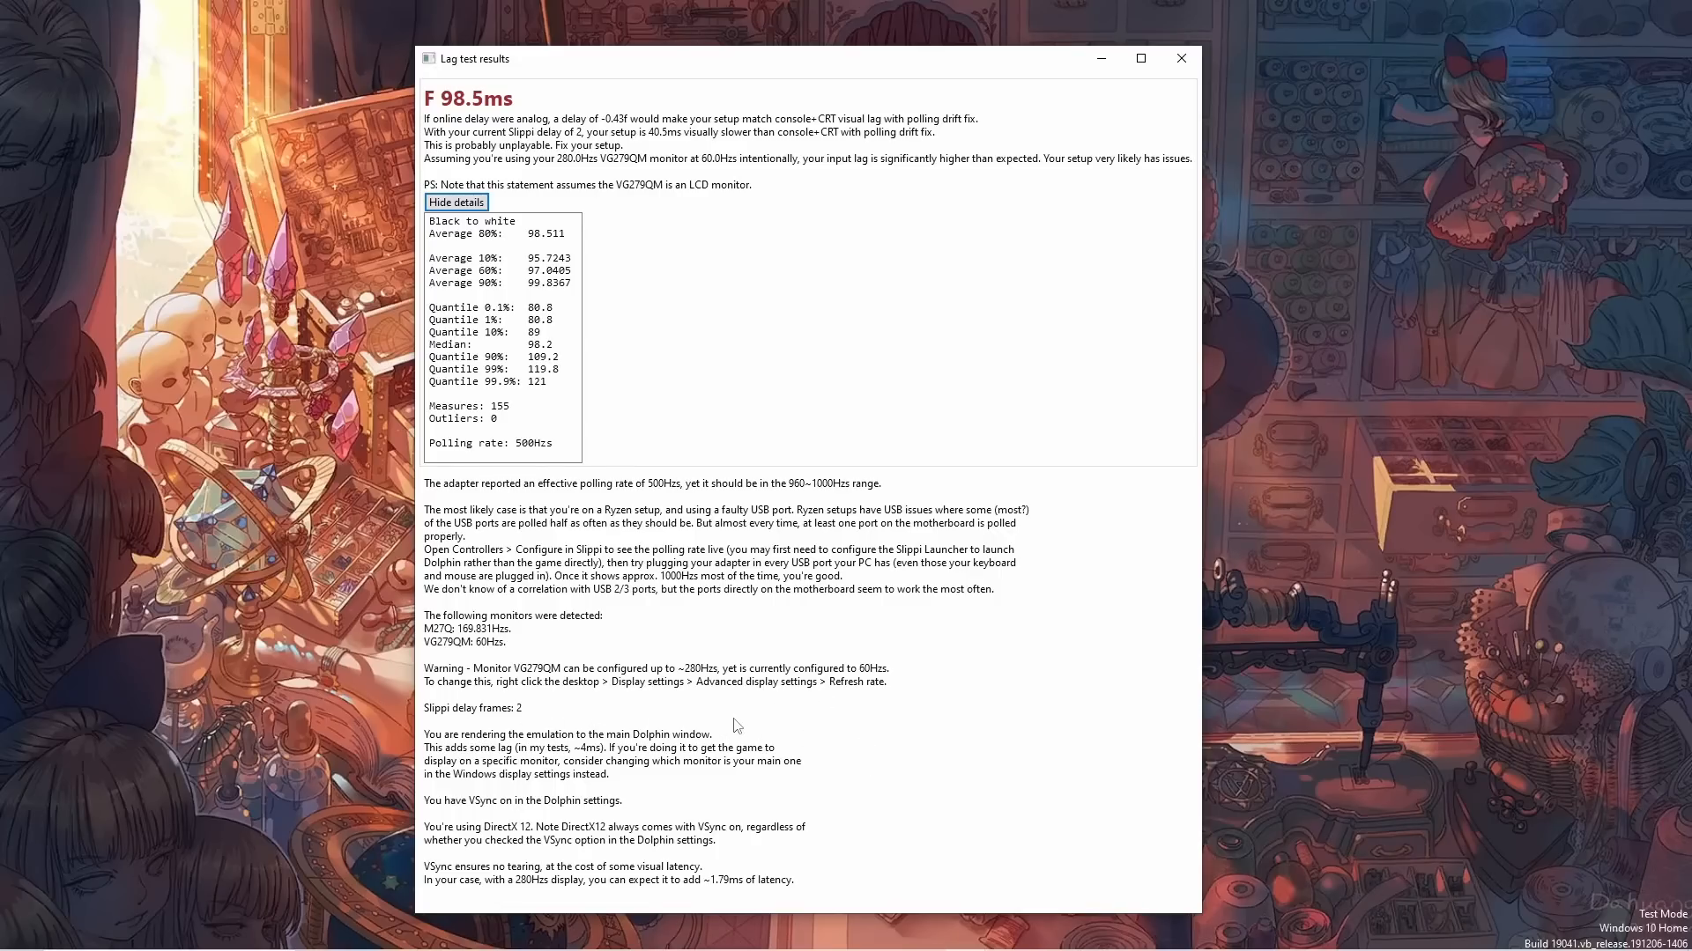
mouse_move(641, 787)
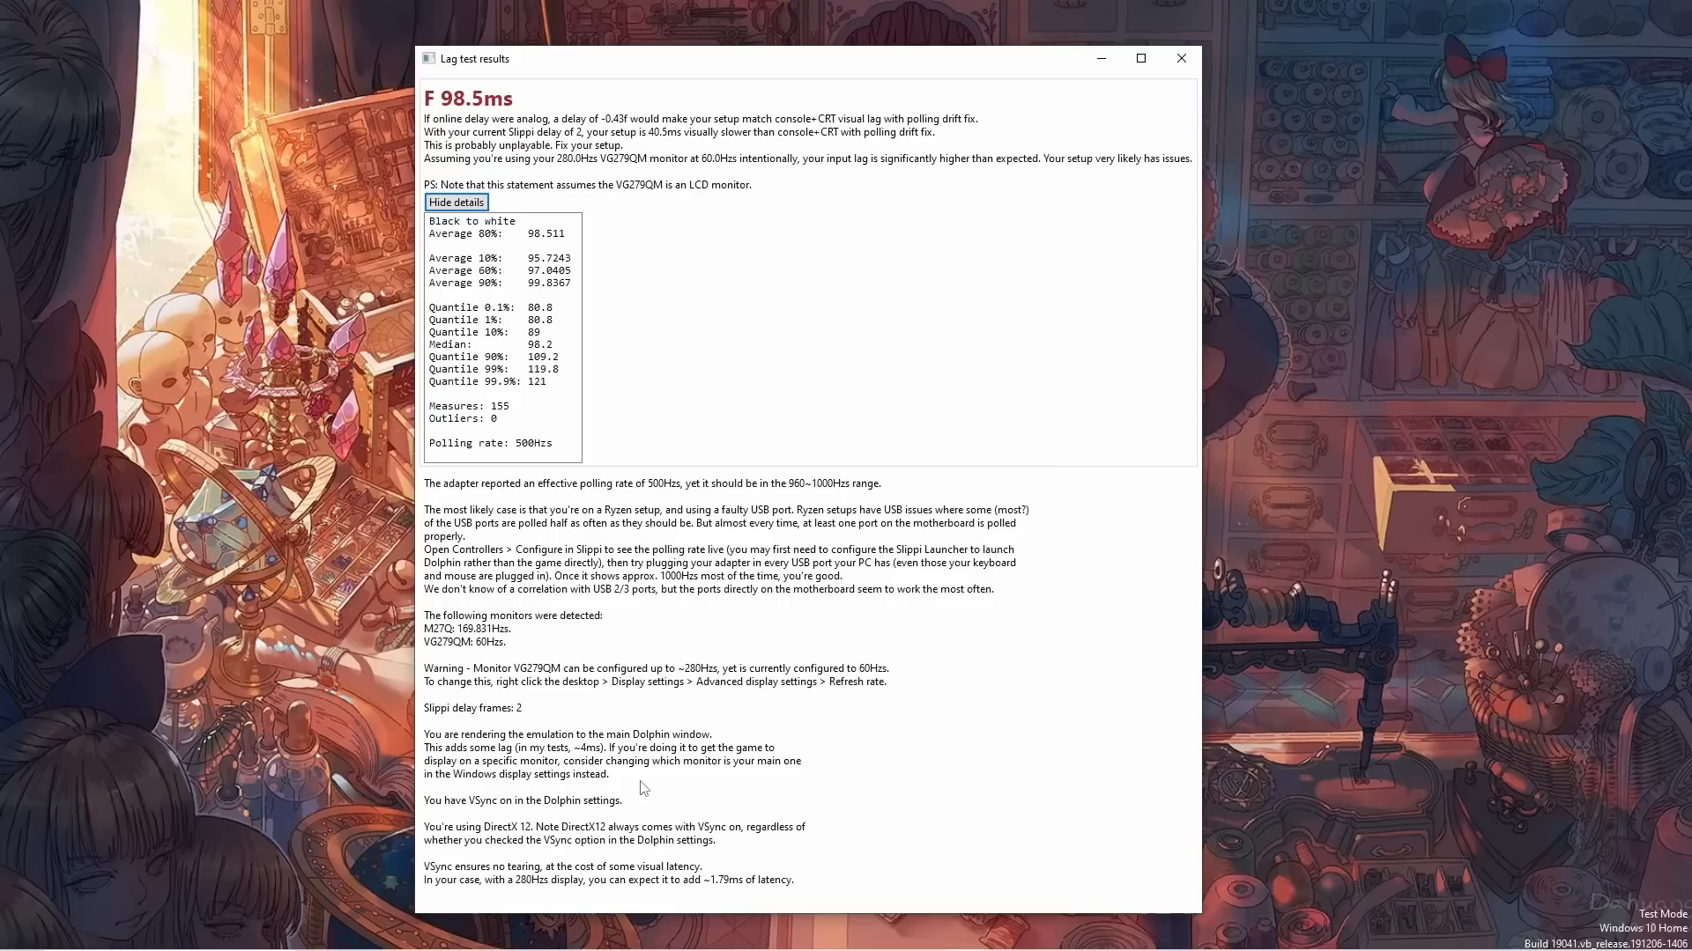
mouse_move(687, 796)
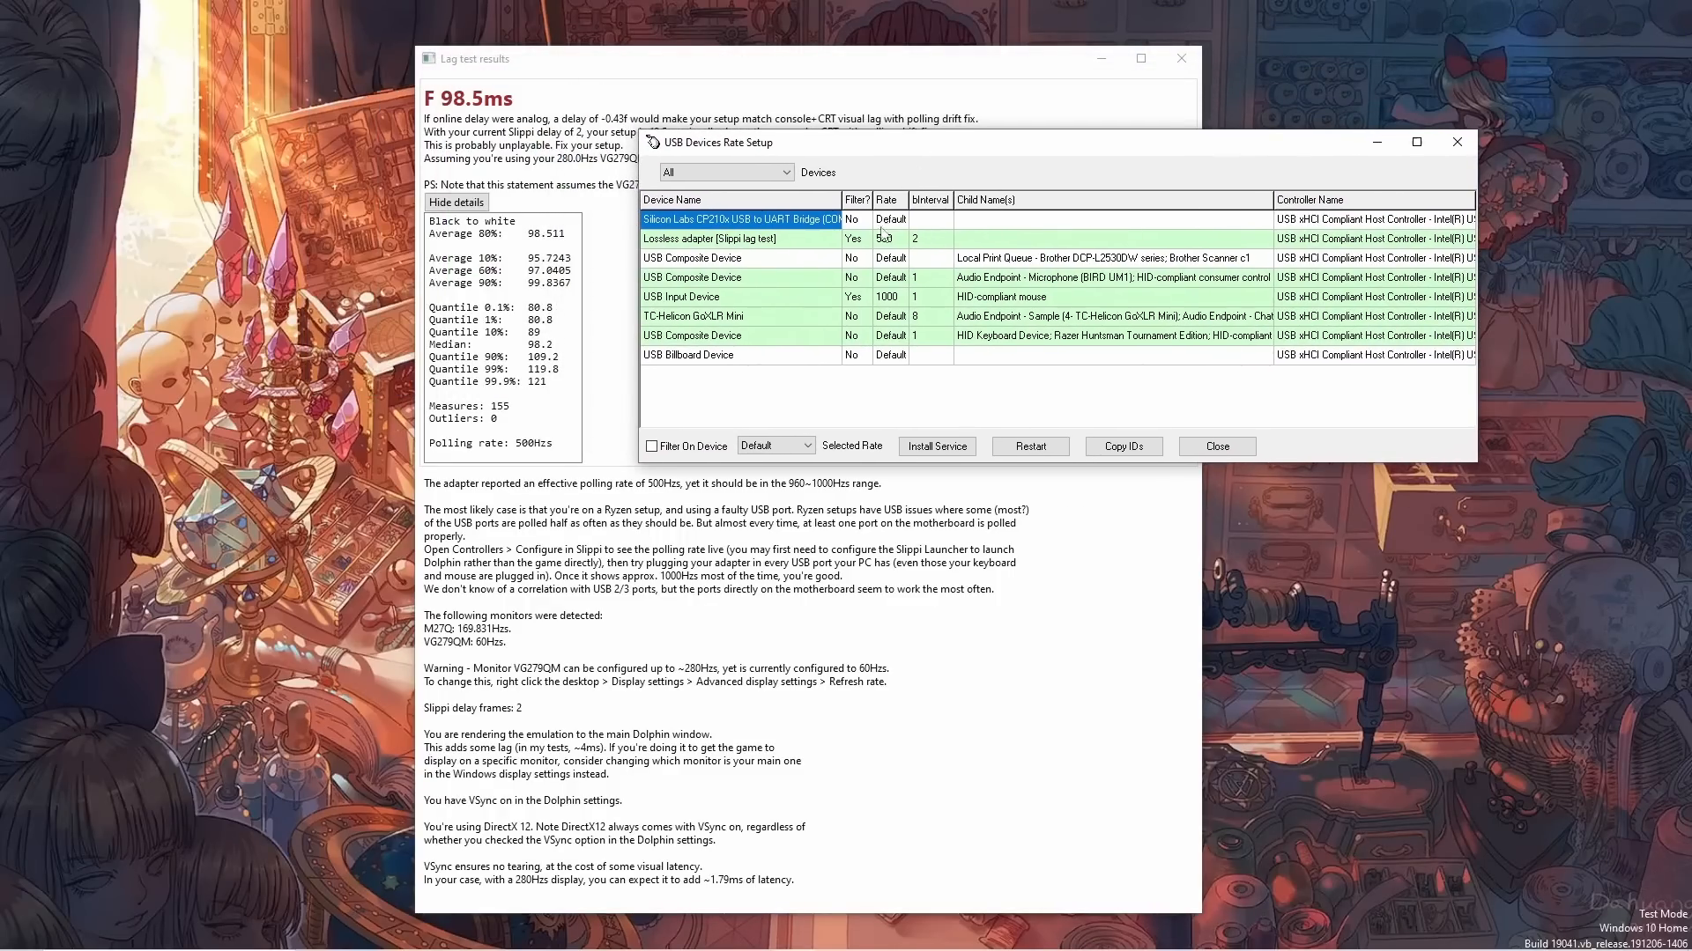
Set the Lossless adapter's USB rate back to Default and restart the service to apply it.
left_click(807, 446)
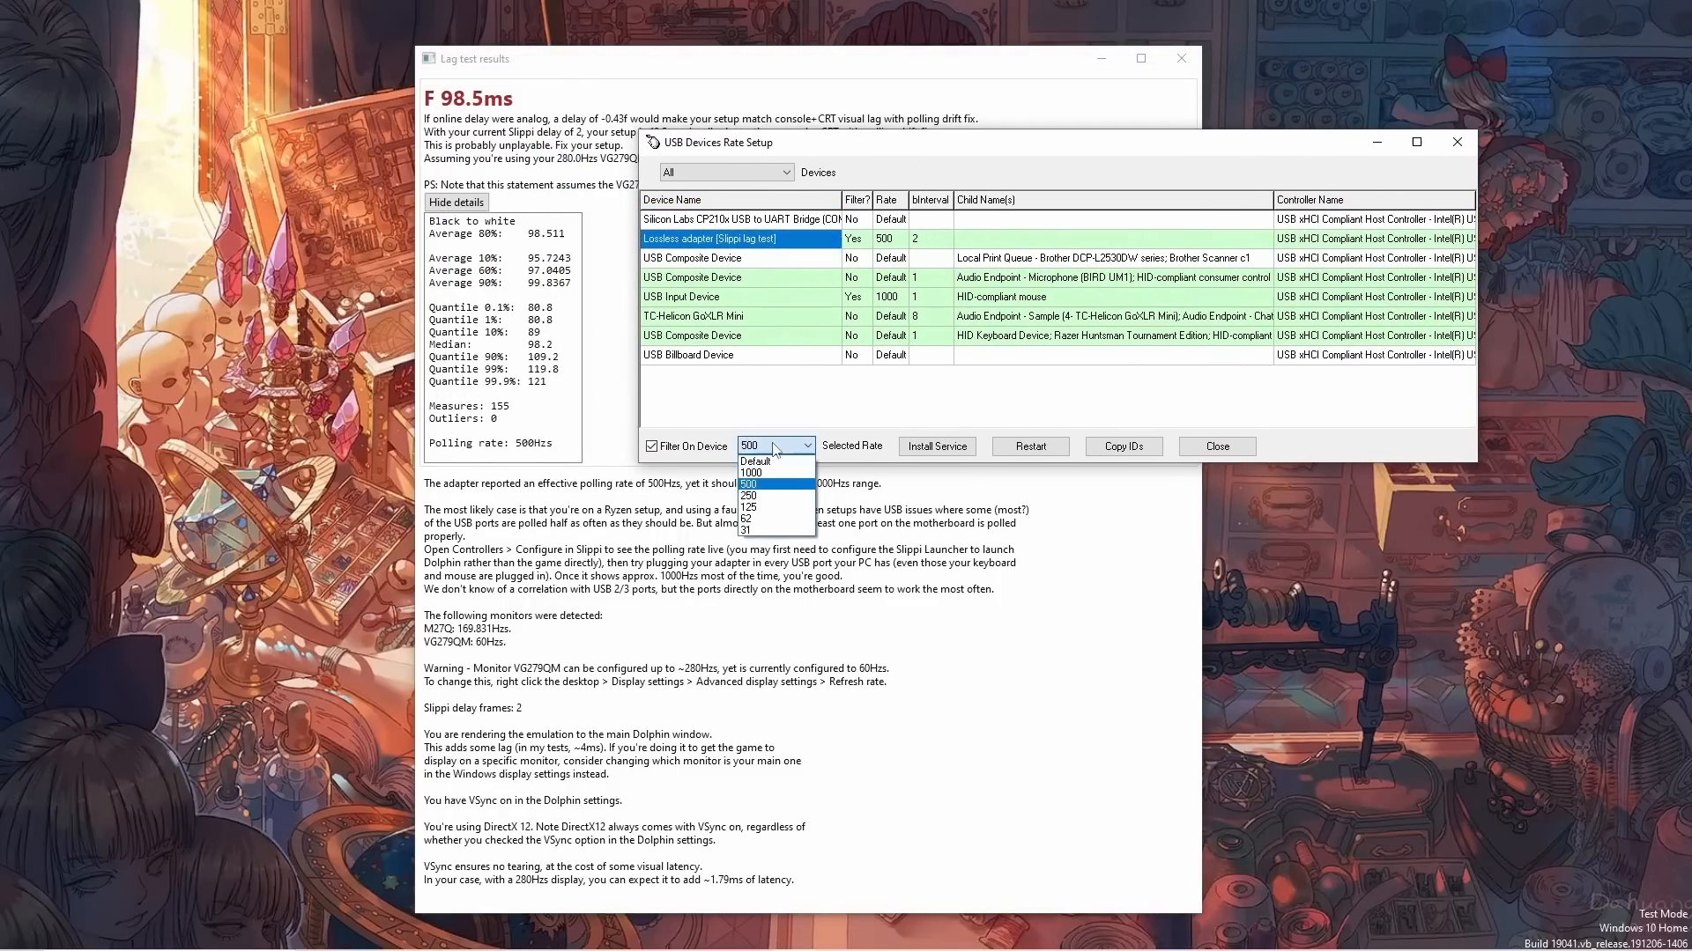
left_click(754, 461)
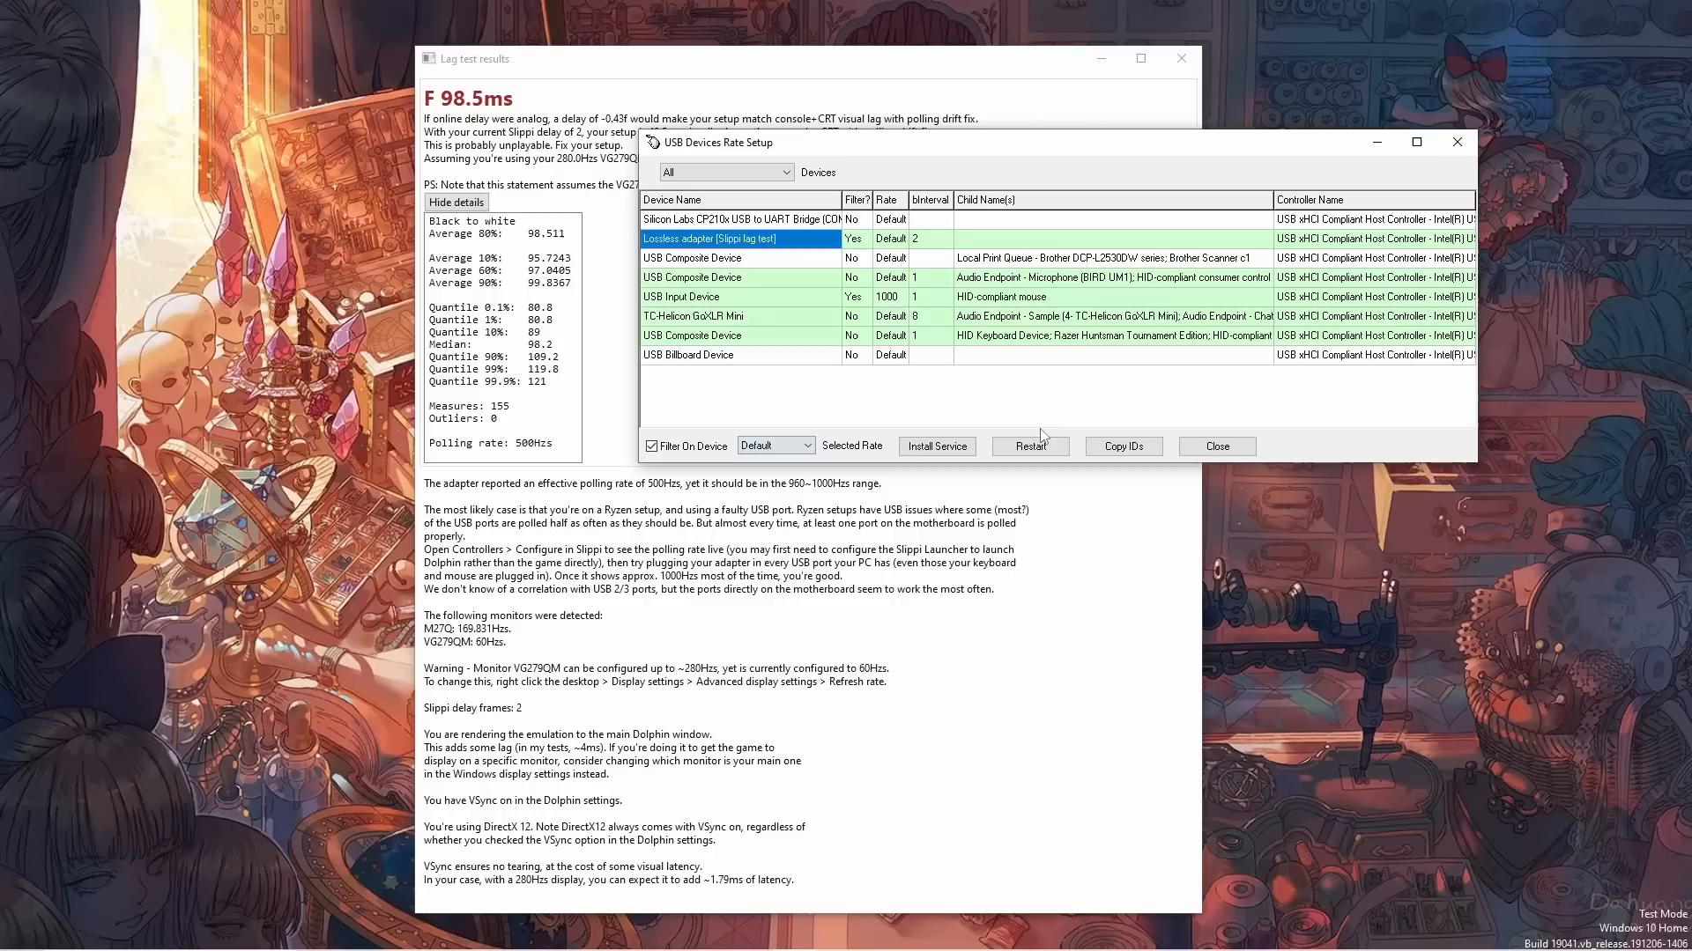
left_click(652, 446)
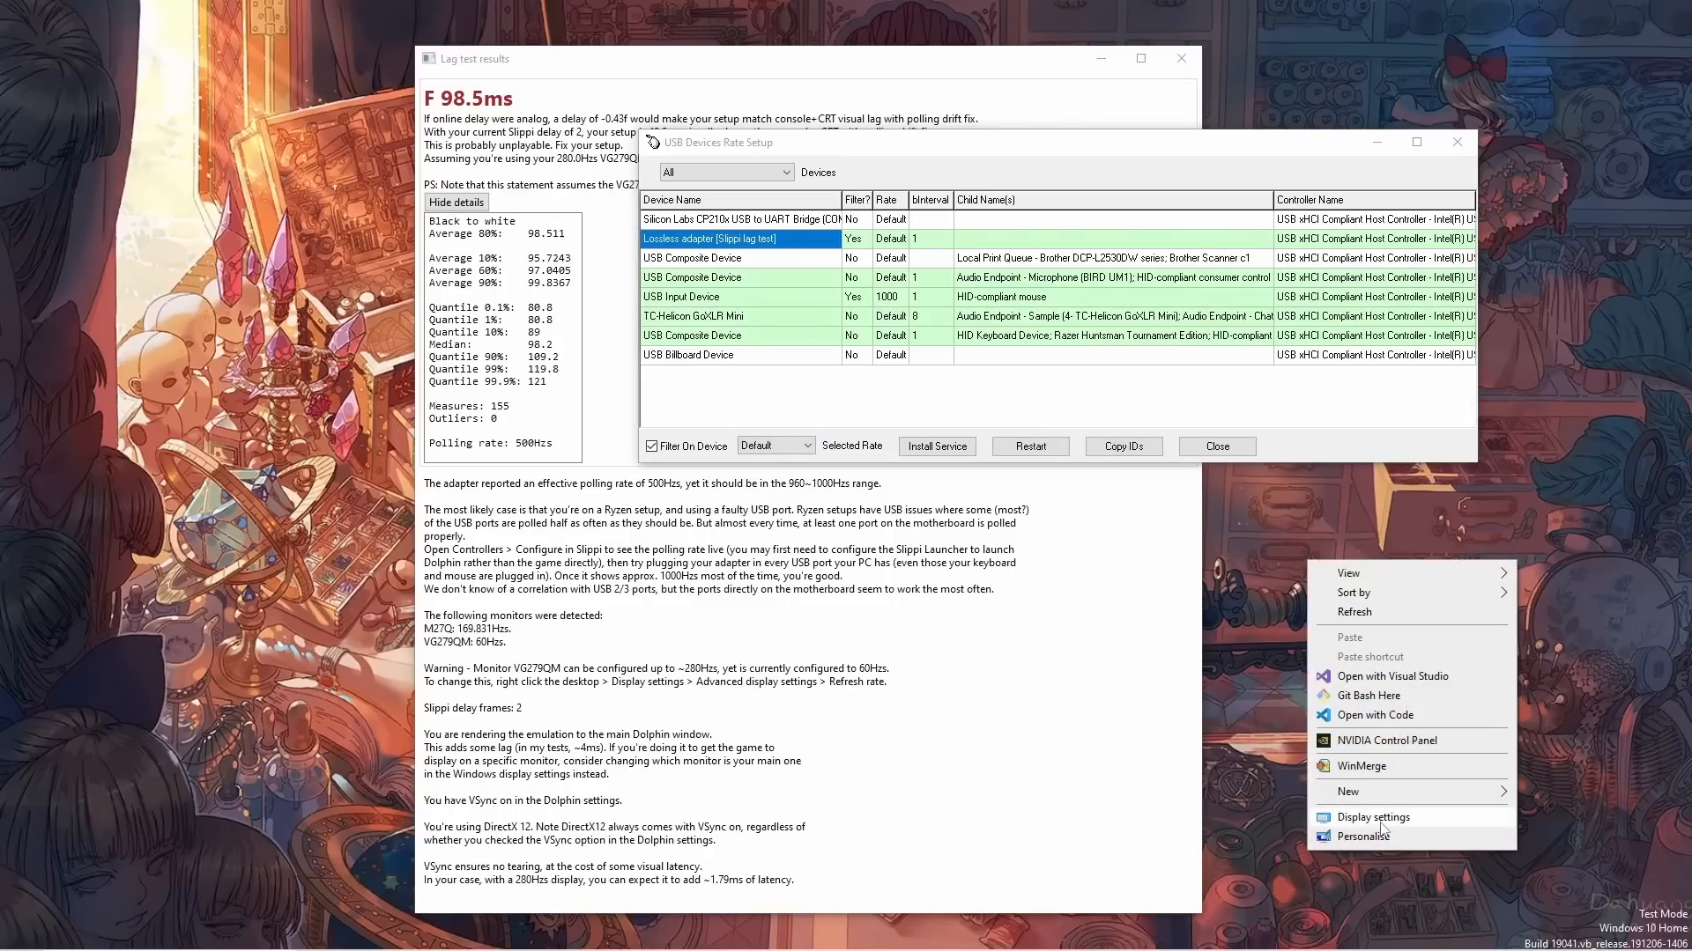
Switch the VG279QM monitor's refresh rate from 60 Hz to 279.857 Hz and keep the change.
left_click(1373, 815)
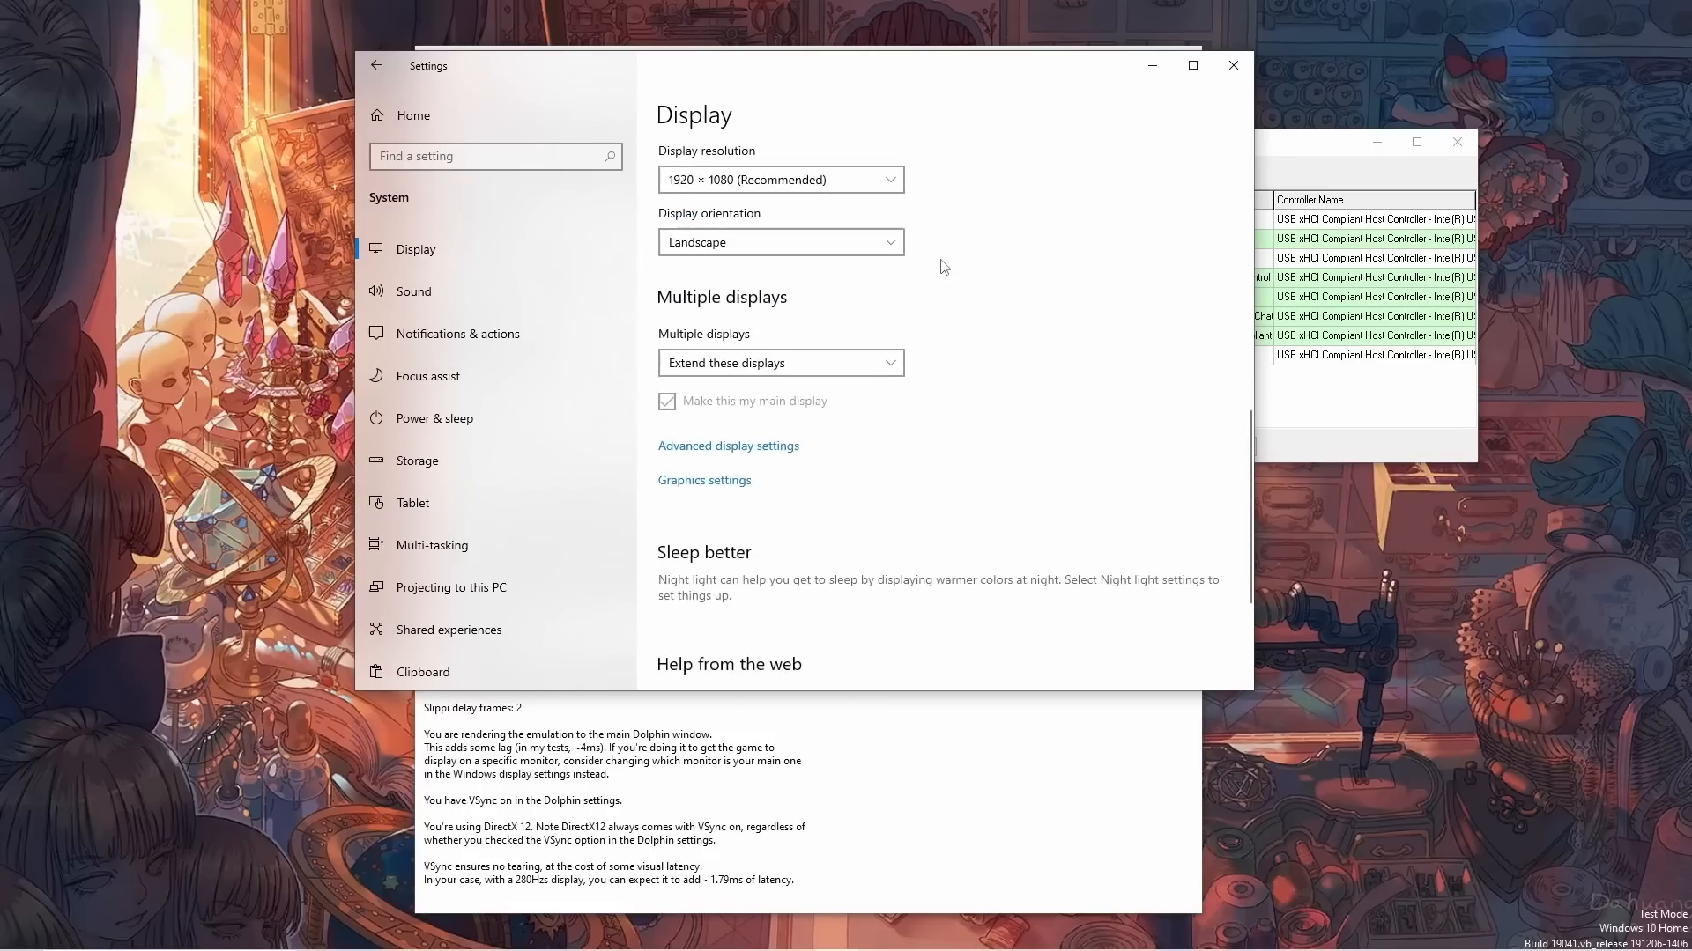
left_click(728, 446)
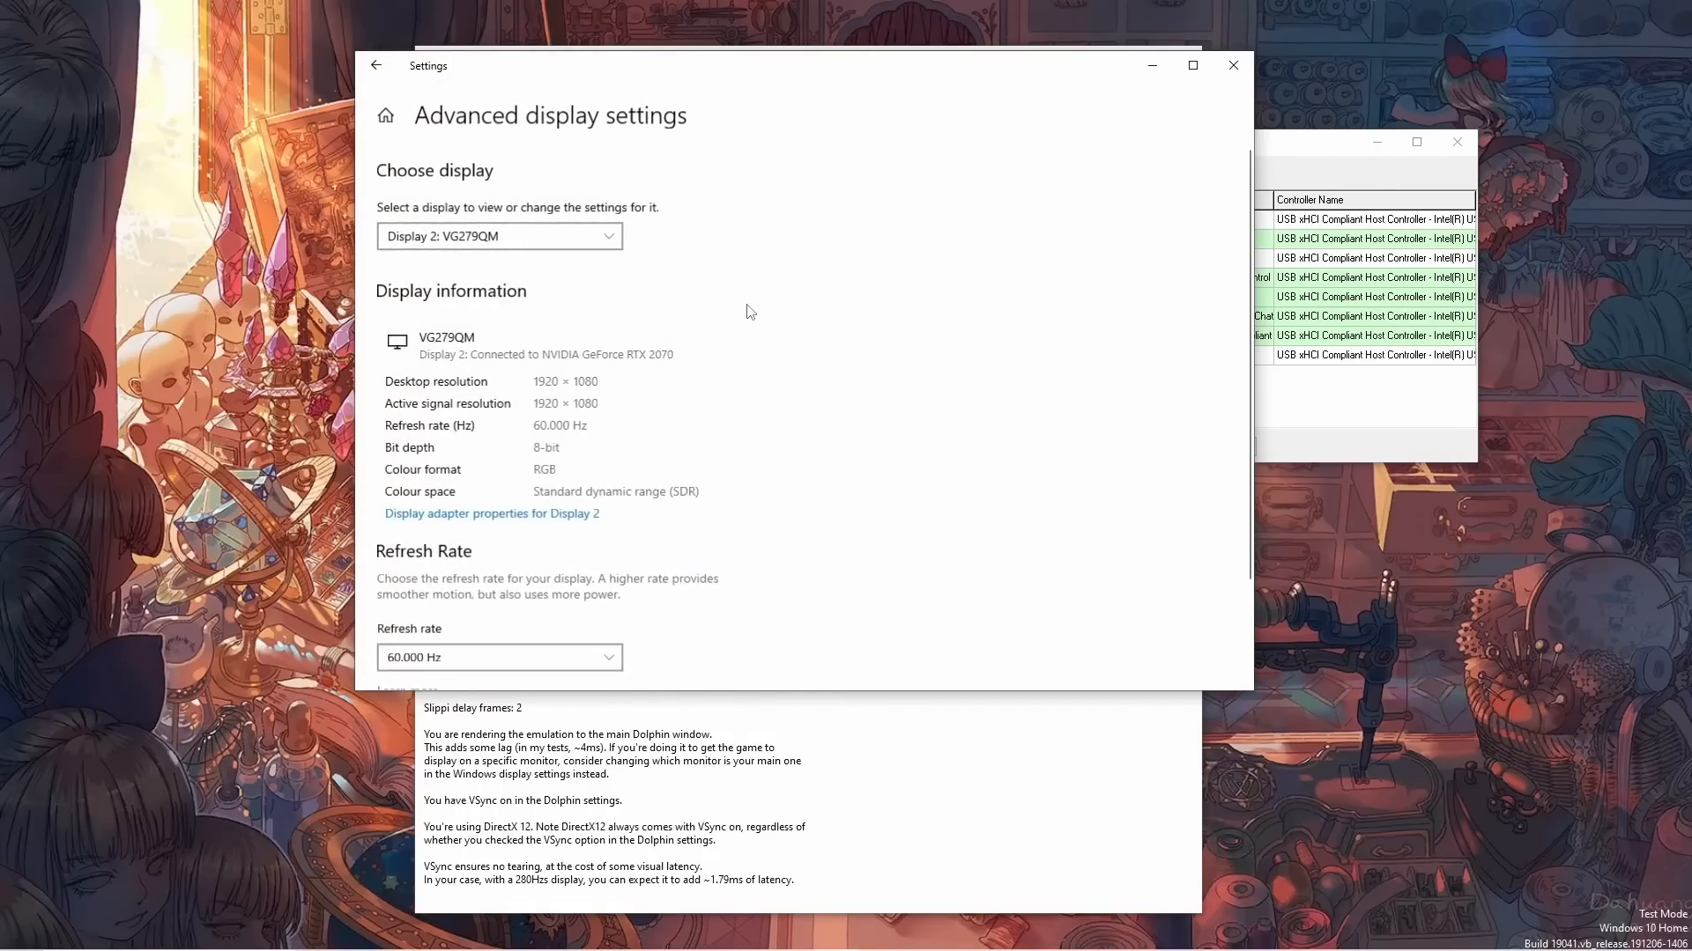
left_click(498, 657)
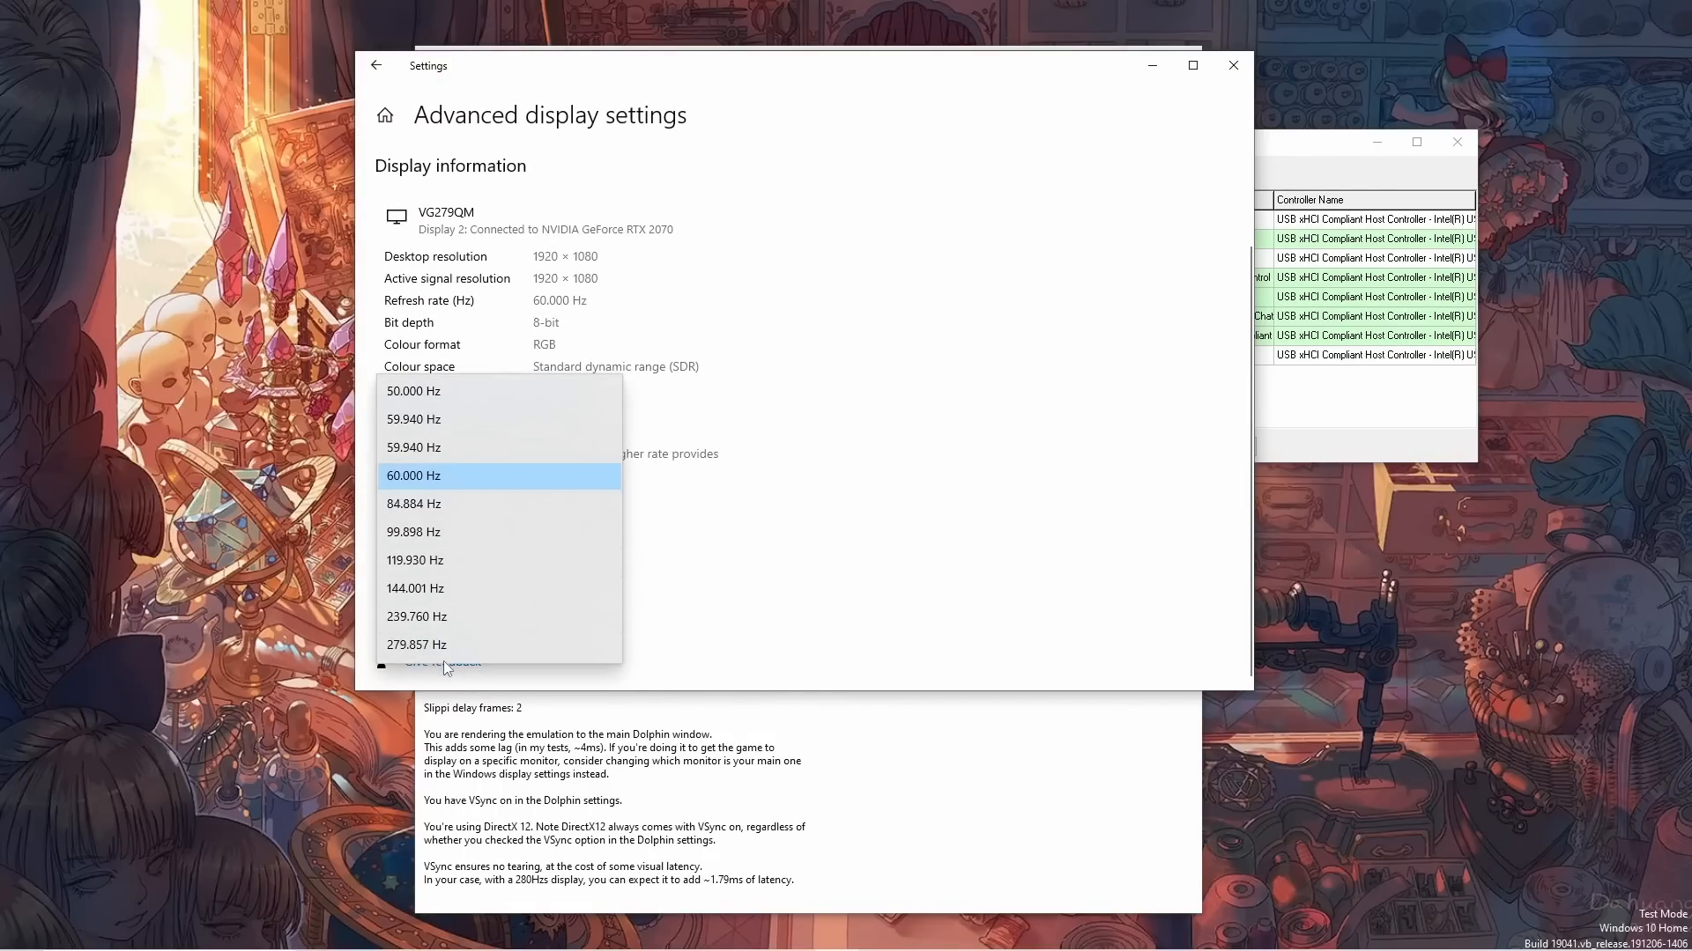
left_click(416, 645)
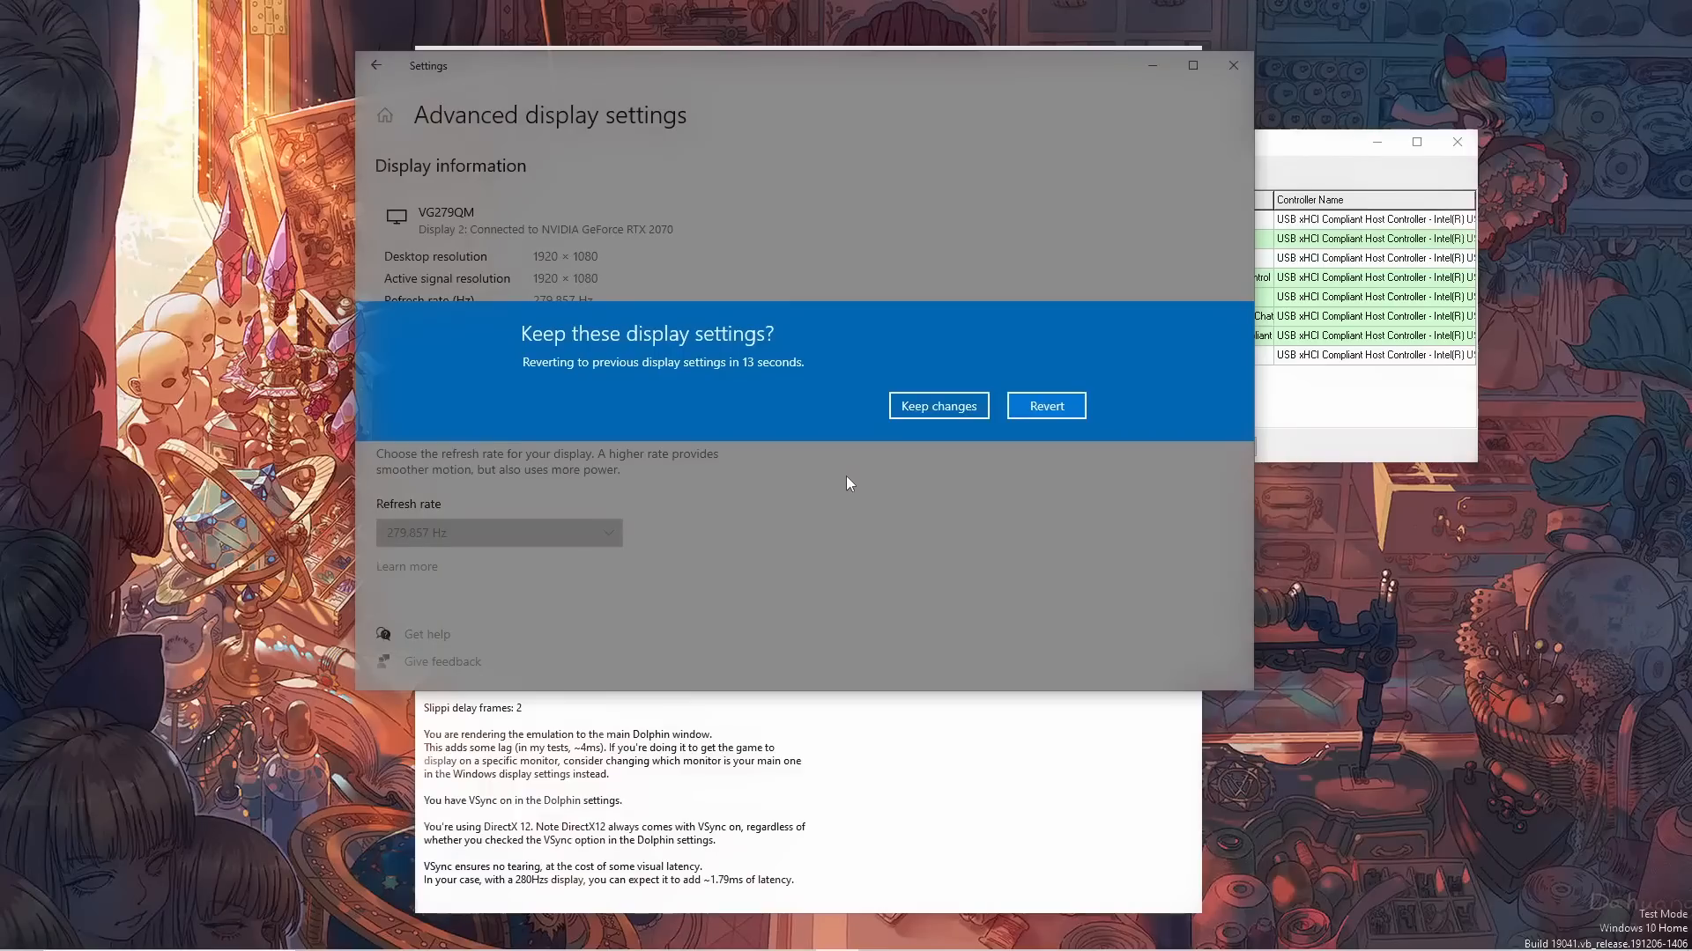
left_click(937, 405)
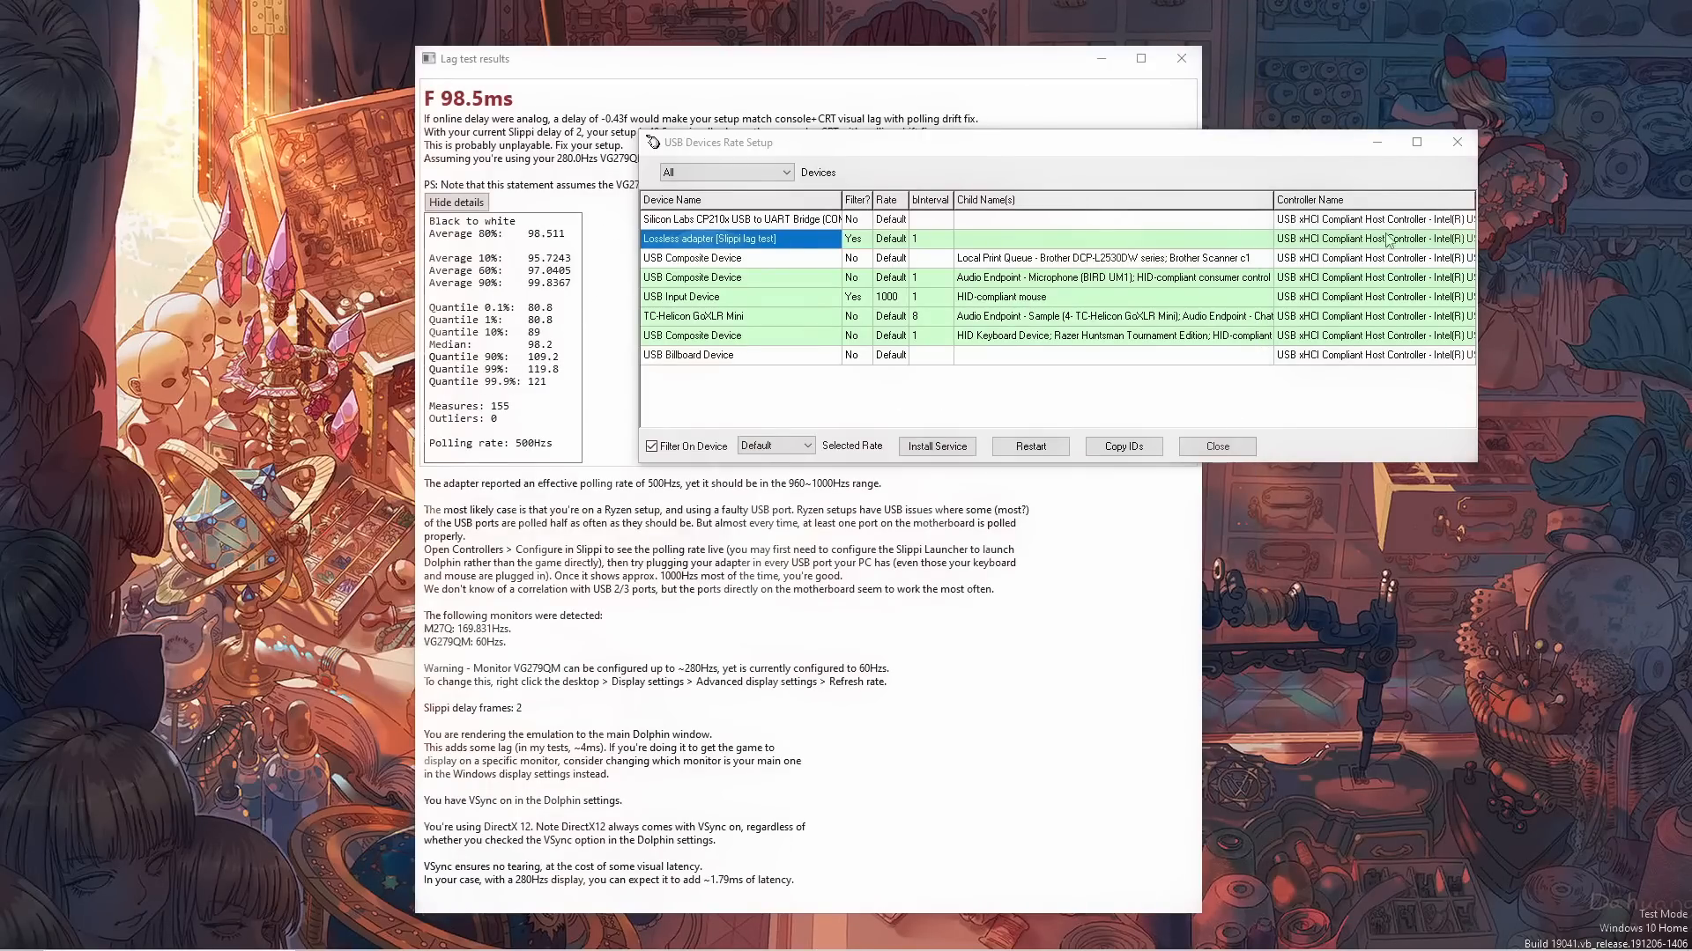
Change Slippi Dolphin's graphics backend from Direct3D 12 to Direct3D 11.
left_click(1216, 446)
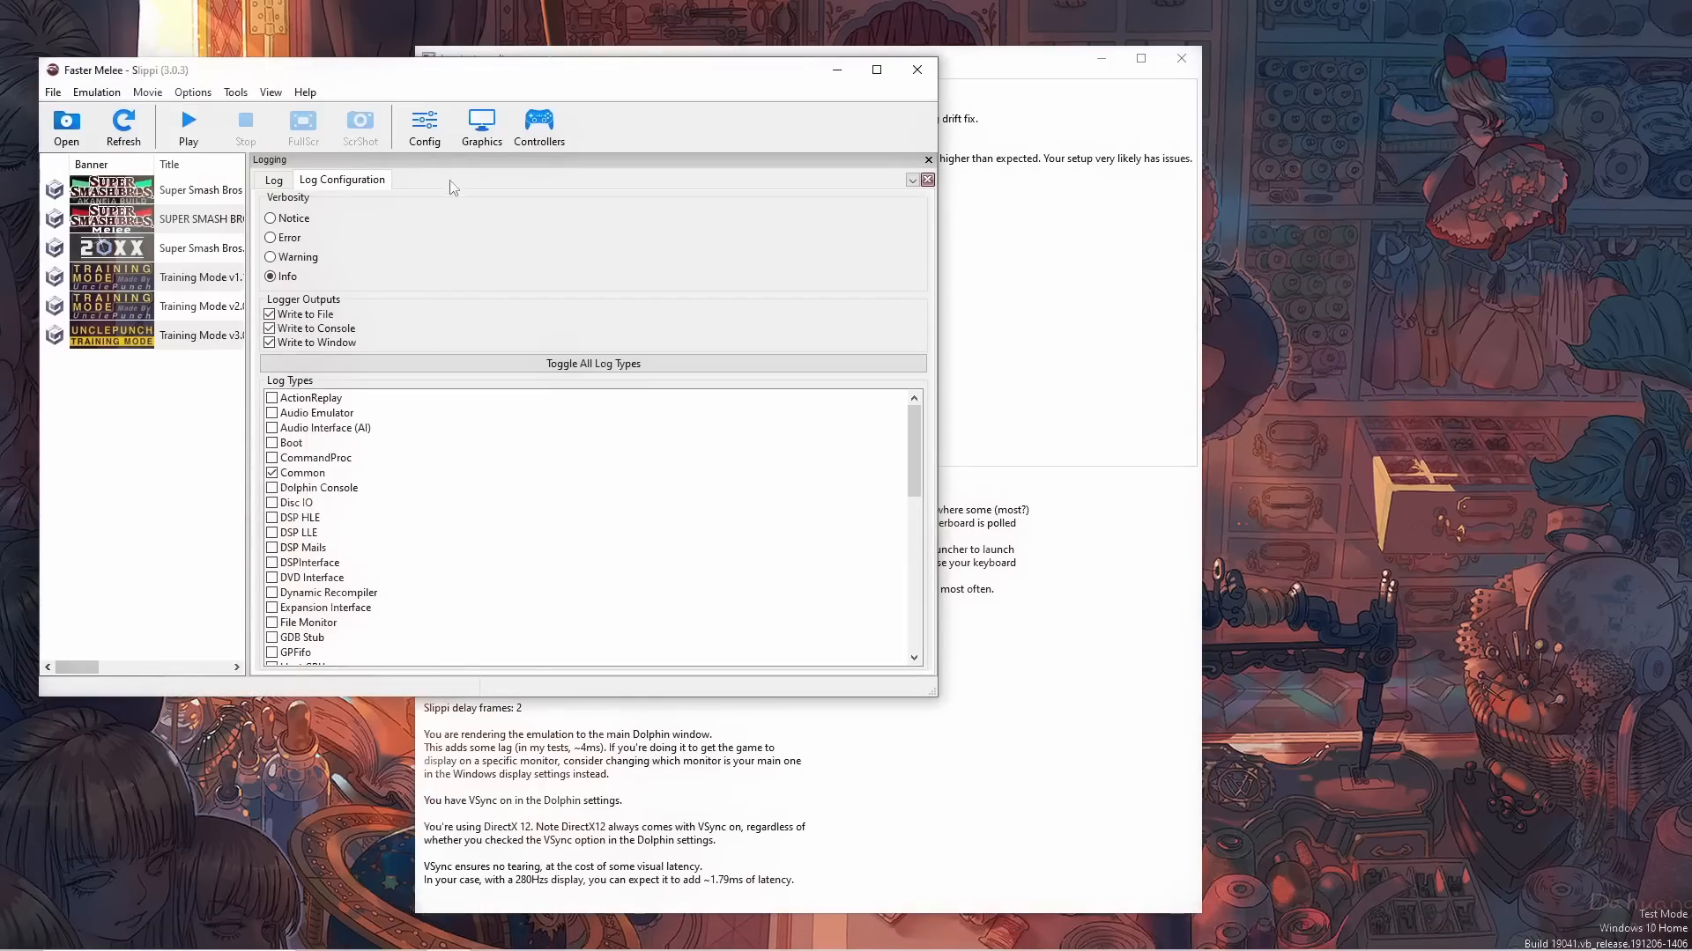
left_click(479, 127)
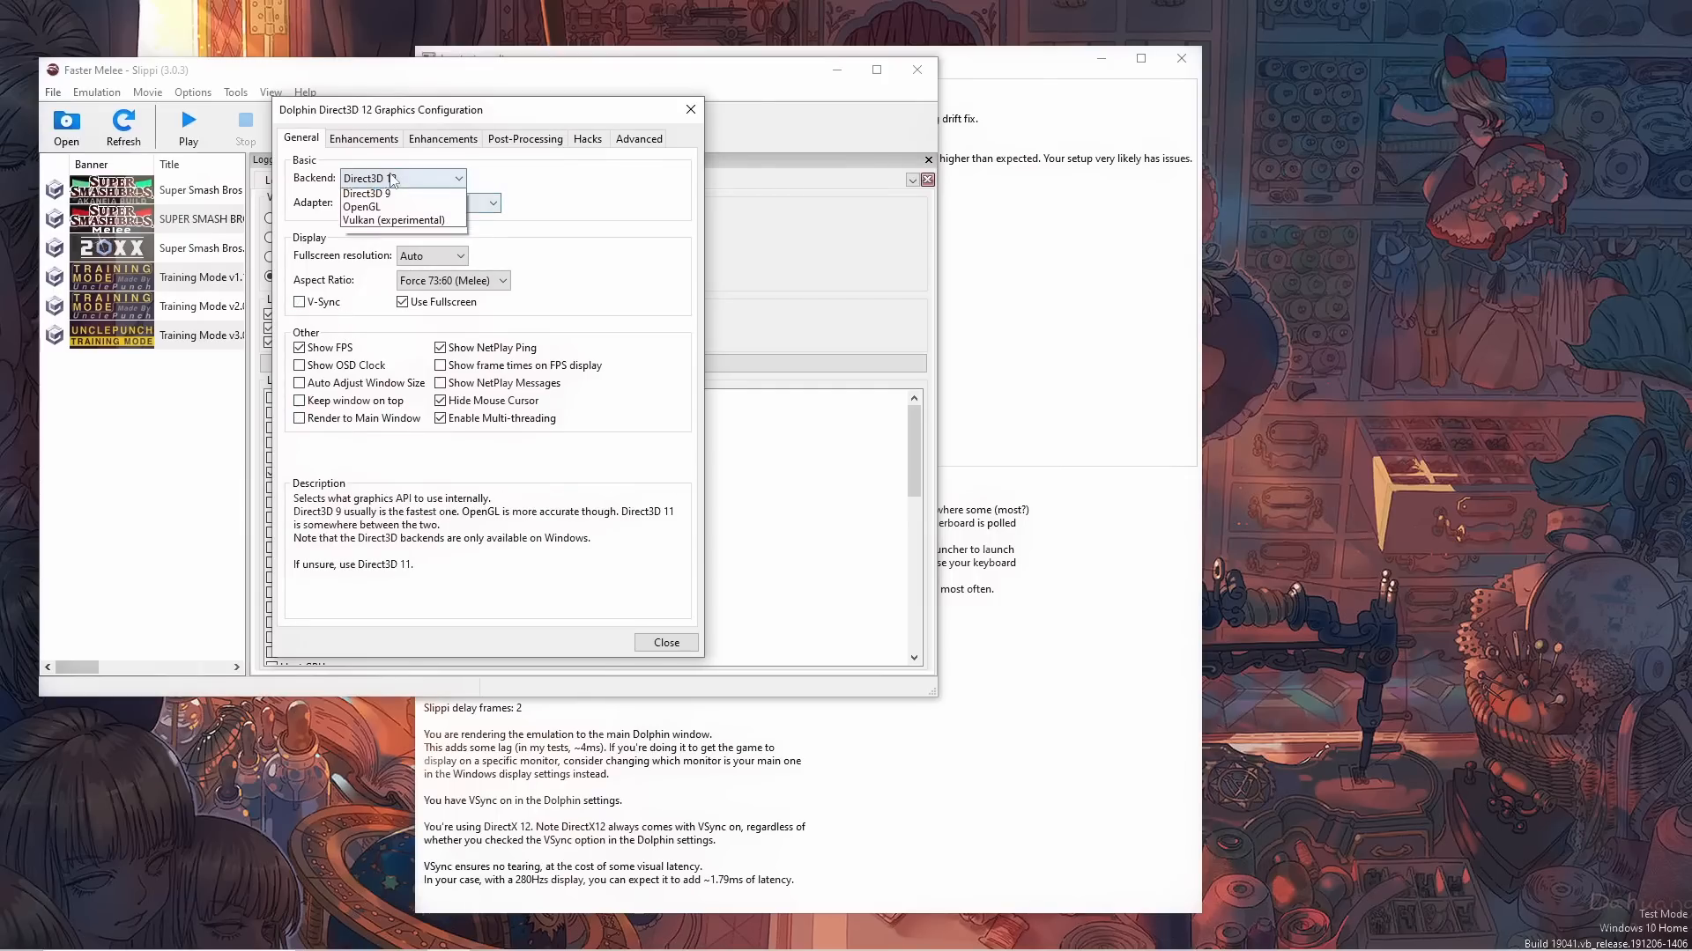
left_click(388, 178)
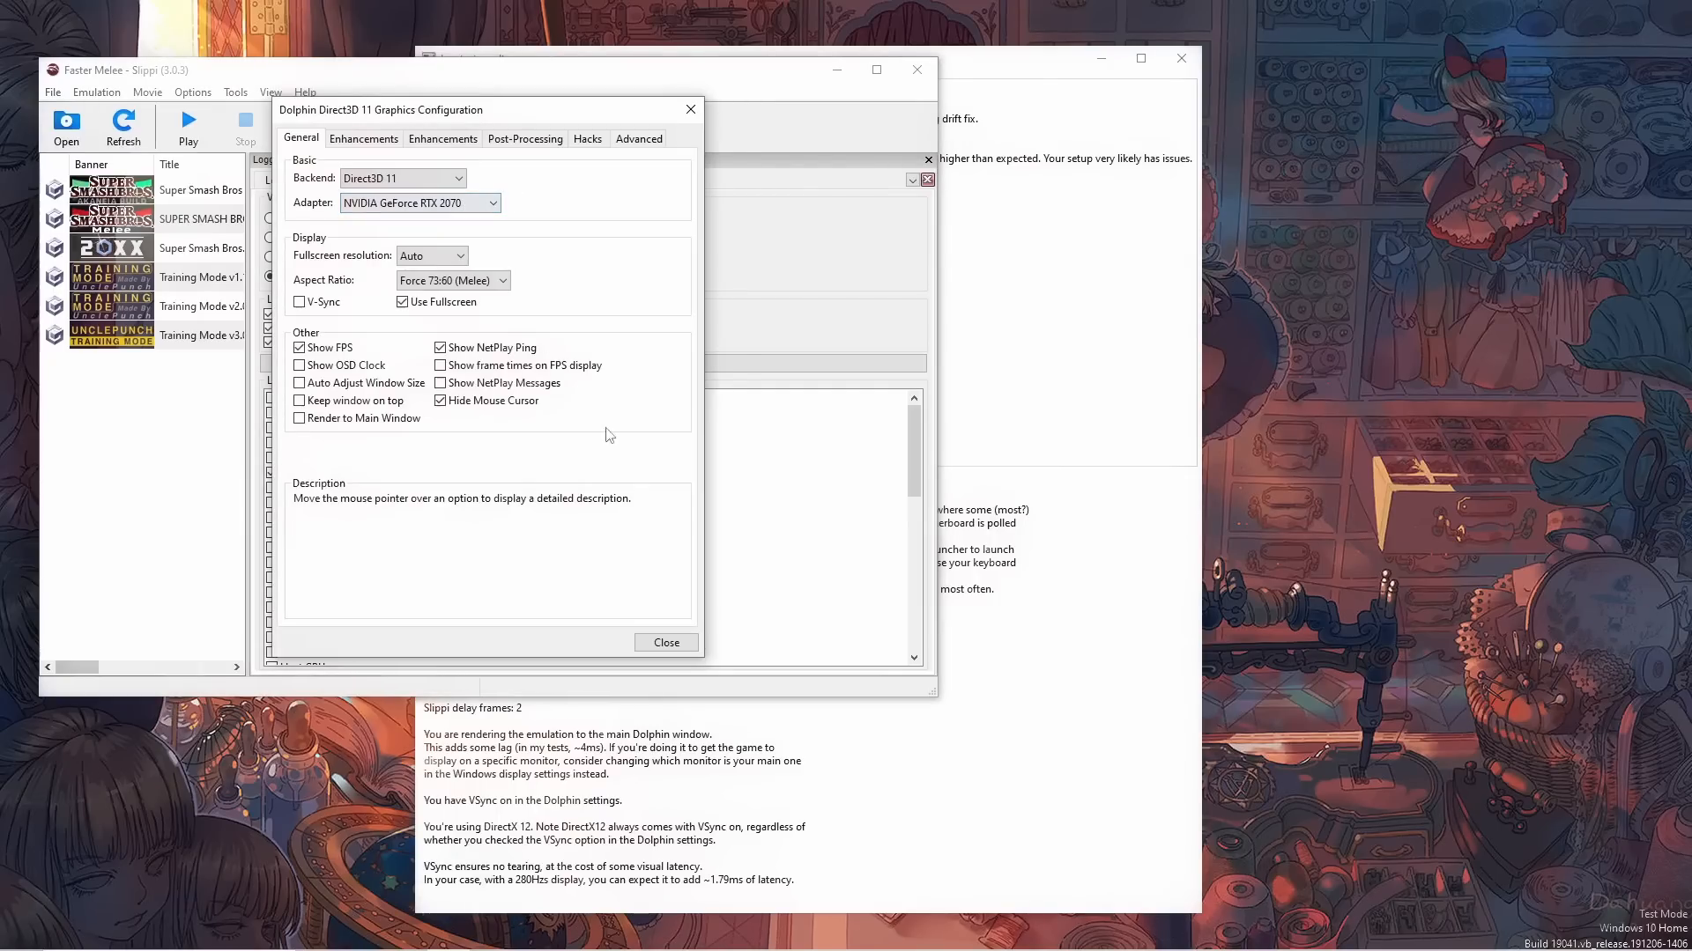
left_click(666, 641)
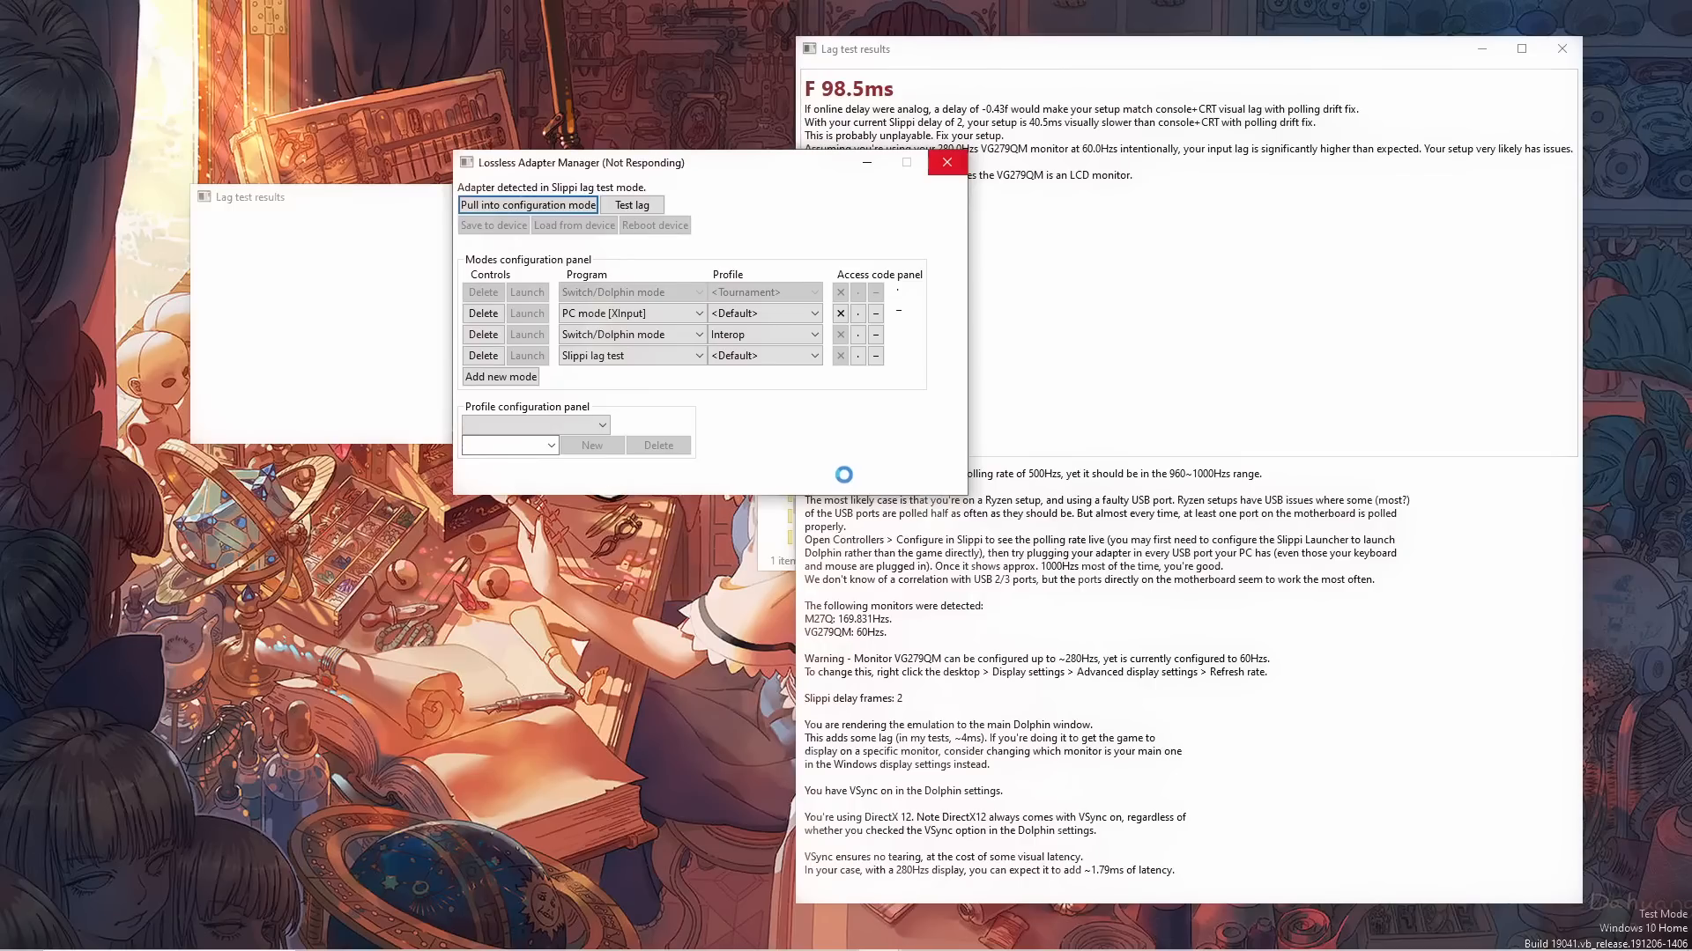
Run a new lag test scoring S+ at 52.4 ms and close the results window.
left_click(632, 205)
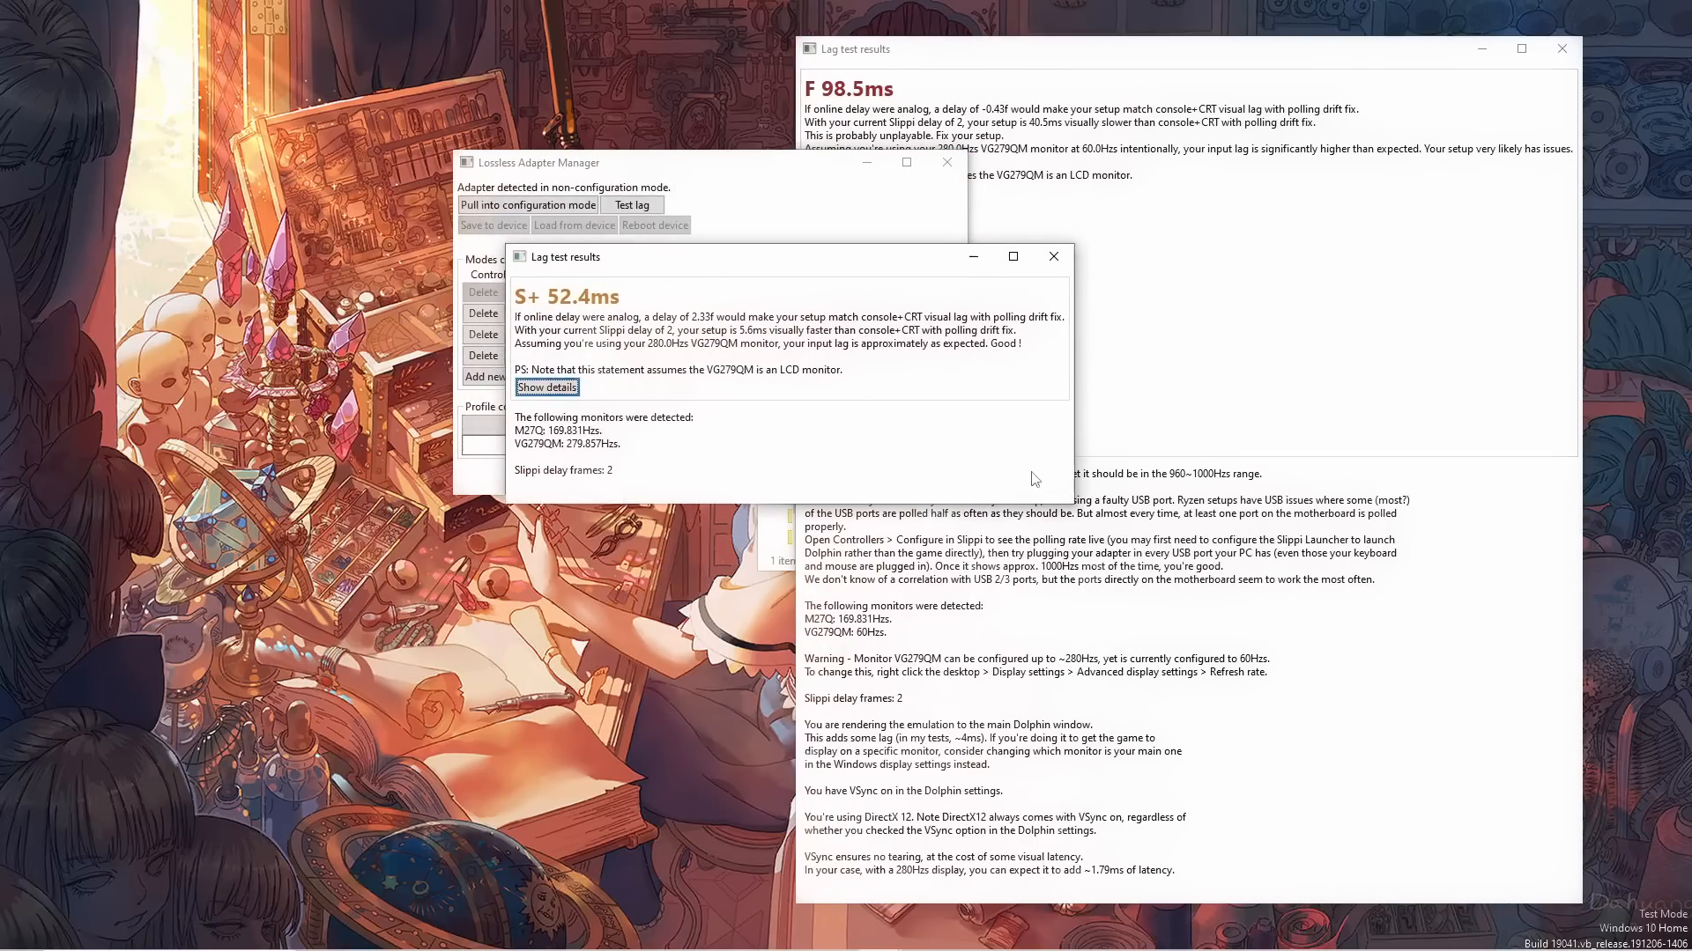
left_click(546, 386)
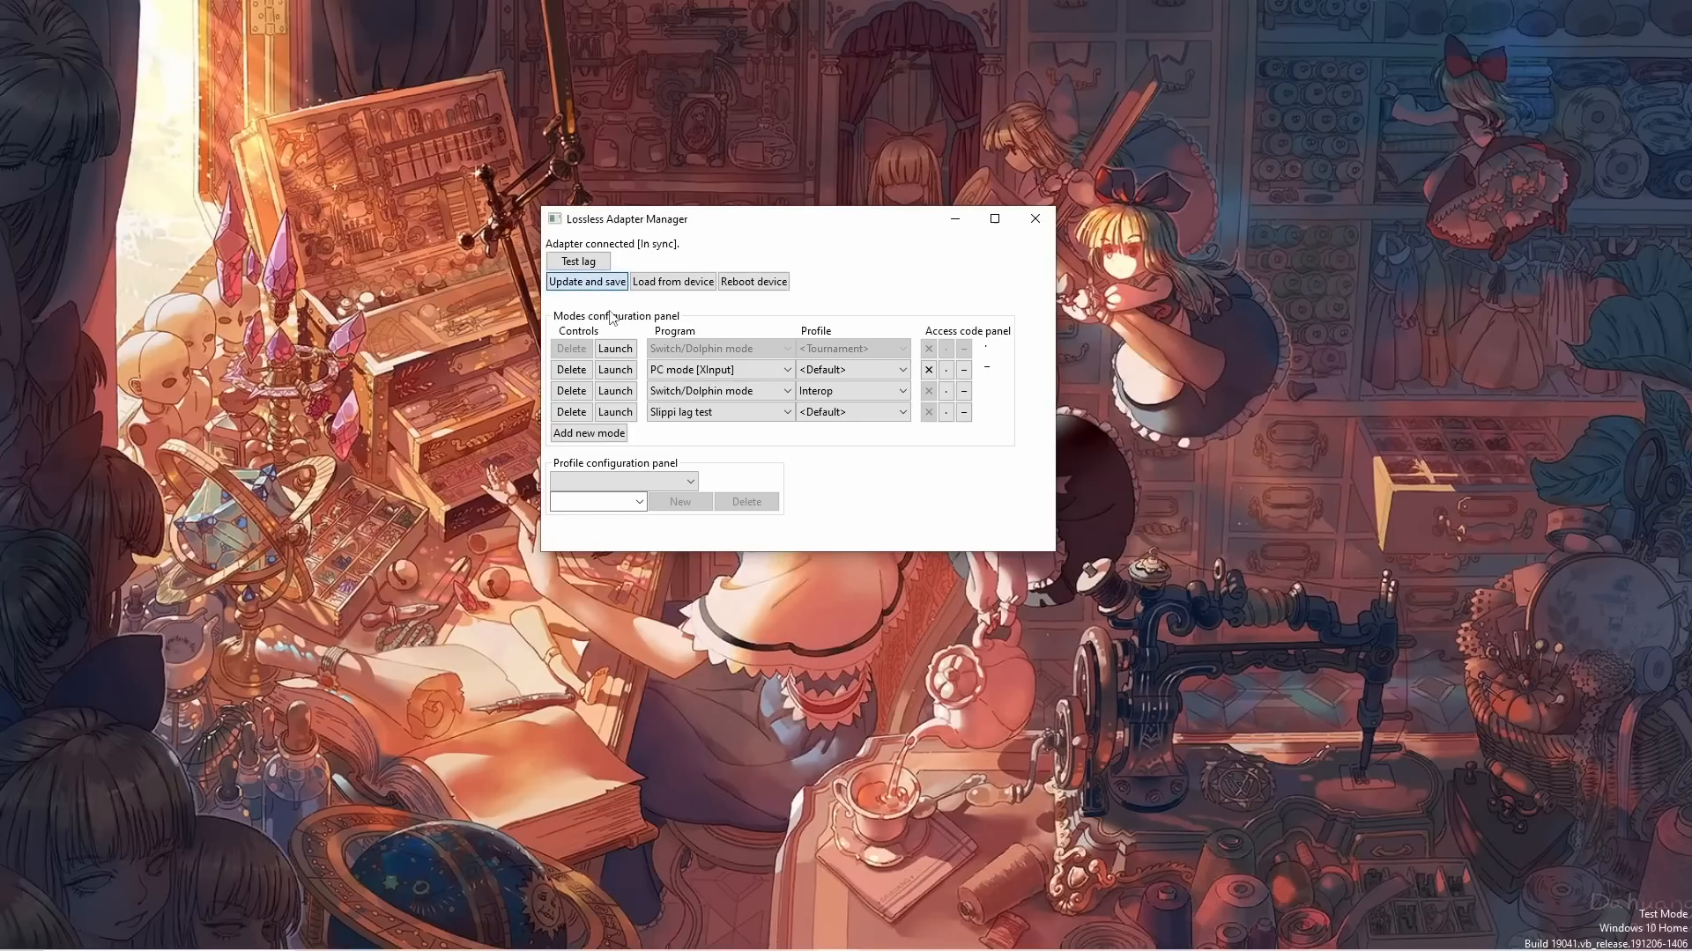
Create an ABSwap profile for Switch/Dolphin mode with the A and B buttons swapped.
left_click(585, 282)
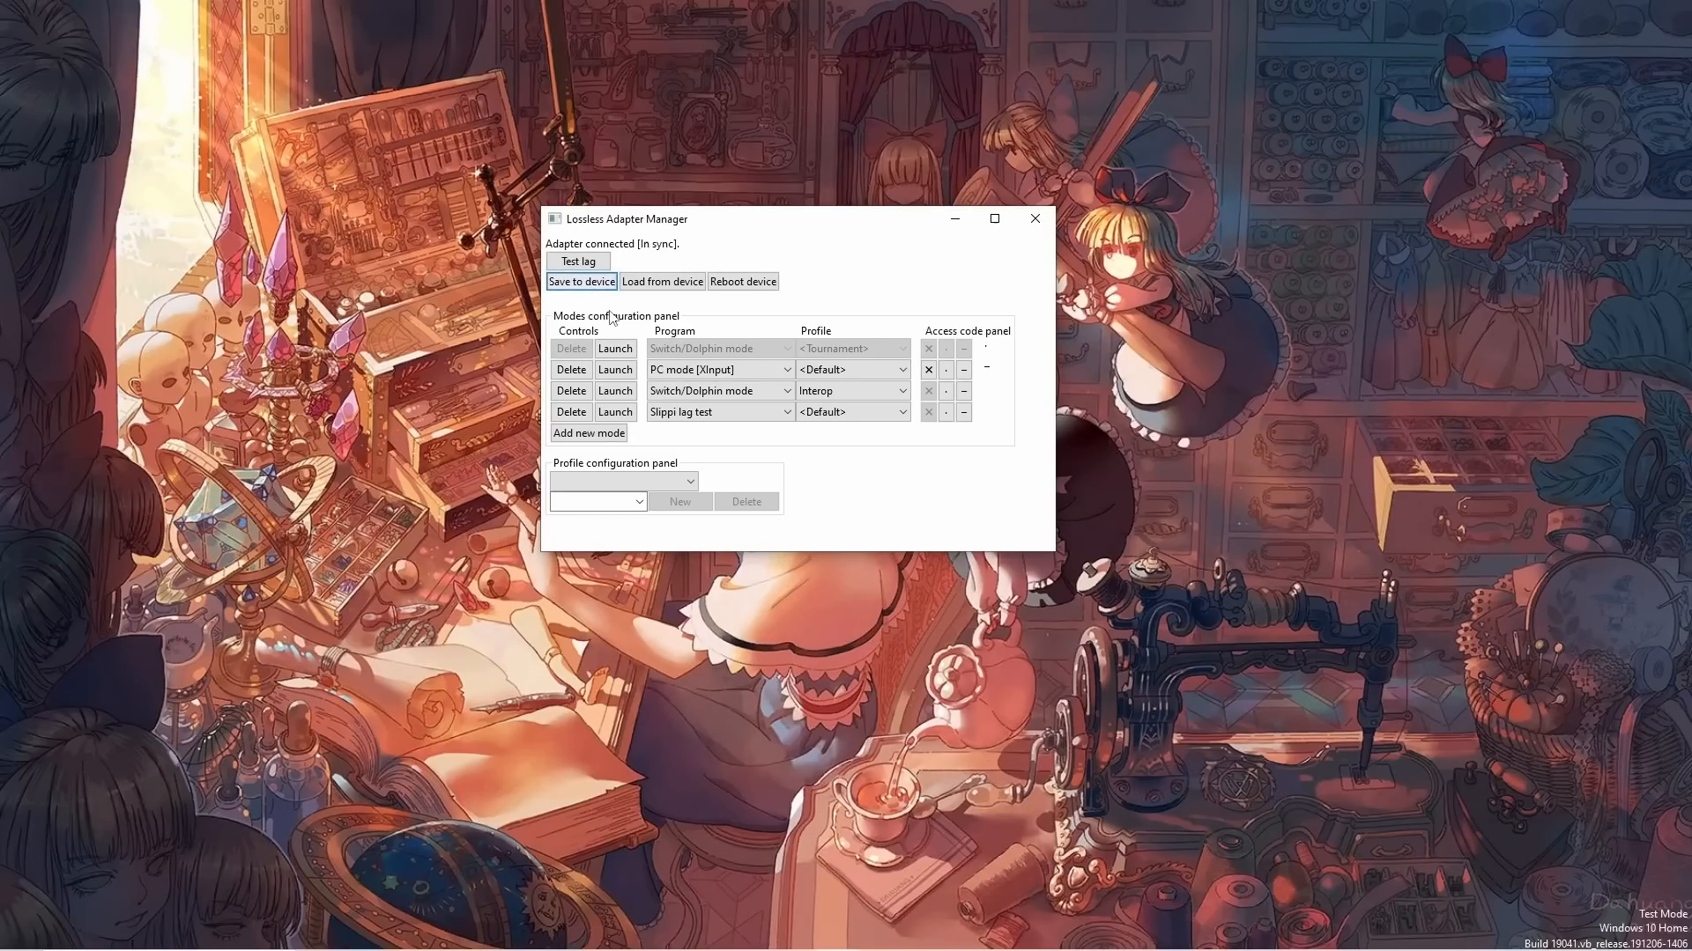
left_click(689, 479)
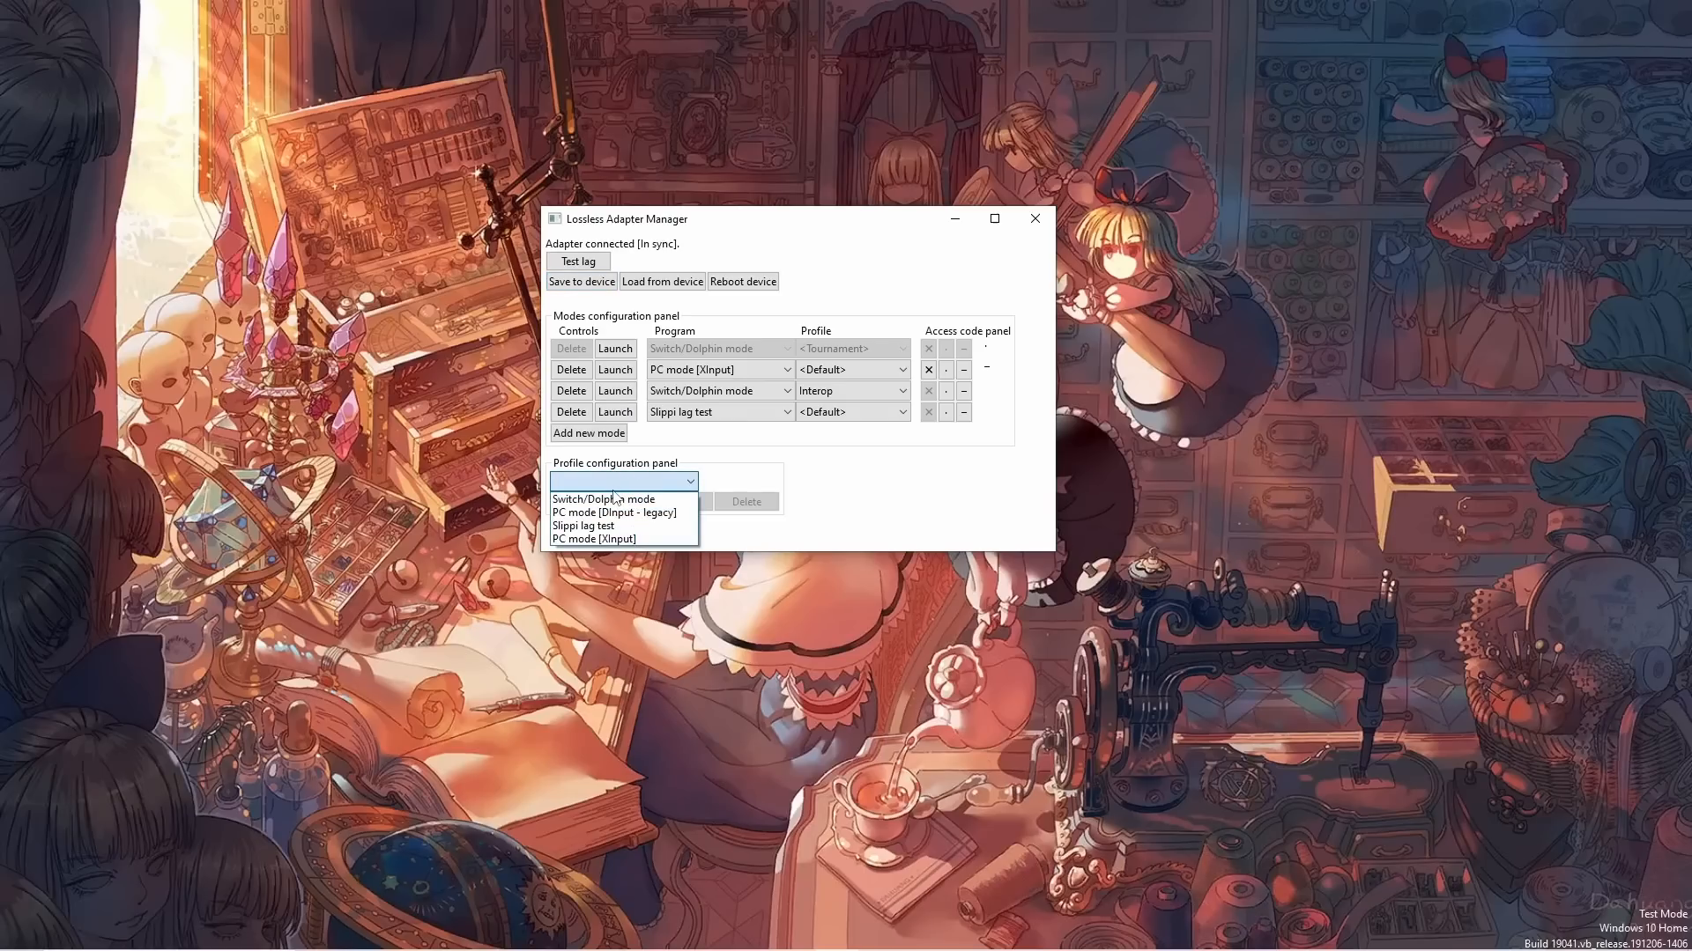
left_click(605, 498)
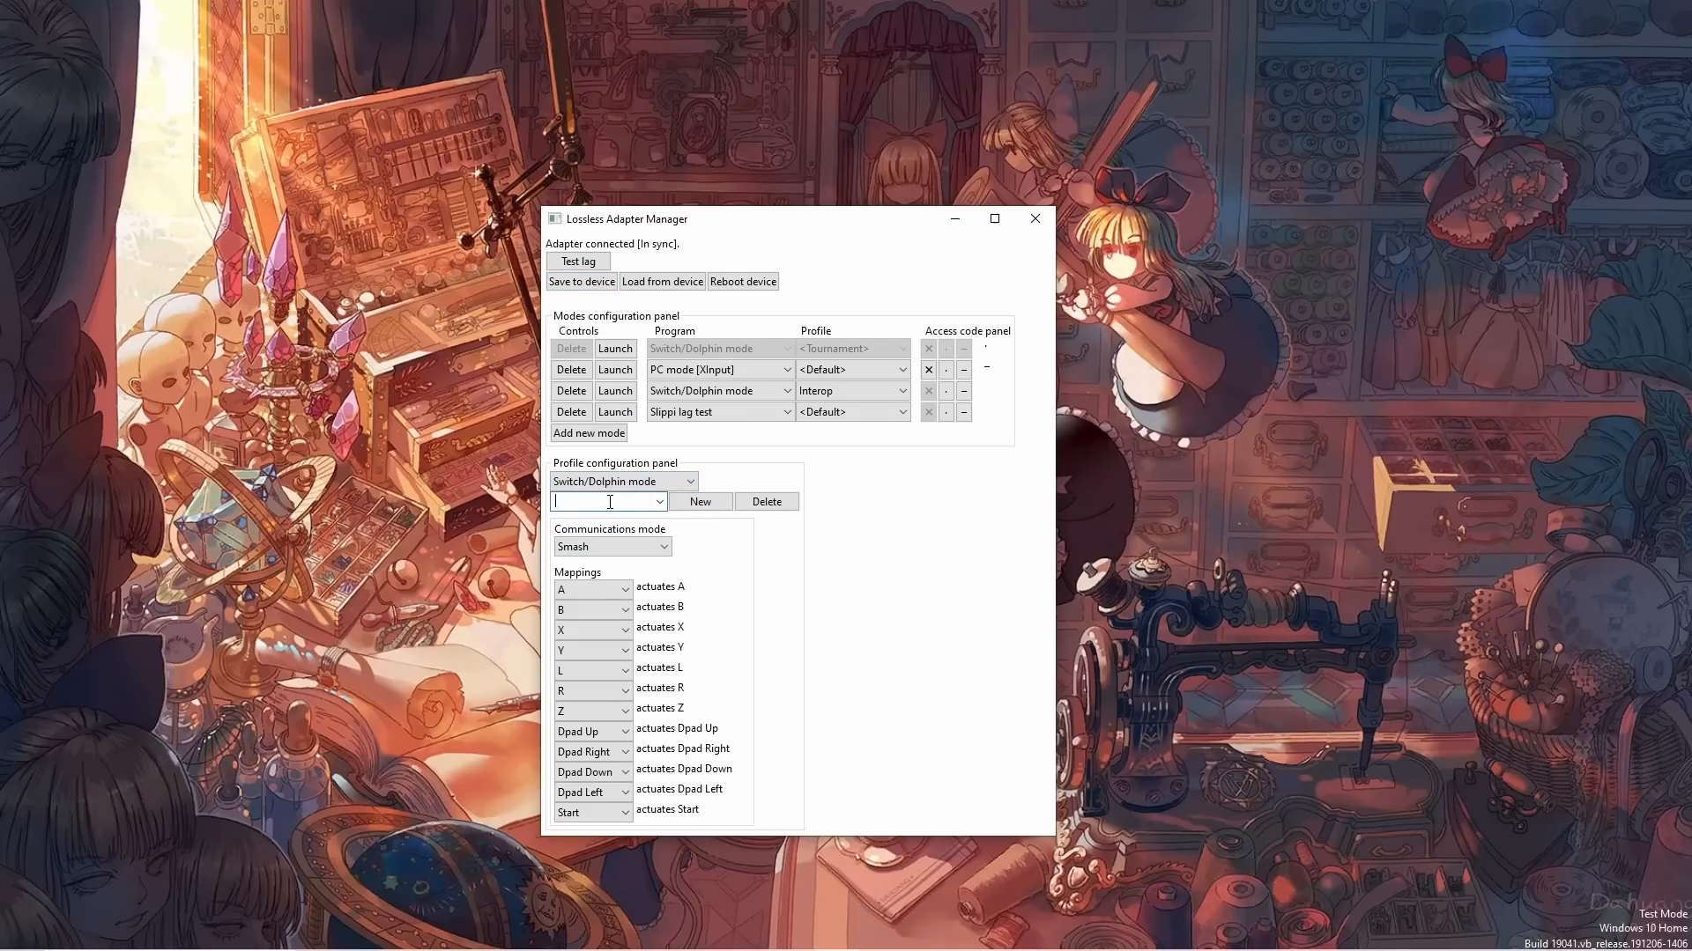
type("ABSwap")
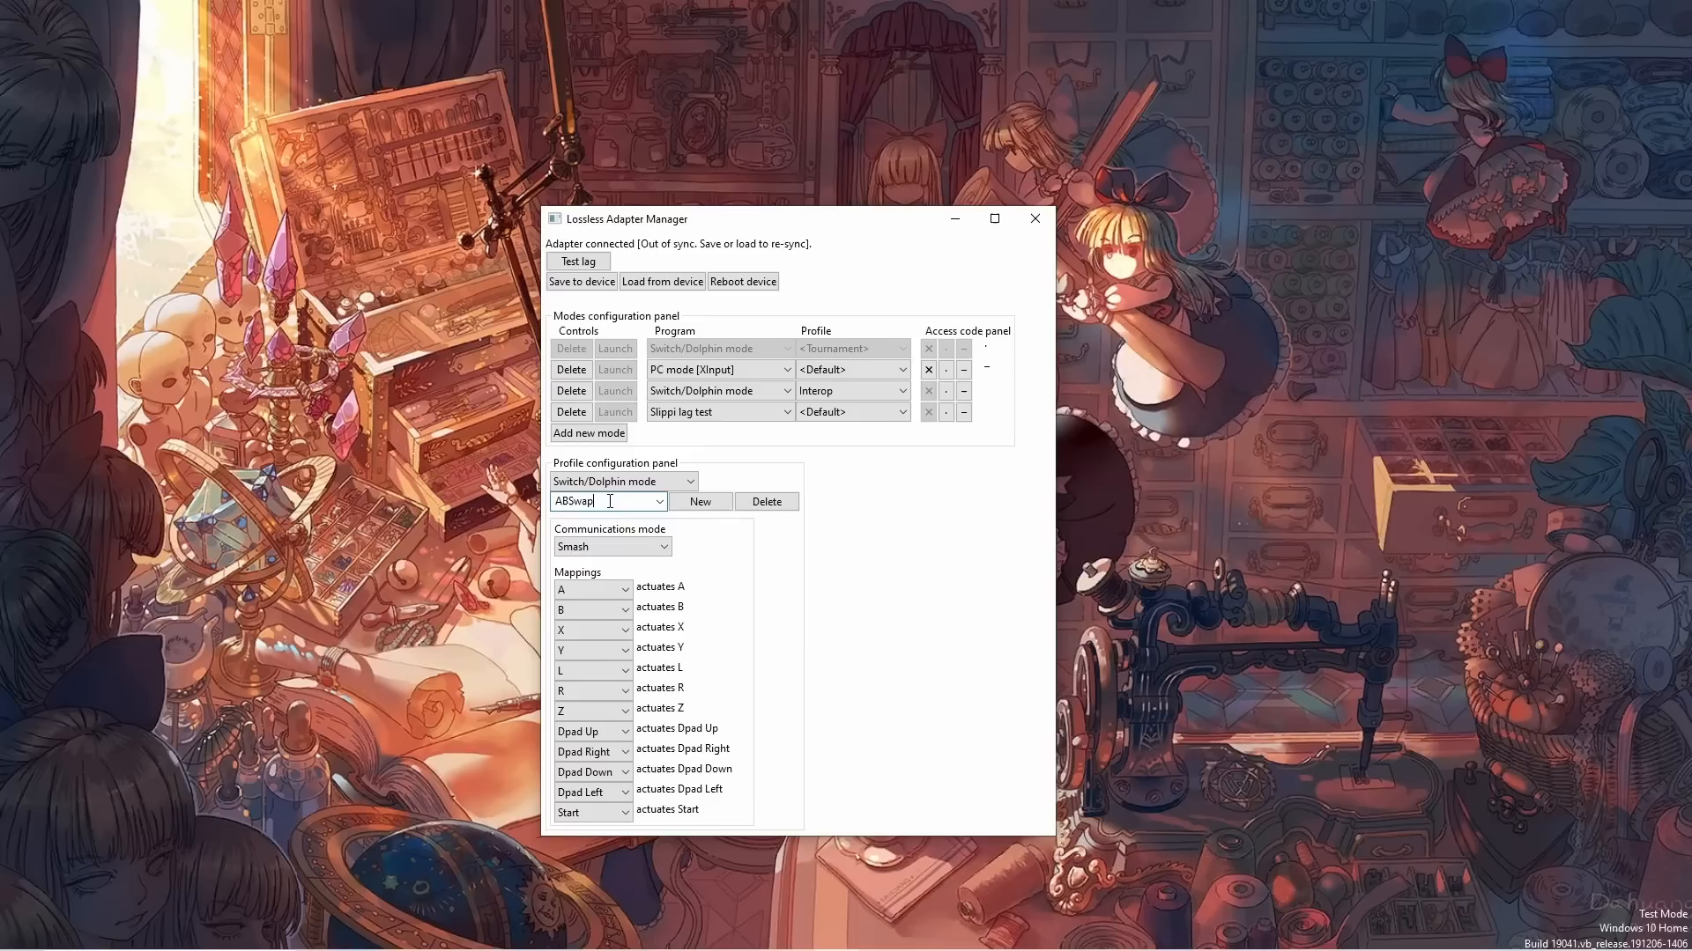
left_click(625, 589)
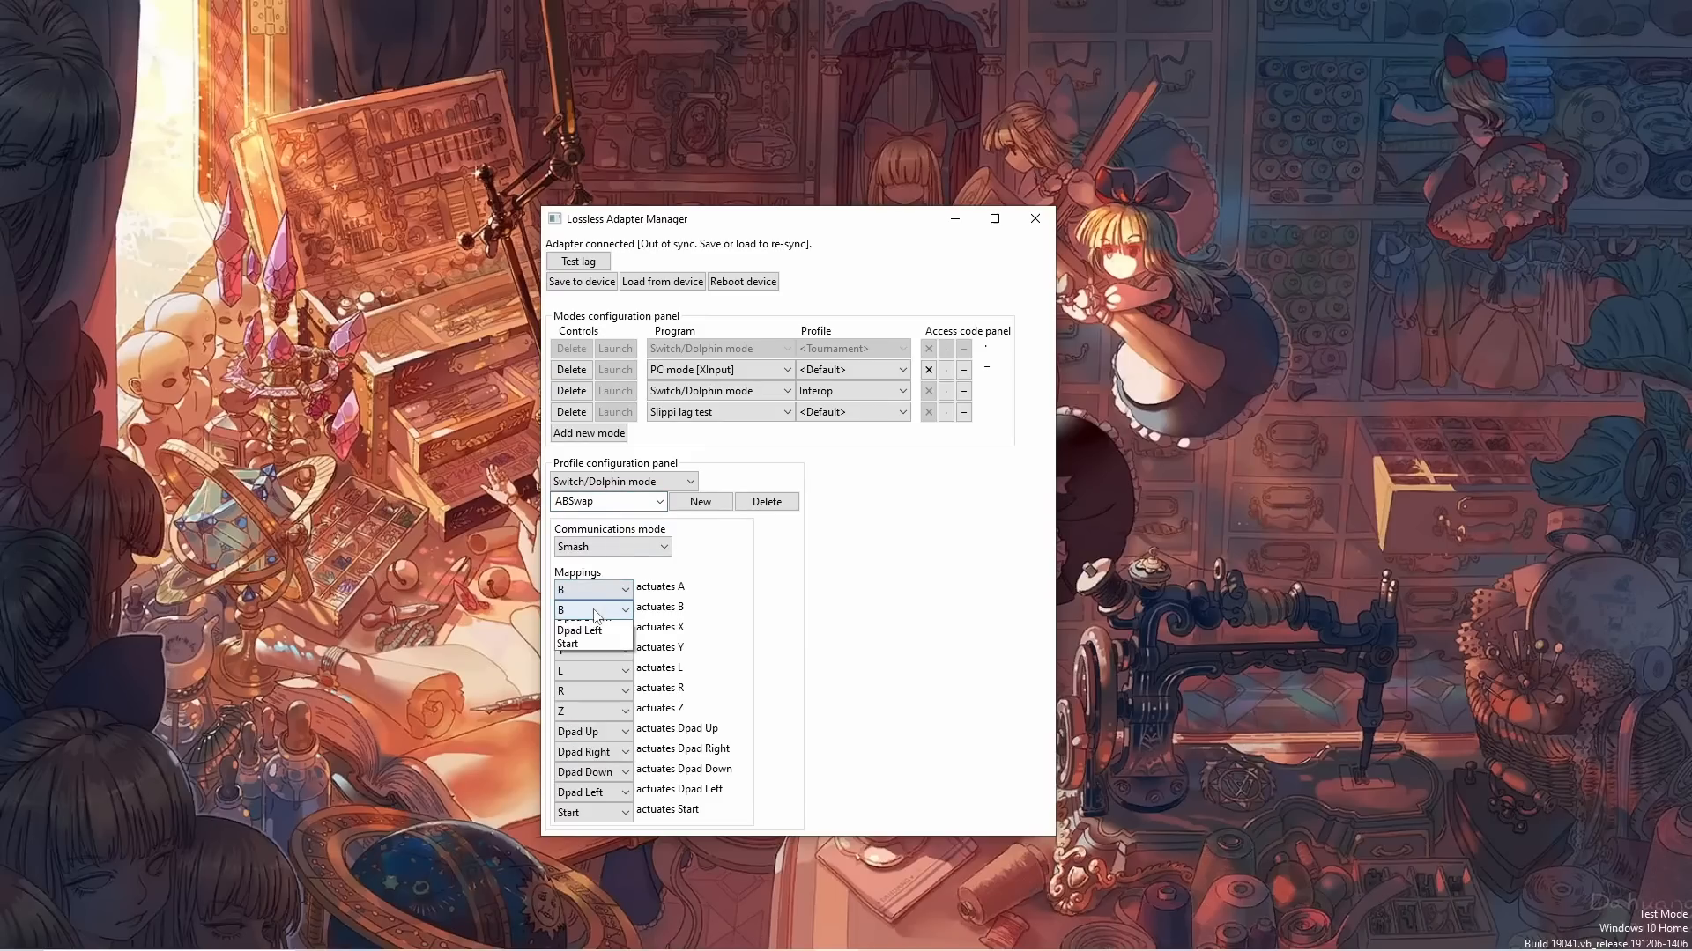
left_click(585, 608)
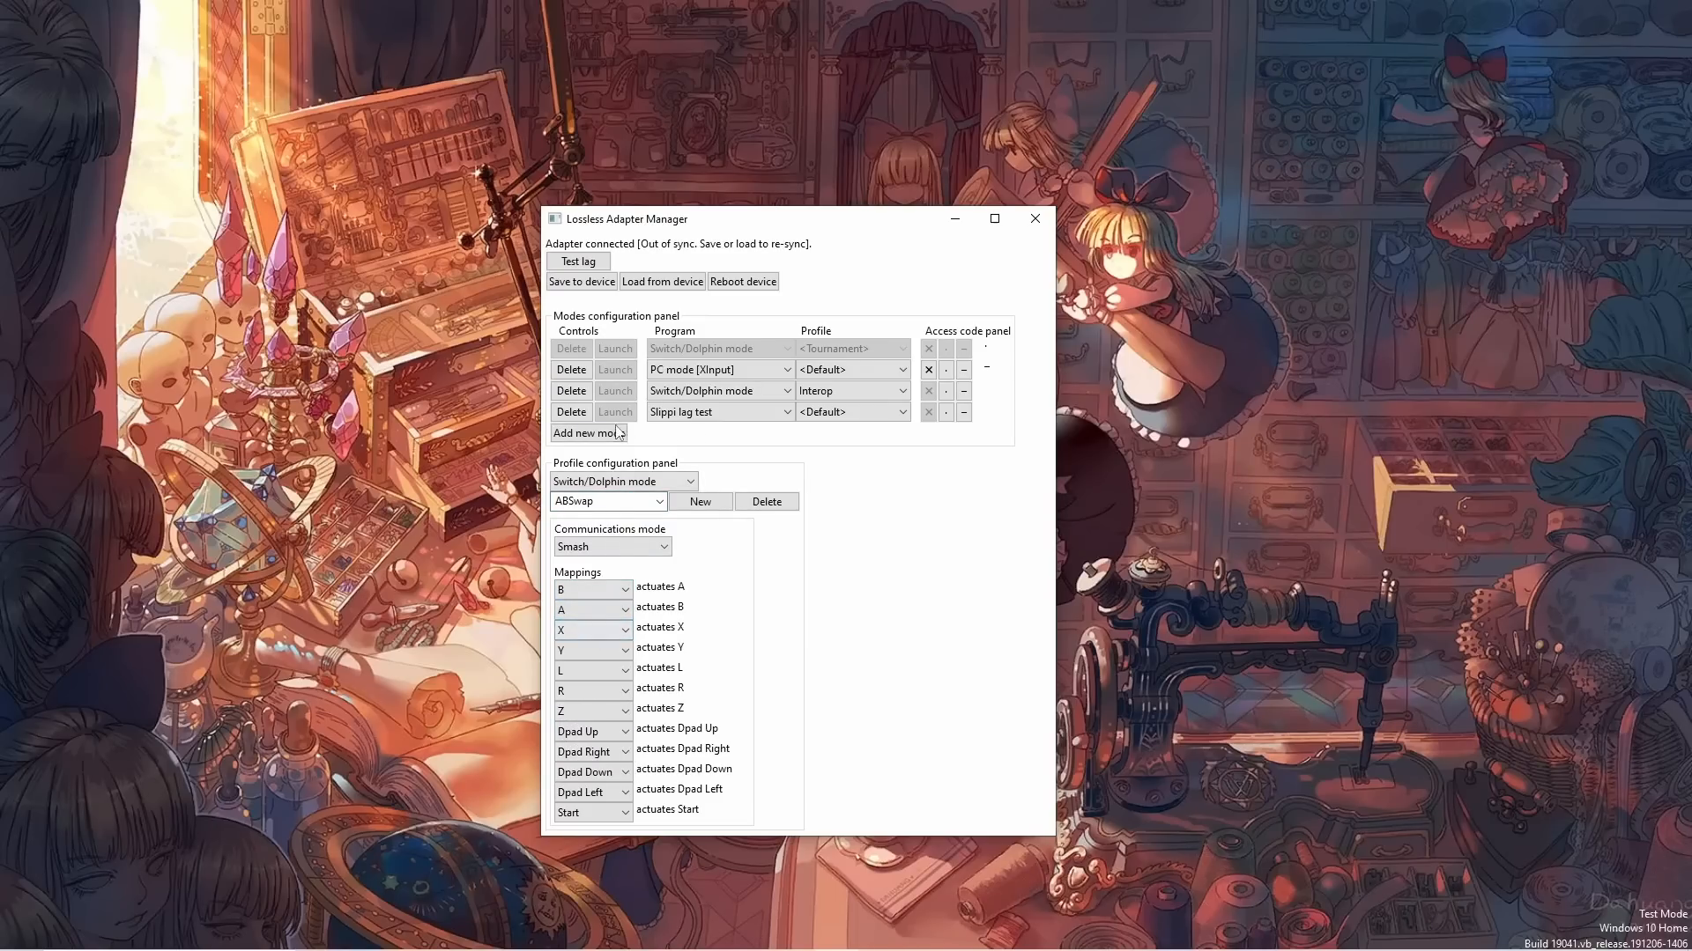
Add a new mode using the ABSwap profile and save the configuration to the adapter.
left_click(589, 433)
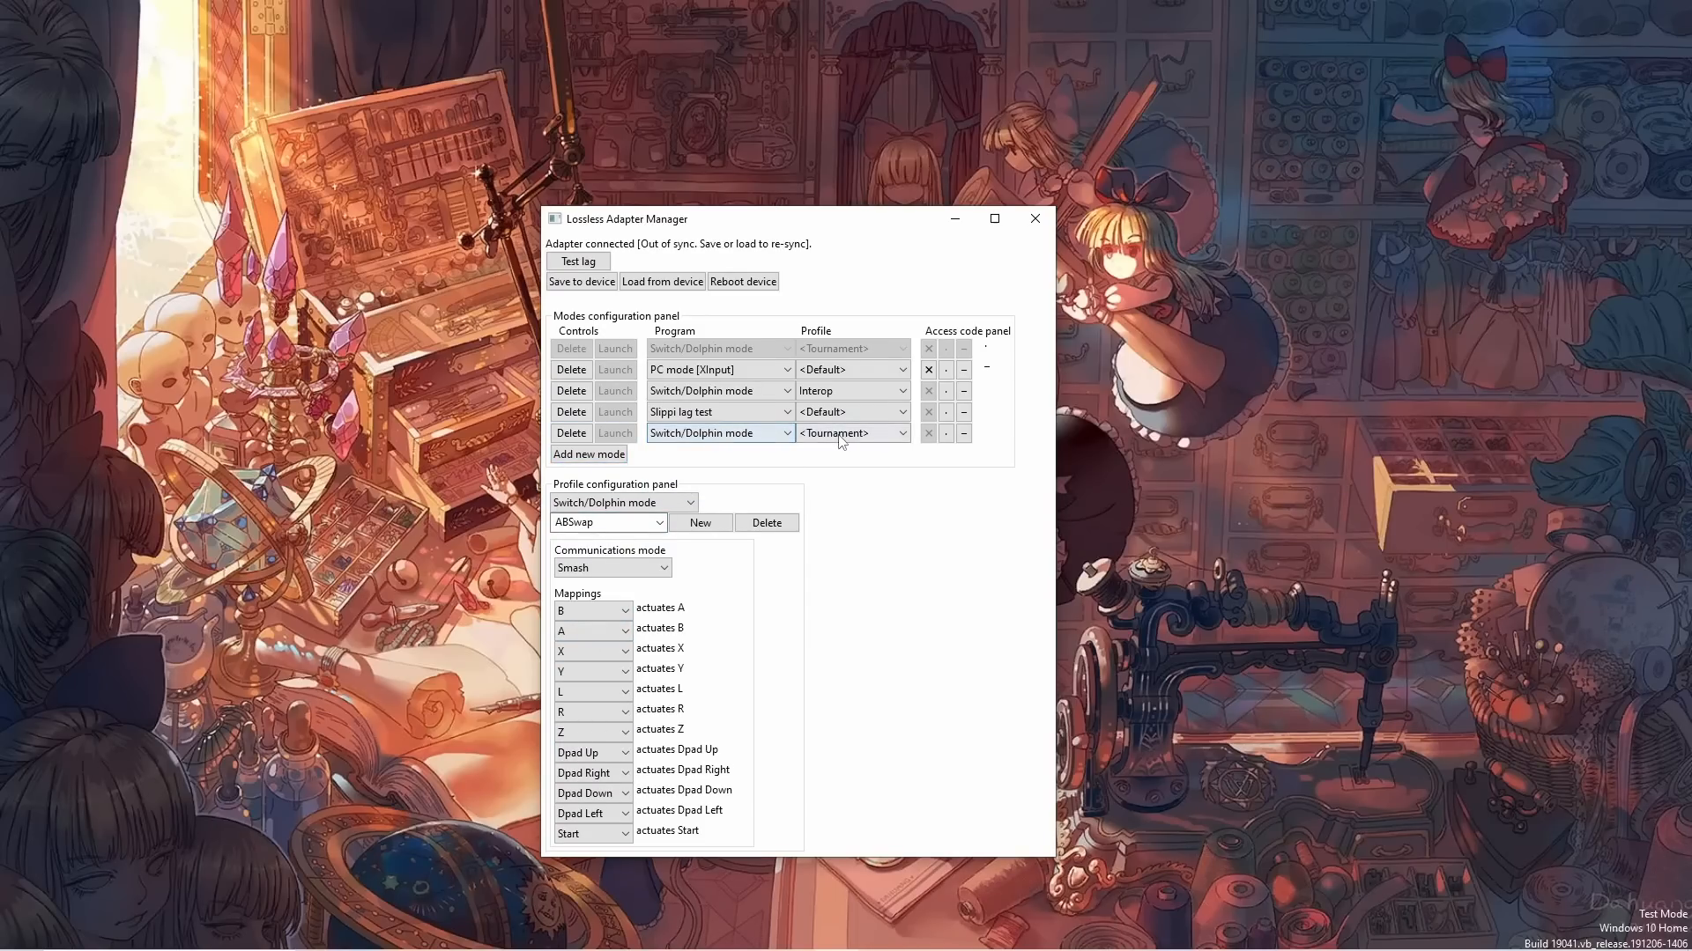
left_click(849, 433)
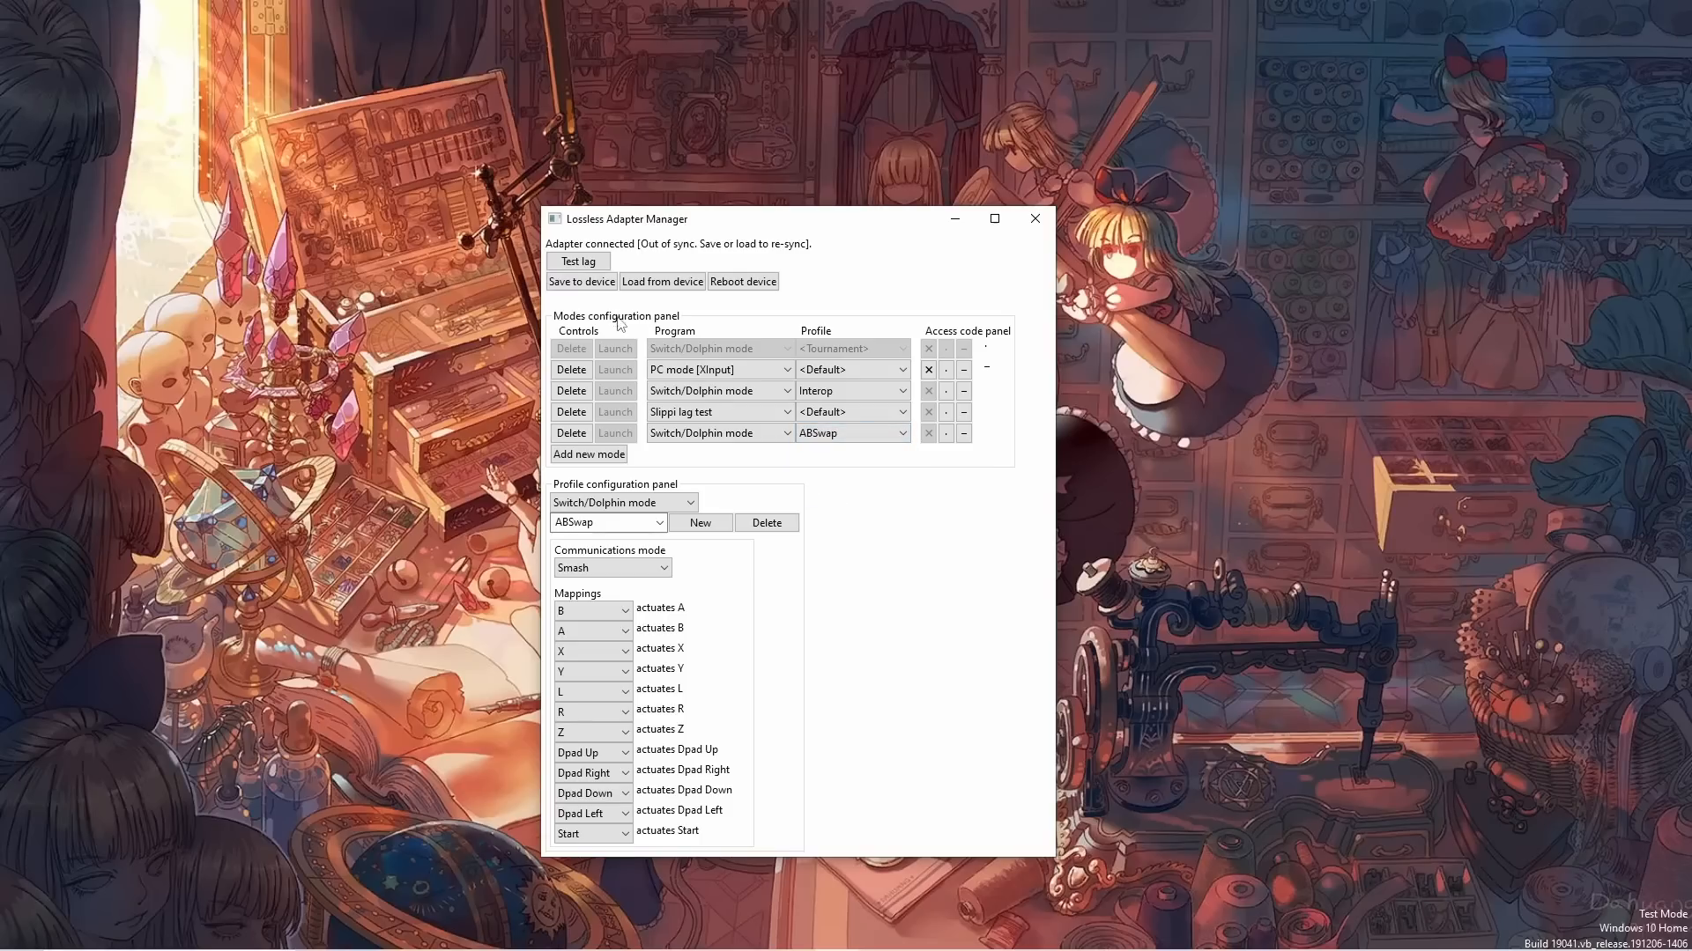
left_click(582, 281)
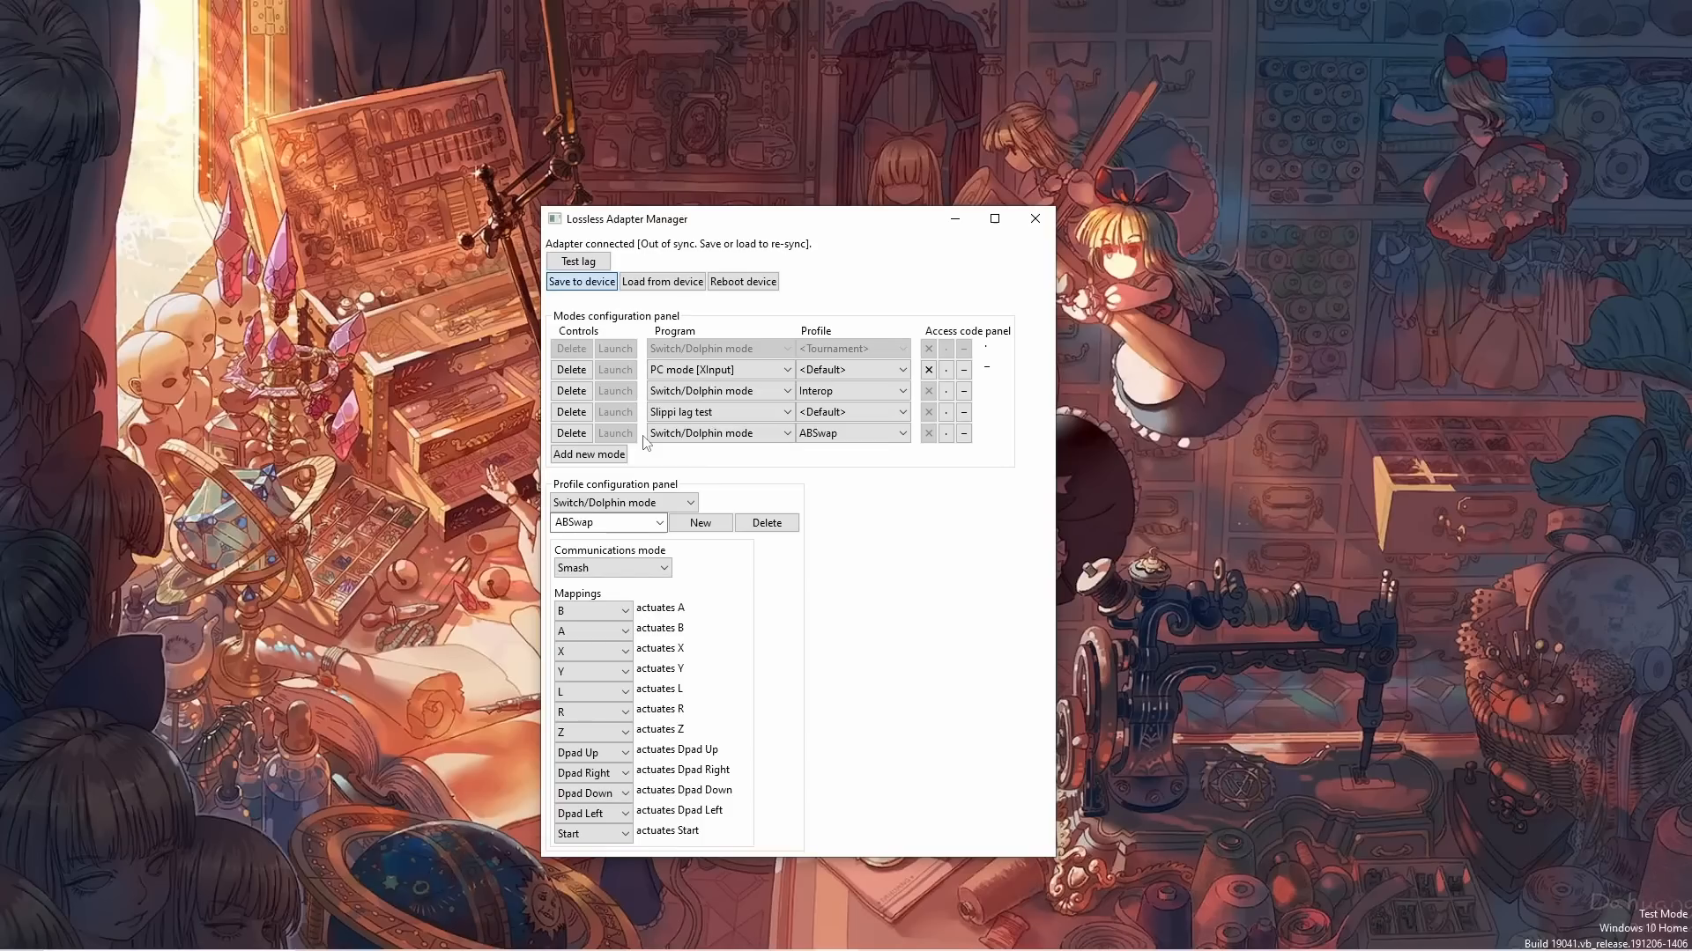
left_click(580, 280)
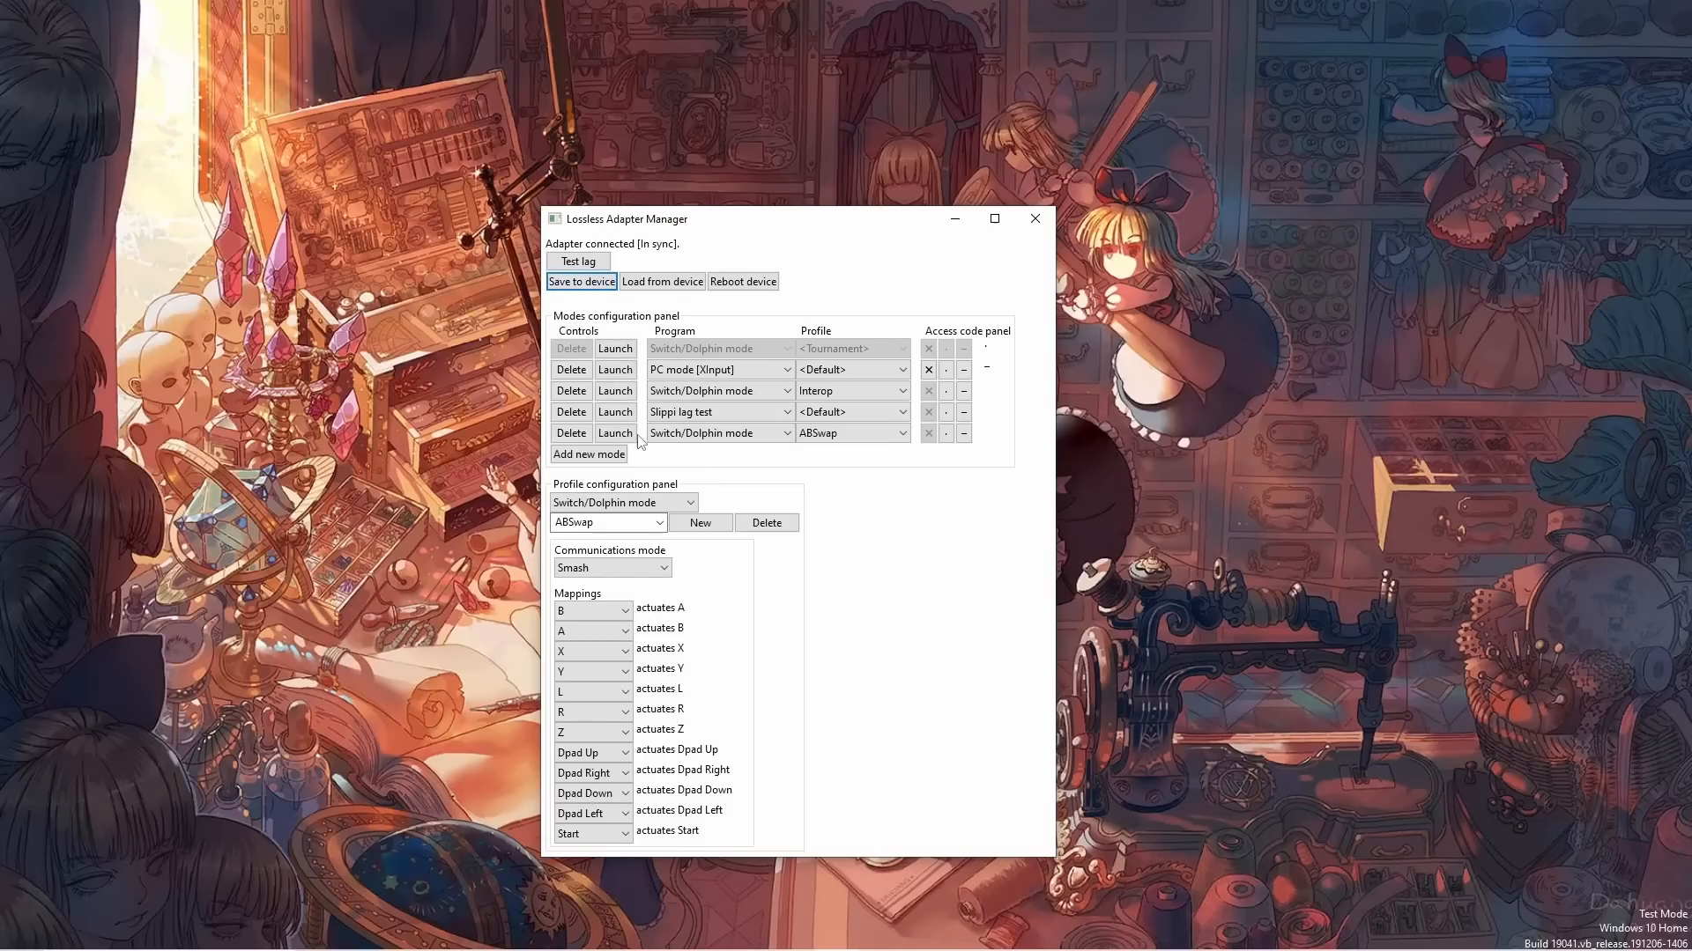